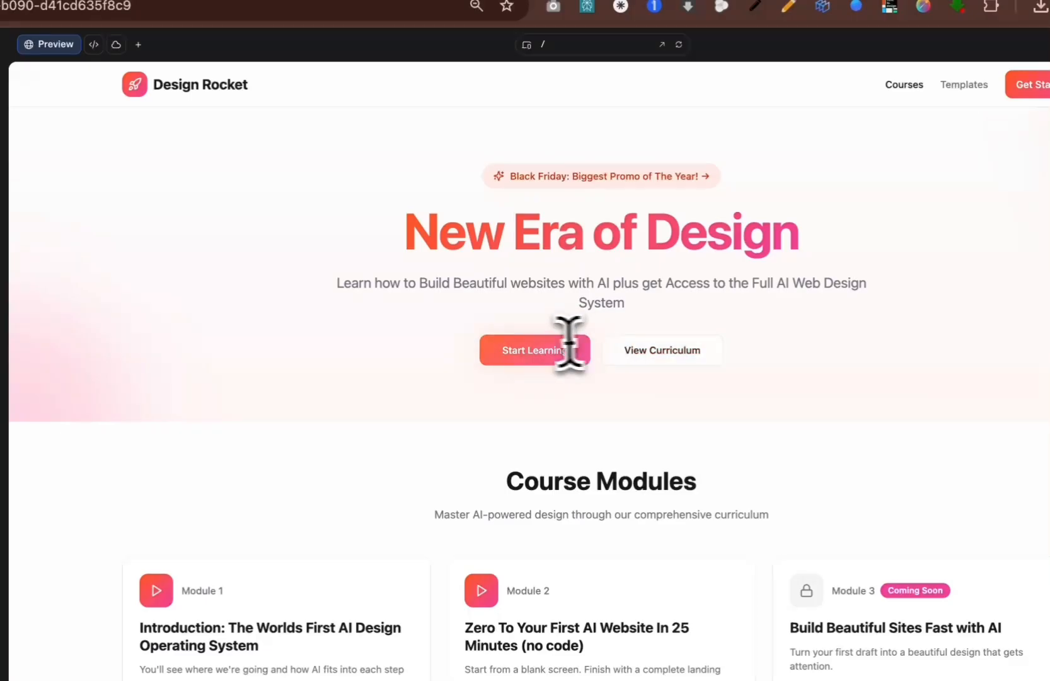
pyautogui.moveTo(189, 87)
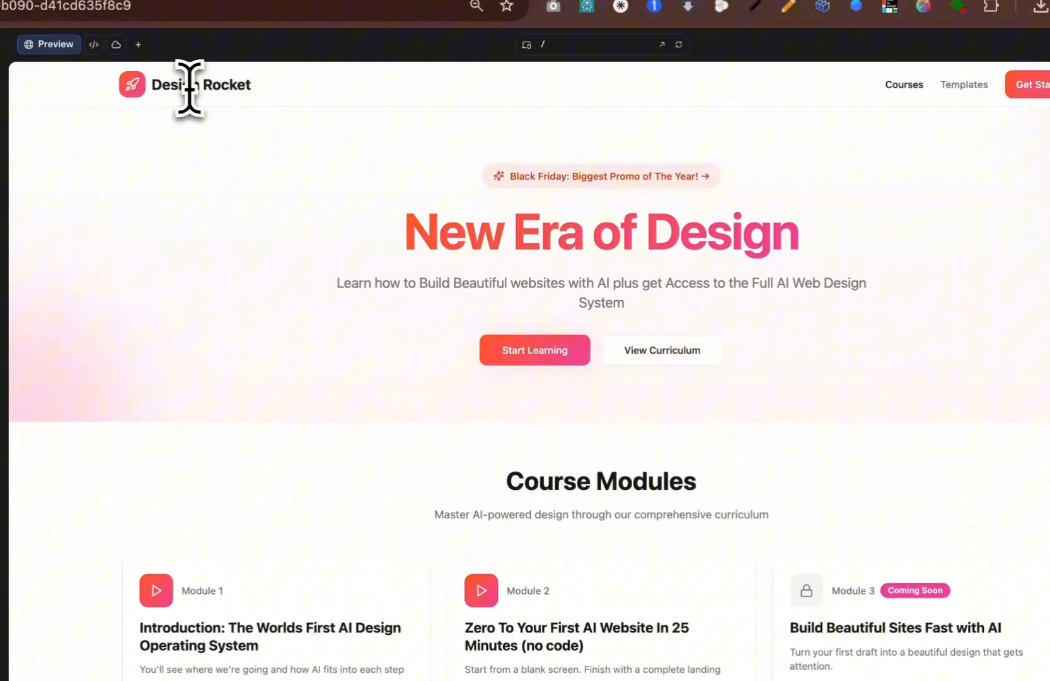
pyautogui.moveTo(299, 656)
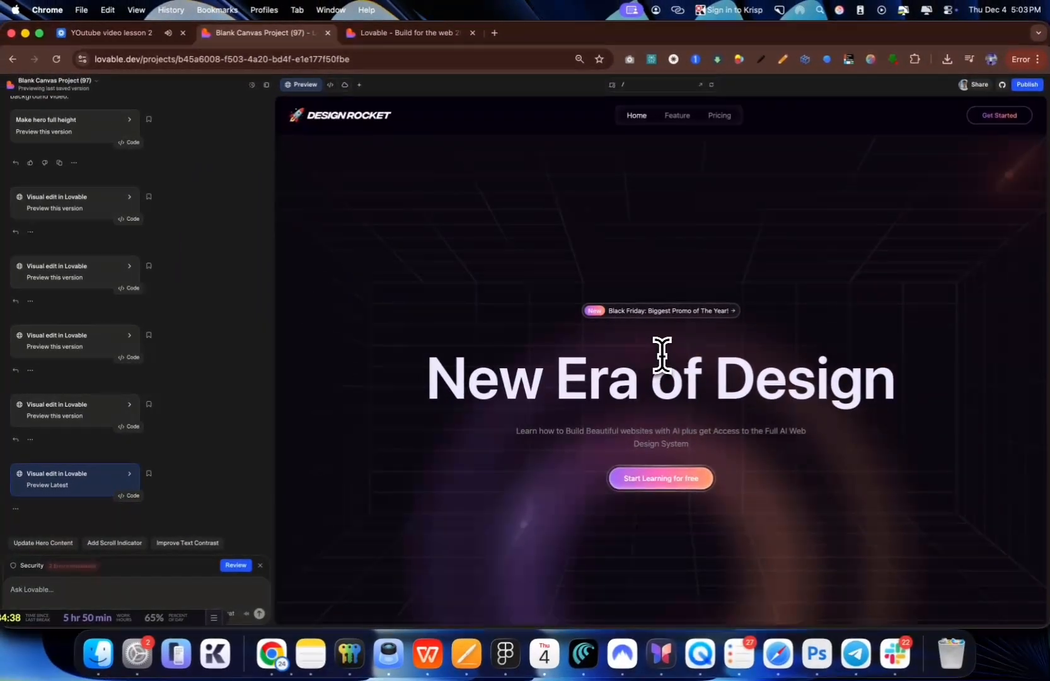
# - Scroll the dark Design Rocket preview from the hero down to pricing and templates
pyautogui.scroll(-3)
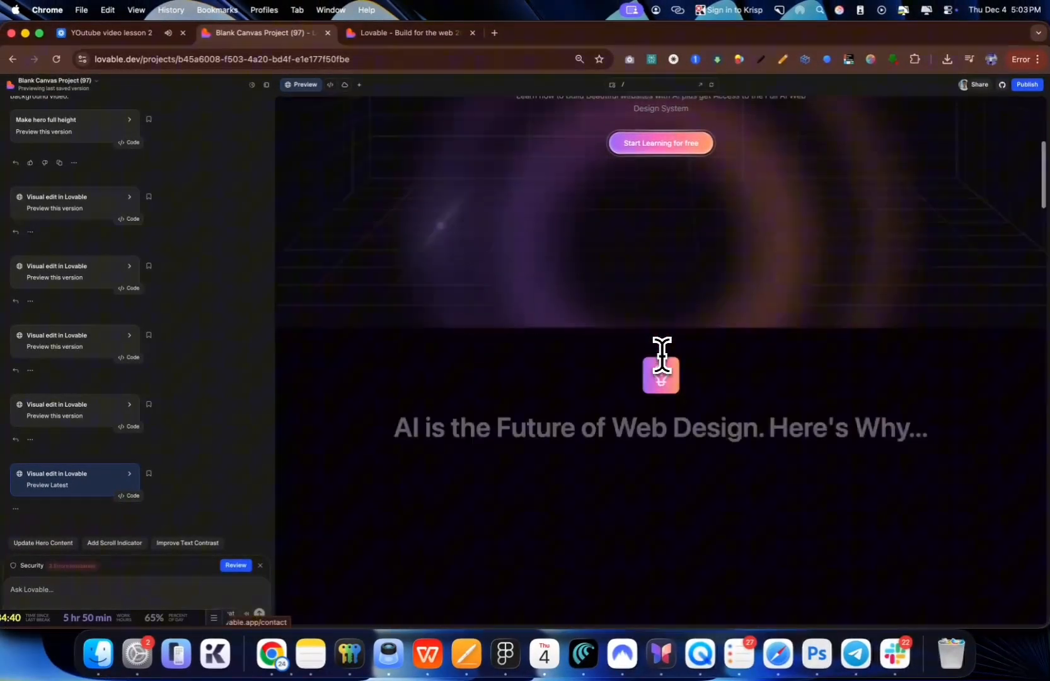
pyautogui.scroll(-3)
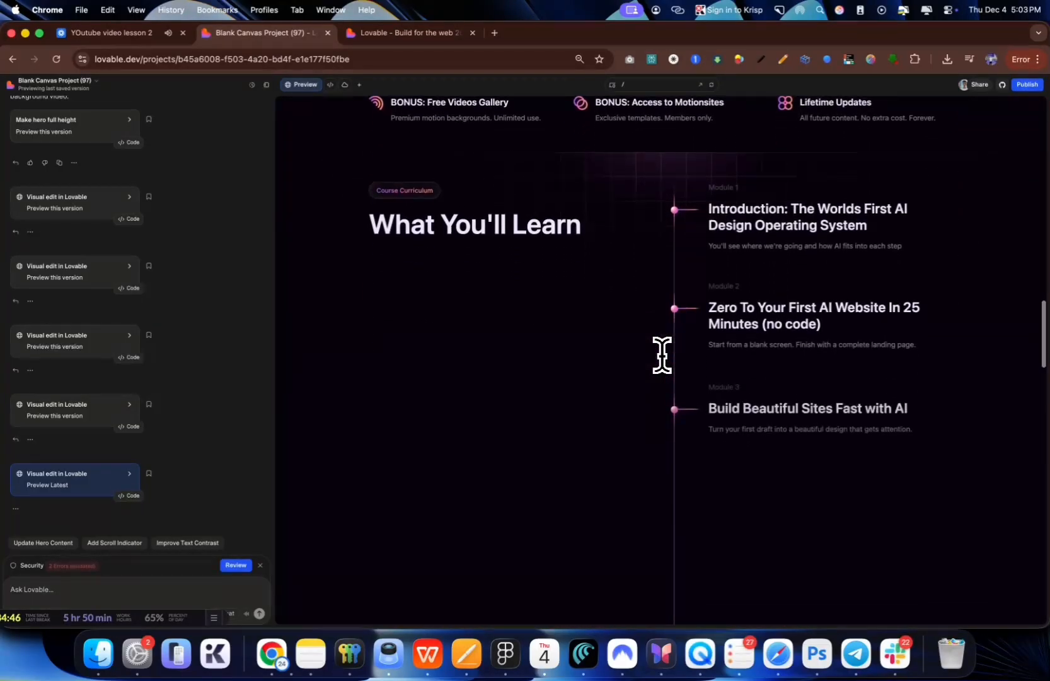
pyautogui.scroll(-3)
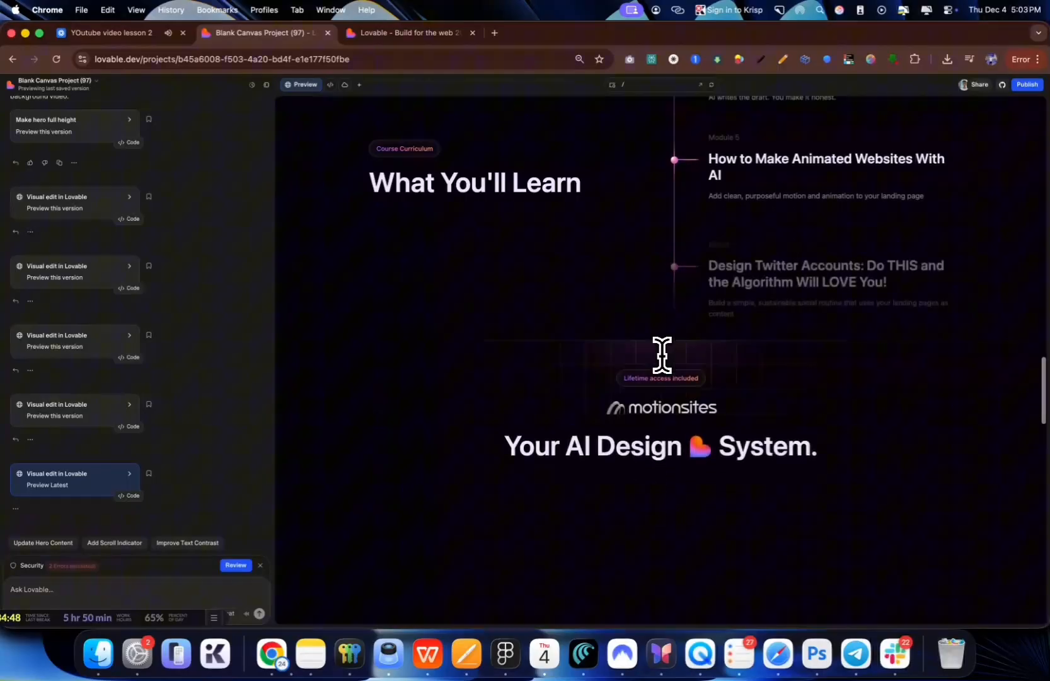
pyautogui.scroll(-3)
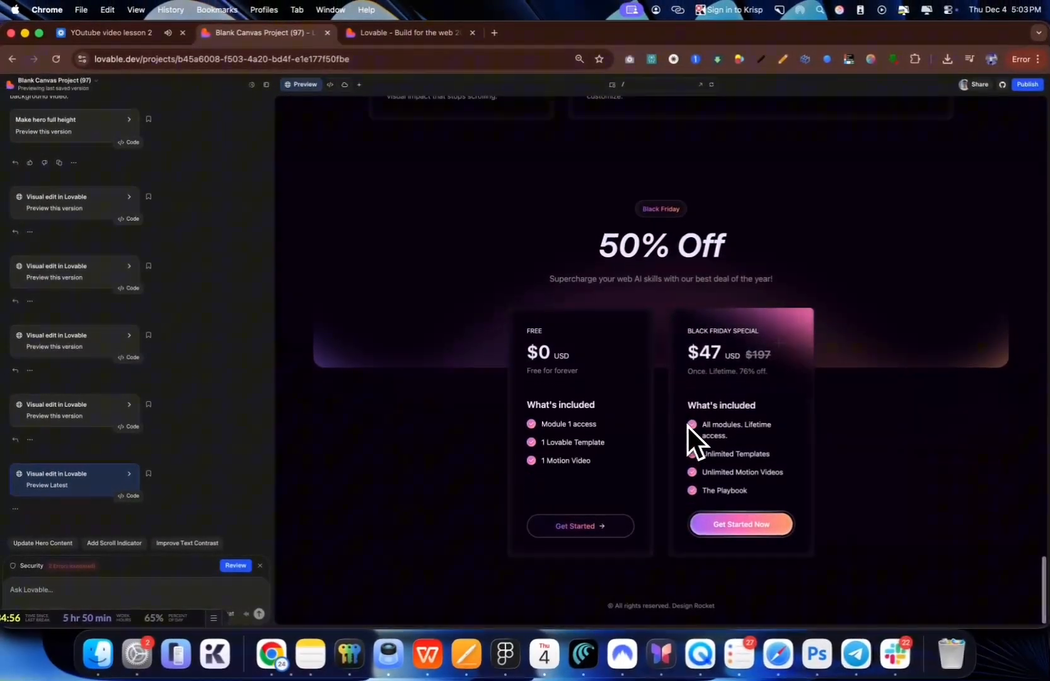
pyautogui.scroll(-3)
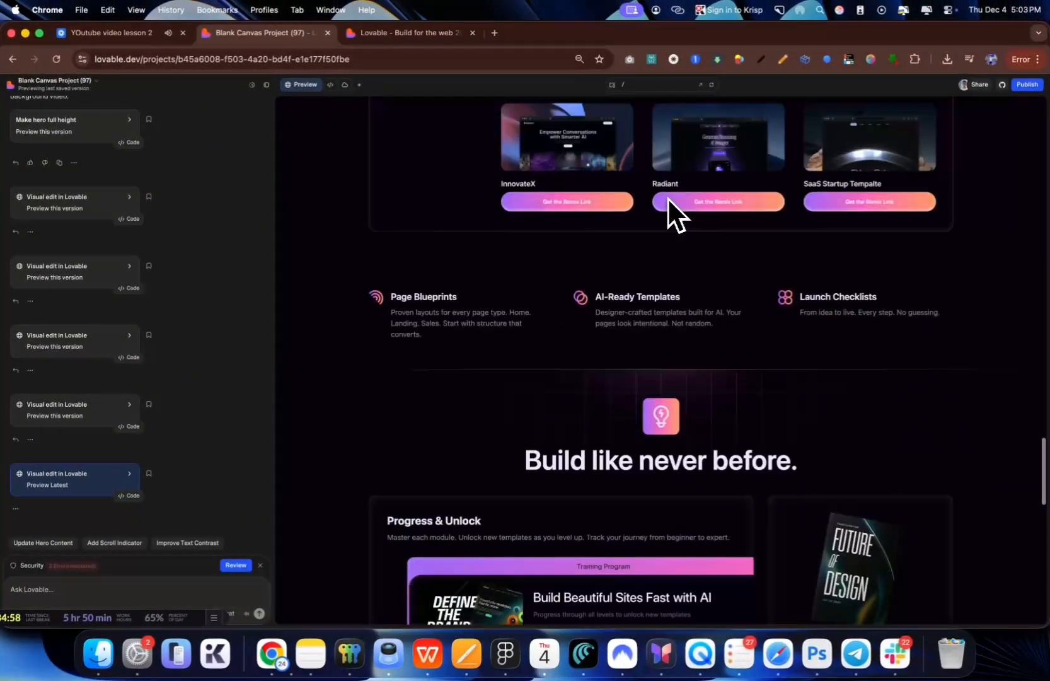
pyautogui.scroll(-3)
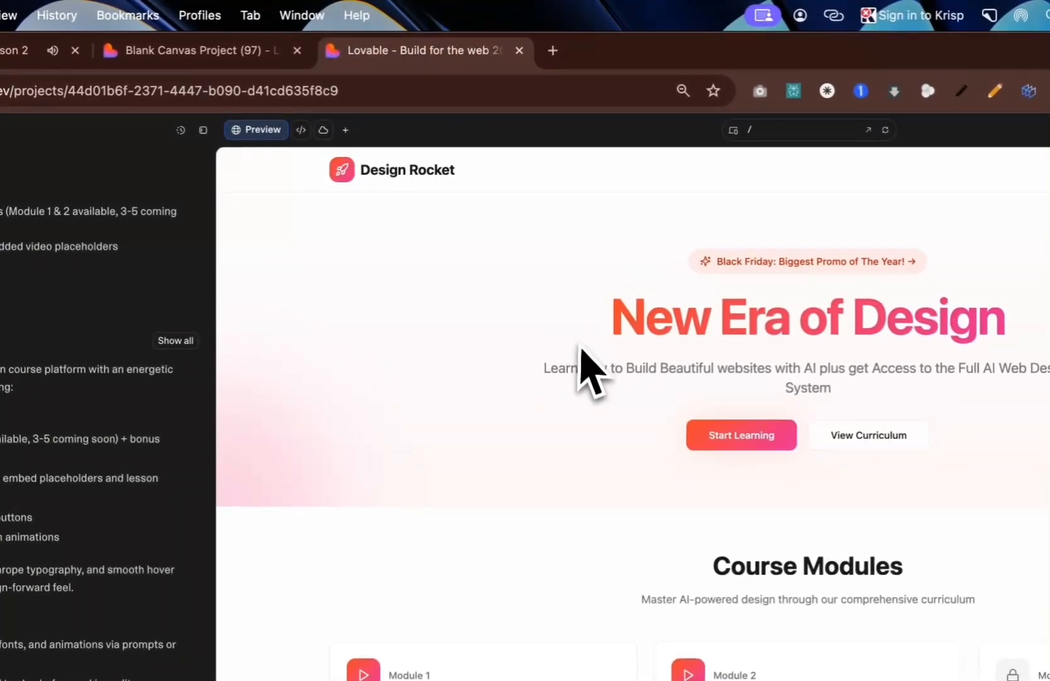
# - Scroll the light Design Rocket chat to its original prompt and Design Direction, then return to Lovable home
pyautogui.scroll(-3)
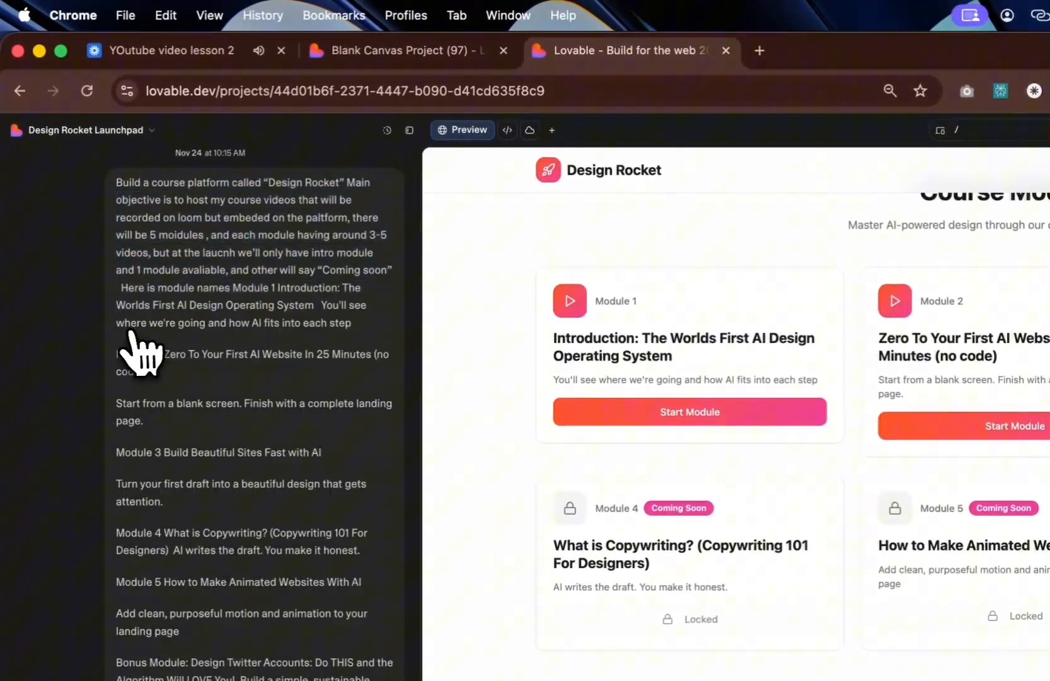
pyautogui.scroll(-3)
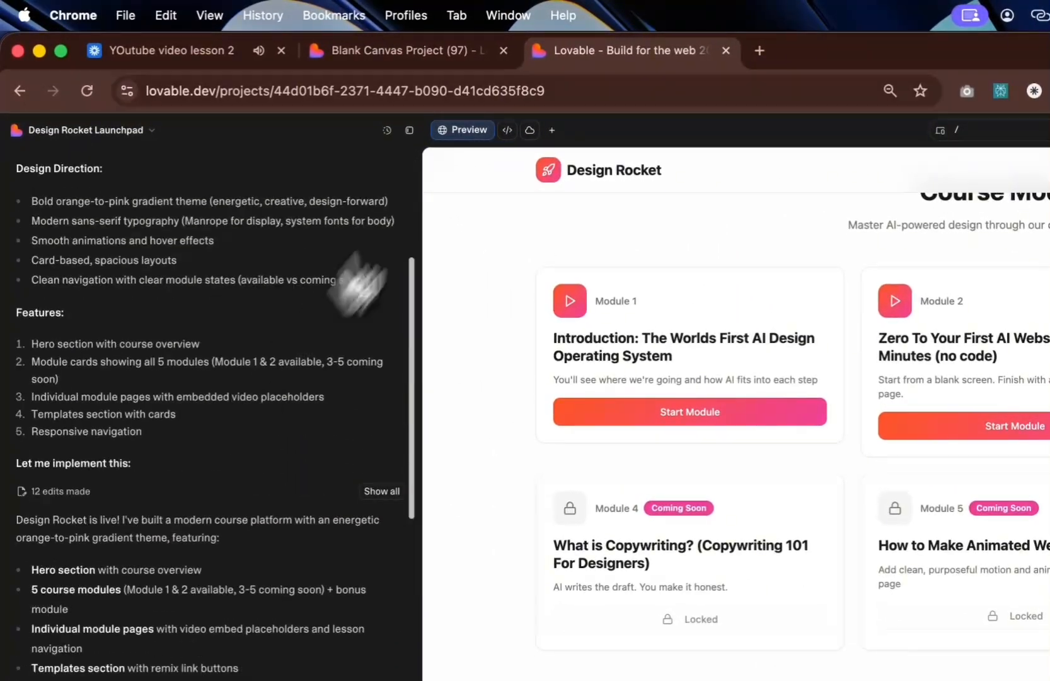
pyautogui.click(401, 50)
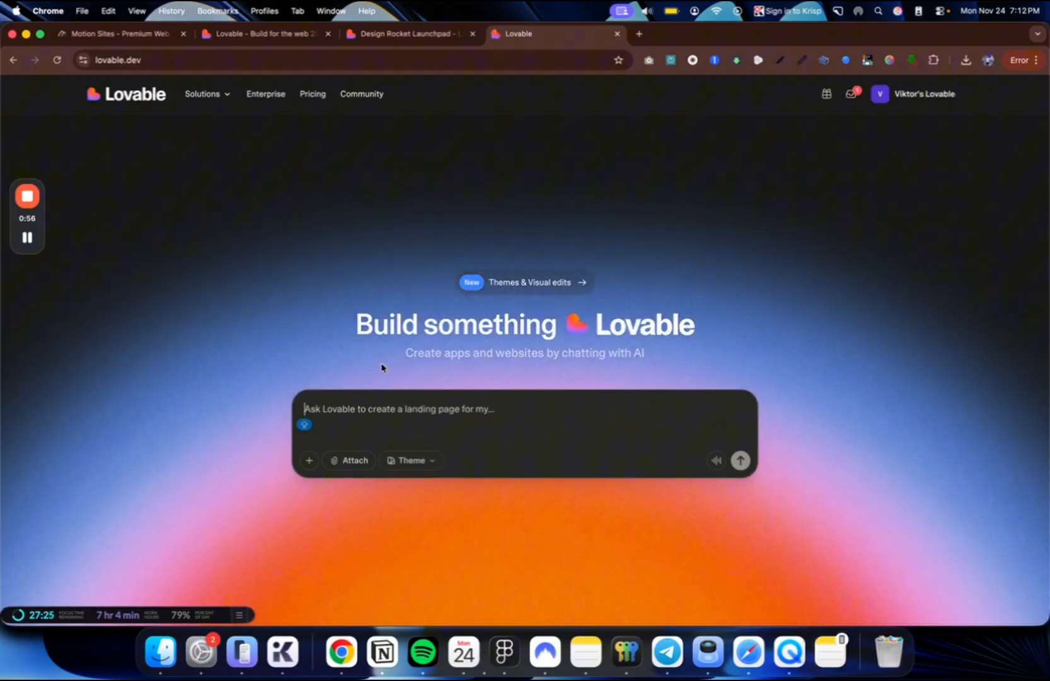
# - Send a prompt asking Lovable to build a landing page for an iPhone reseller in Kiev
pyautogui.write('Build a lanign page for a')
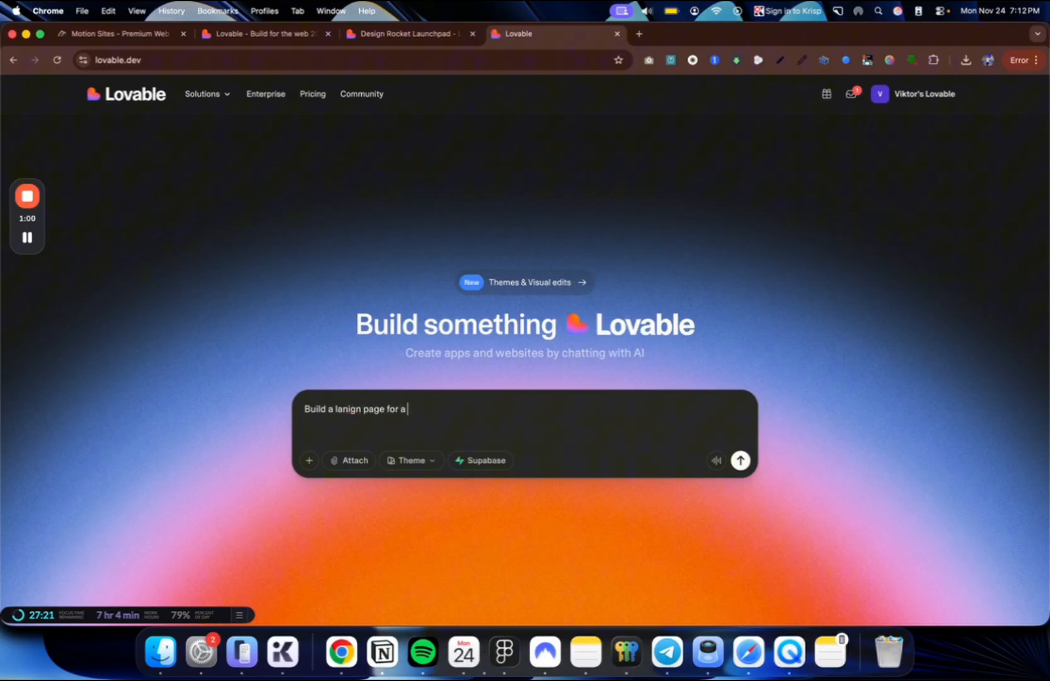
pyautogui.write('iphone reseleer in Ukirai')
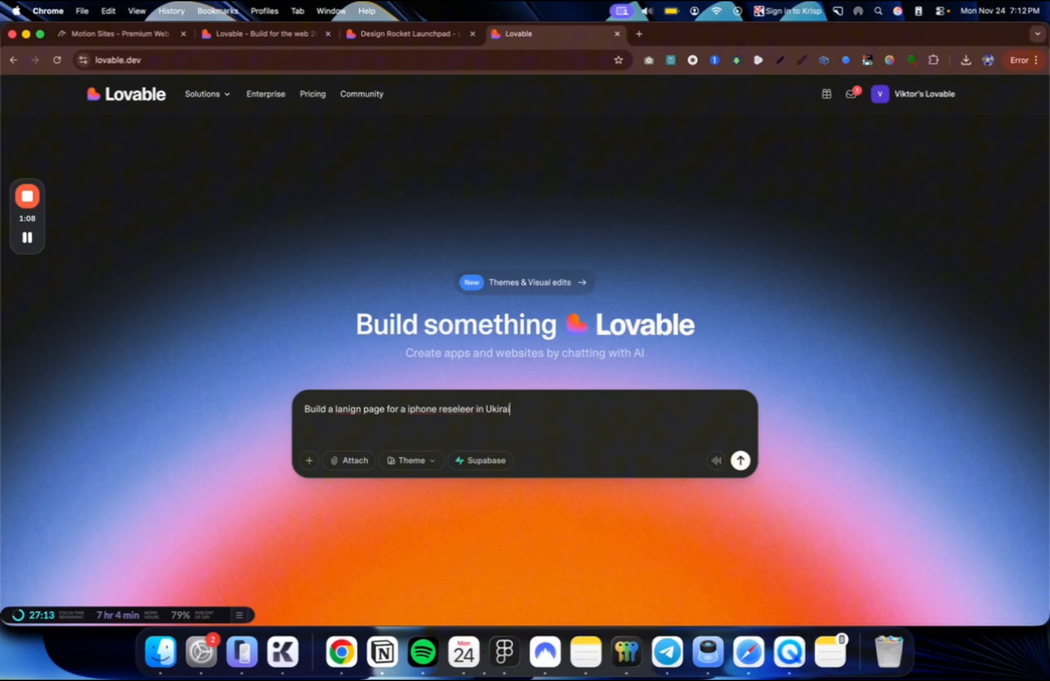
pyautogui.press('Backspace')
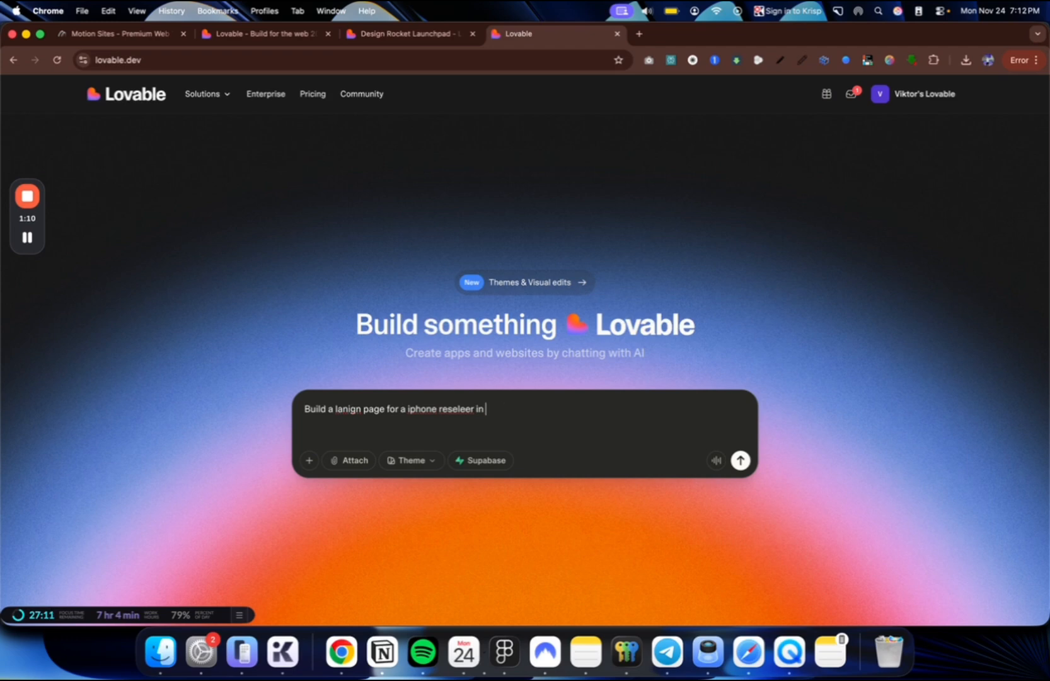
pyautogui.write('Kiev')
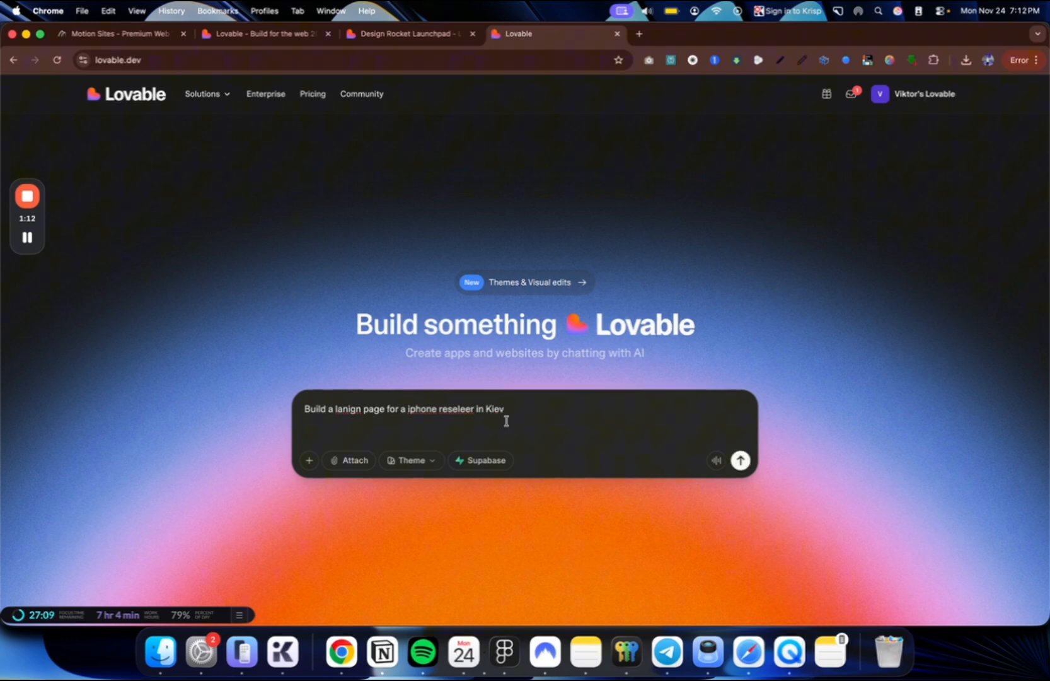
pyautogui.click(741, 460)
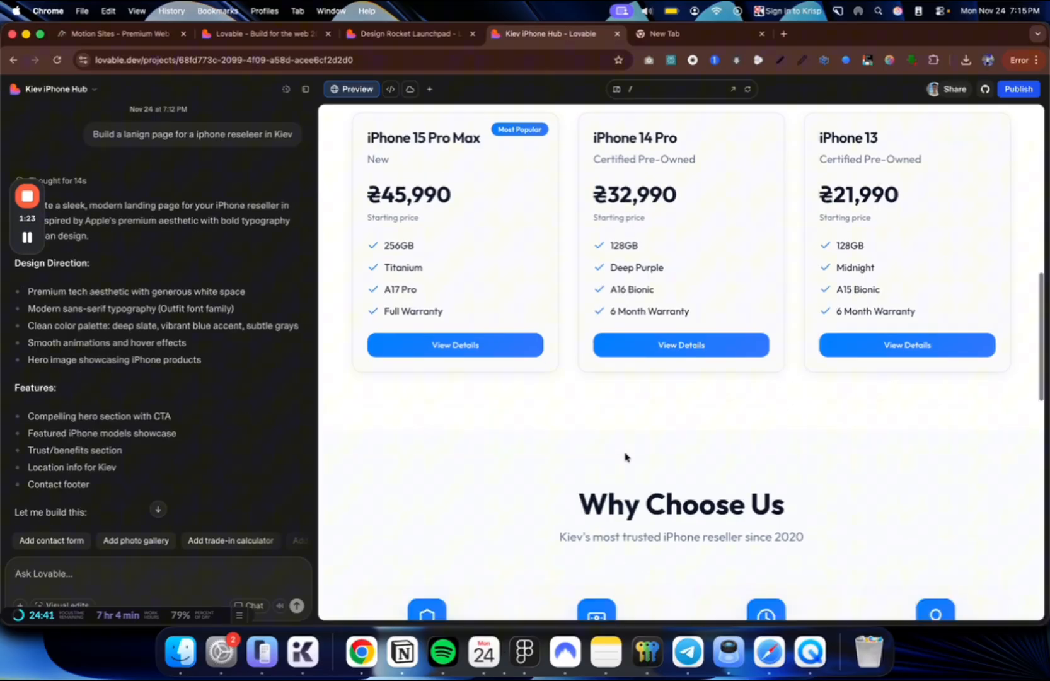
pyautogui.scroll(-3)
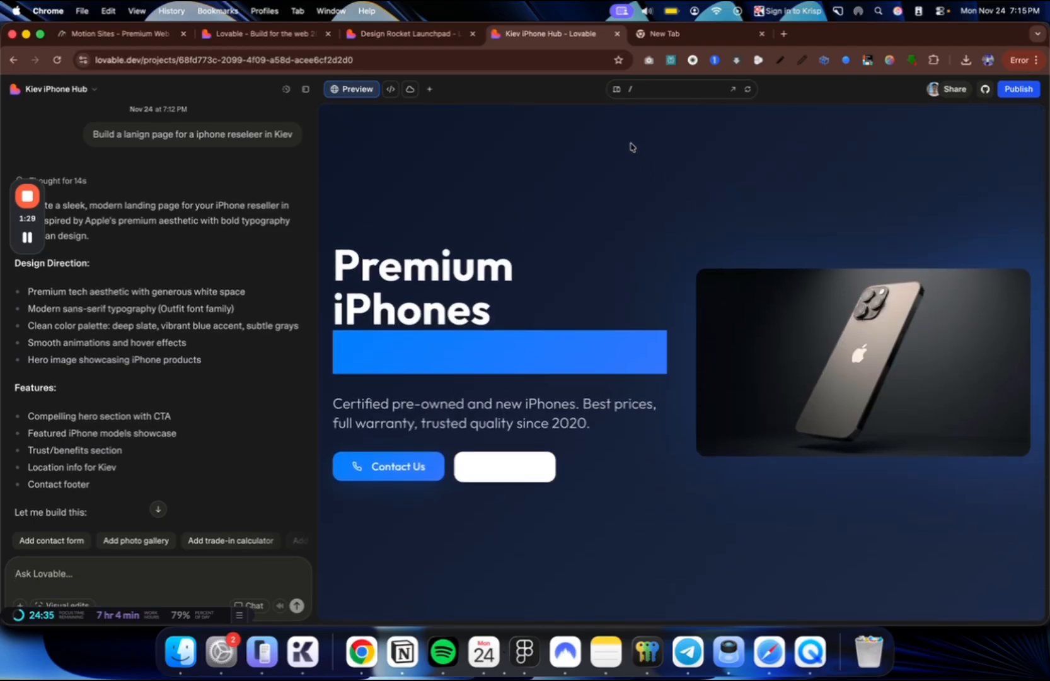
pyautogui.scroll(-3)
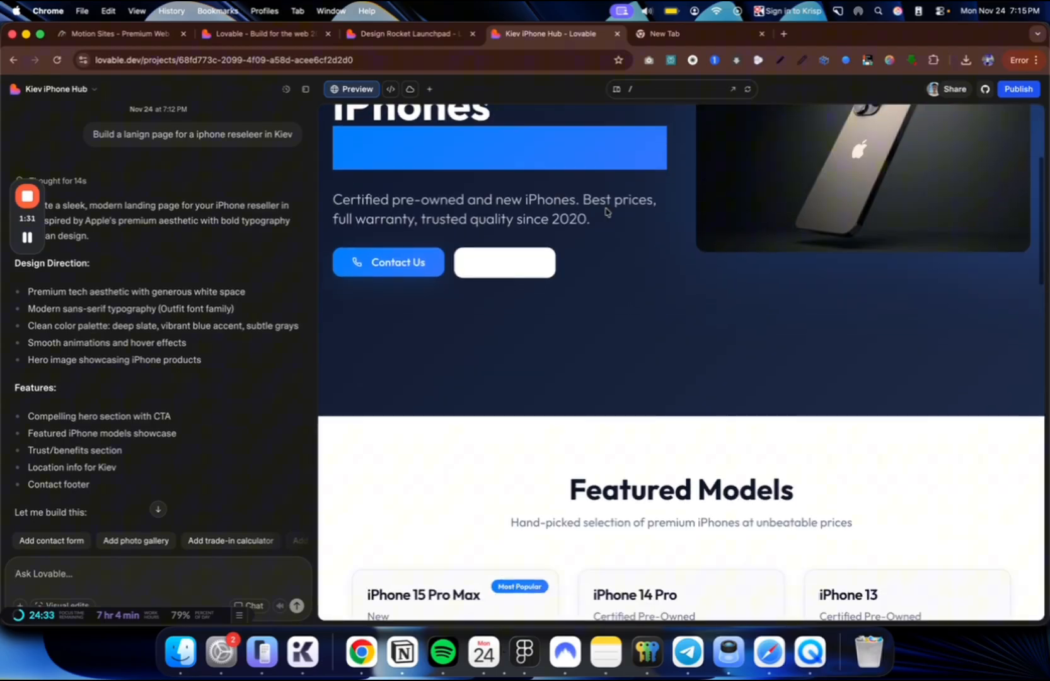
pyautogui.scroll(-3)
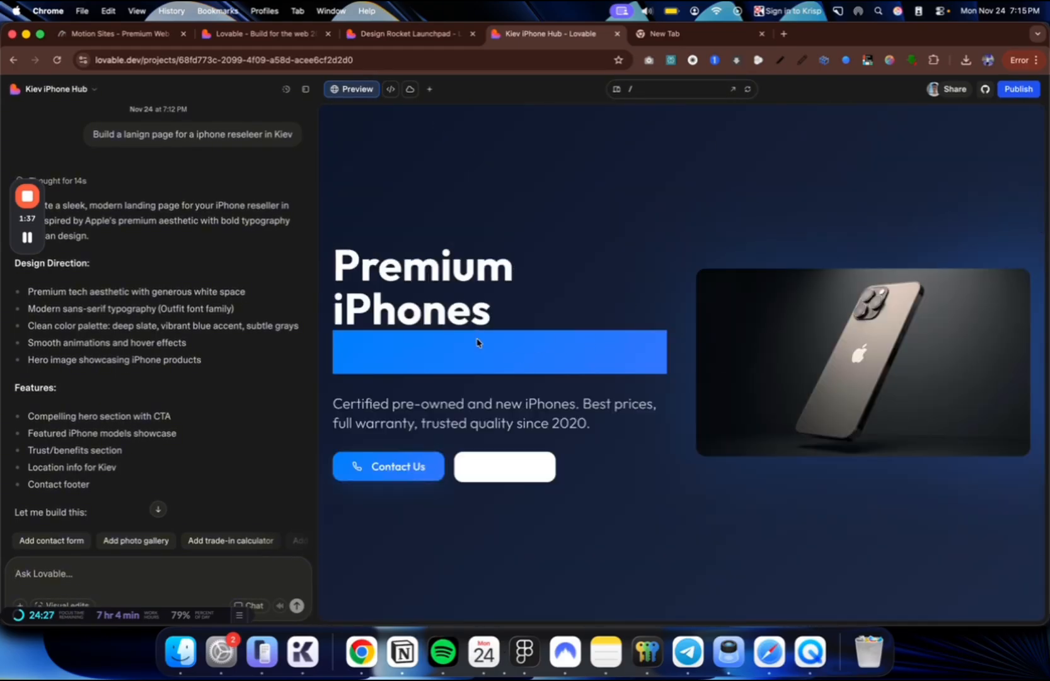
pyautogui.scroll(-3)
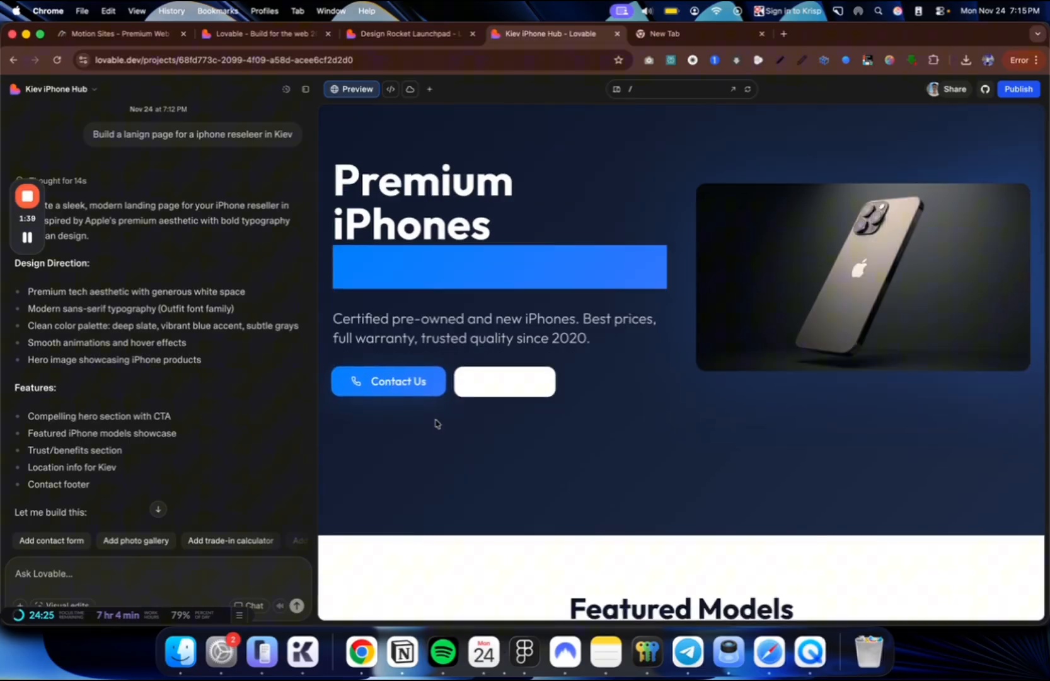
pyautogui.scroll(-3)
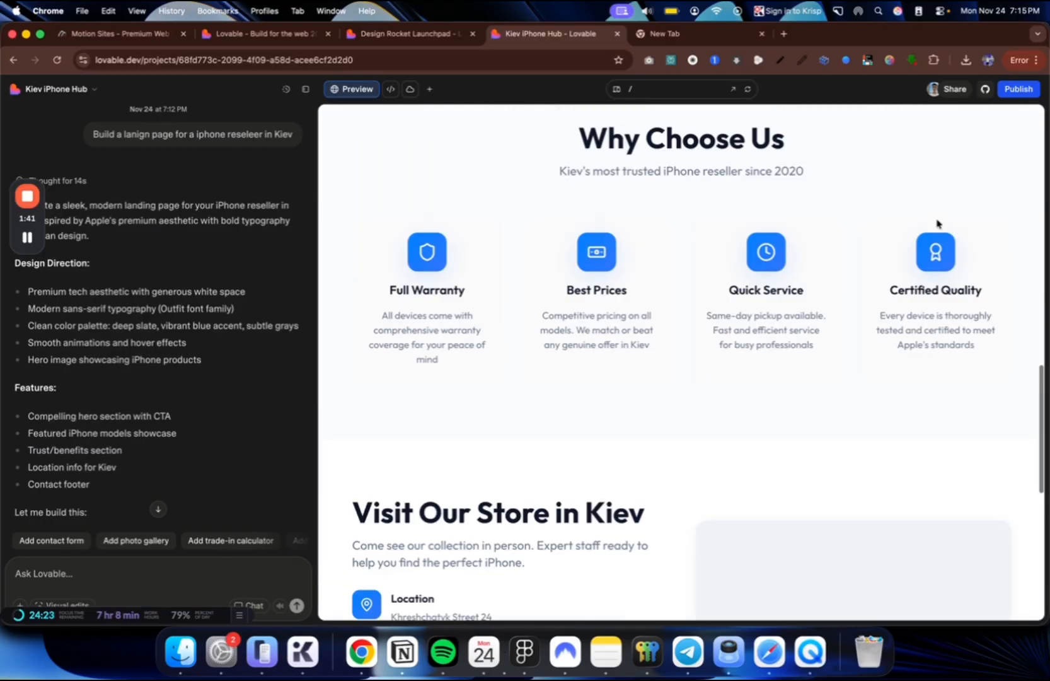
pyautogui.scroll(-3)
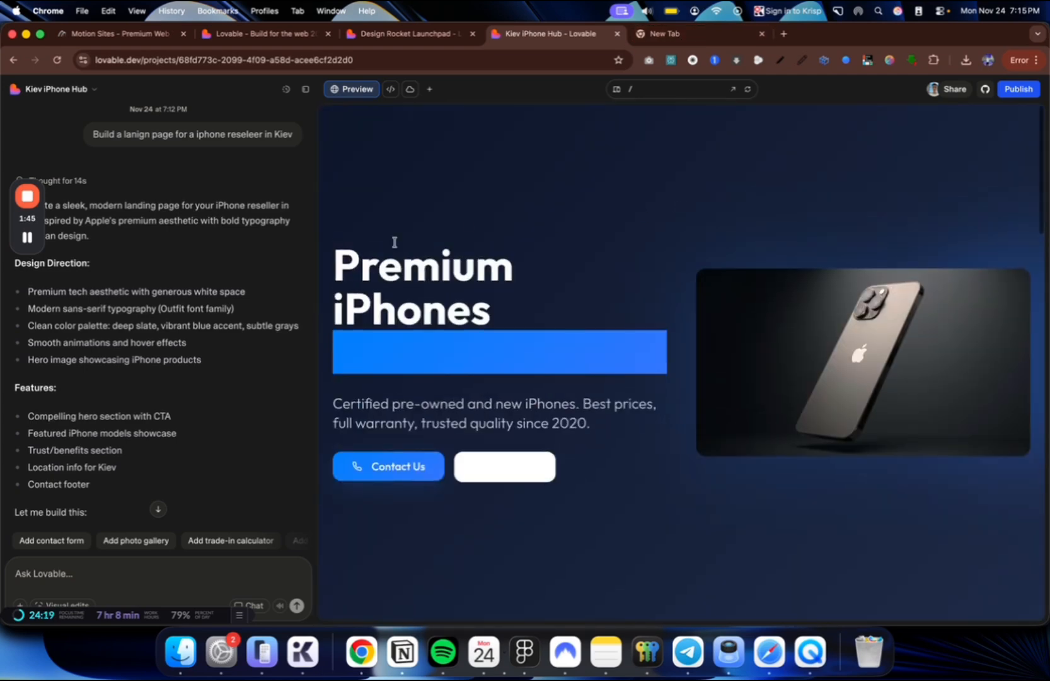
pyautogui.click(671, 34)
pyautogui.write('seesaw.website')
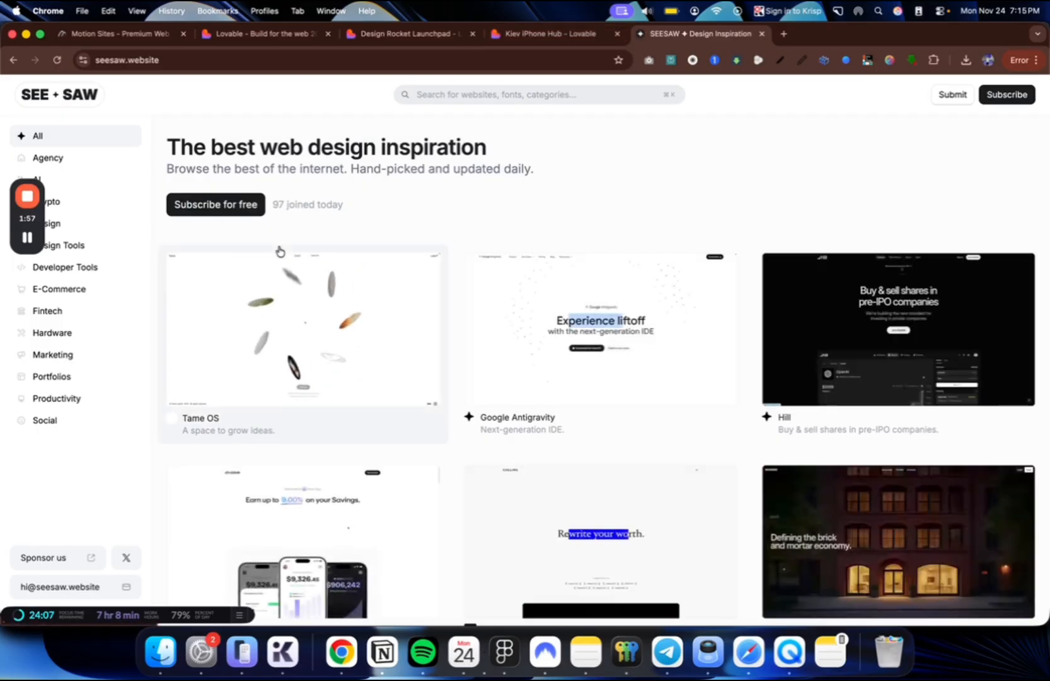
# - From SEE+SAW's Google Antigravity entry, visit the live antigravity.google site and view it
pyautogui.click(600, 328)
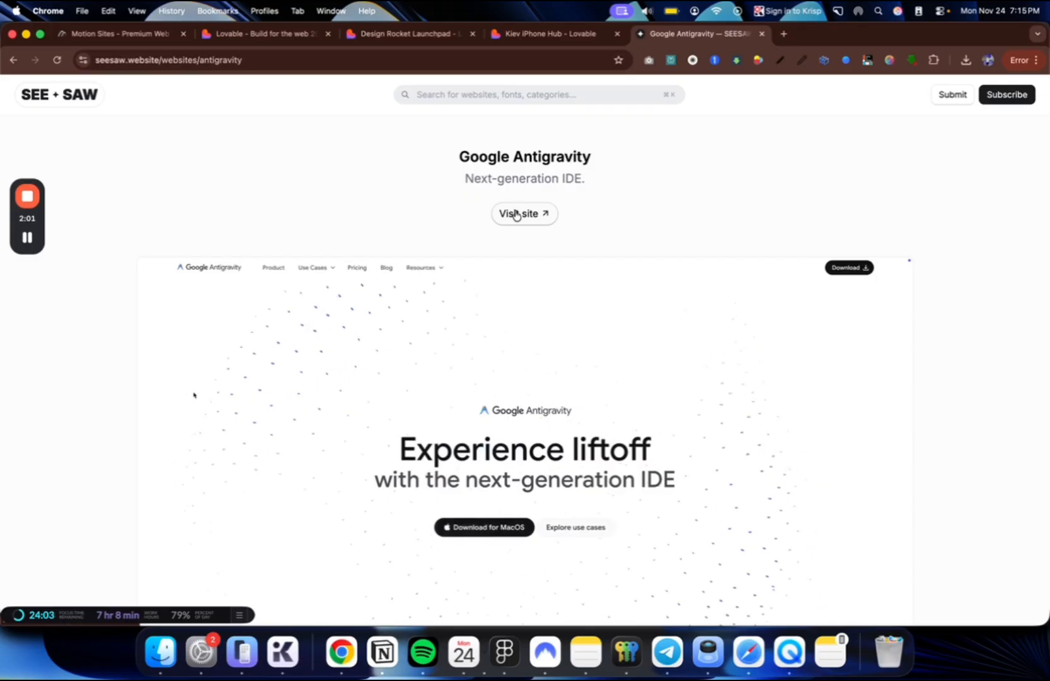
pyautogui.click(524, 214)
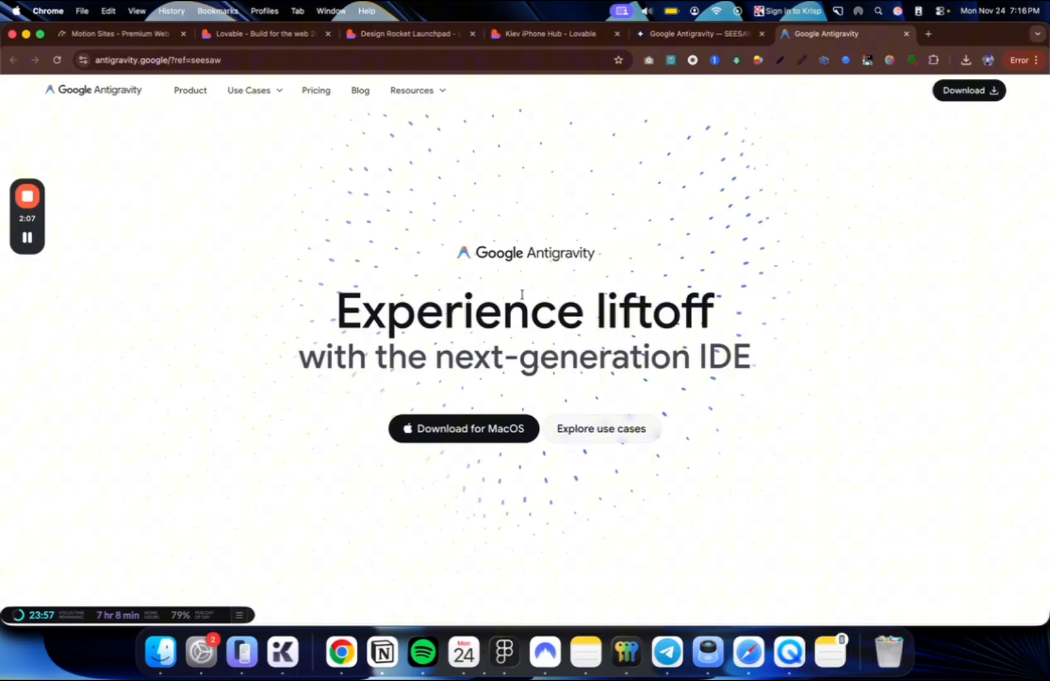
pyautogui.click(699, 34)
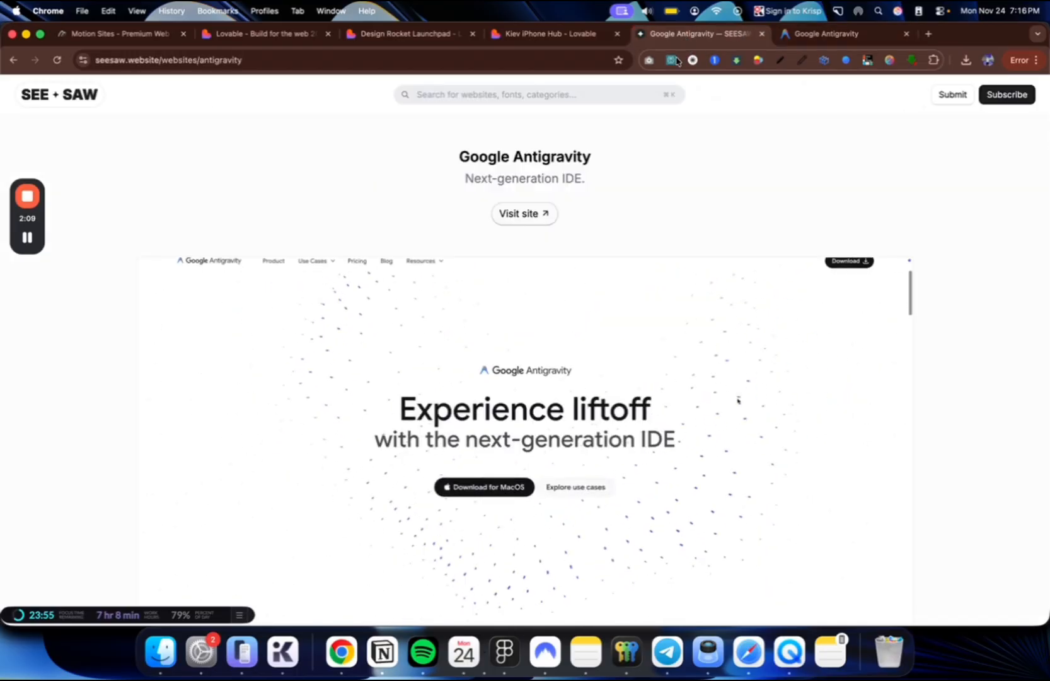
pyautogui.click(549, 34)
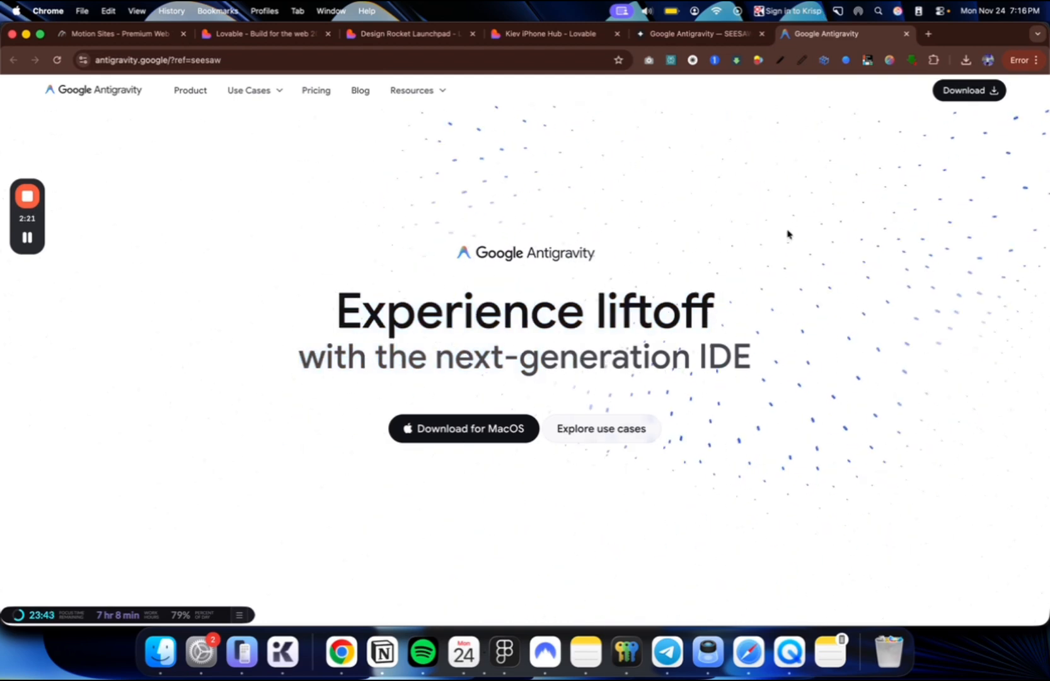
pyautogui.moveTo(728, 185)
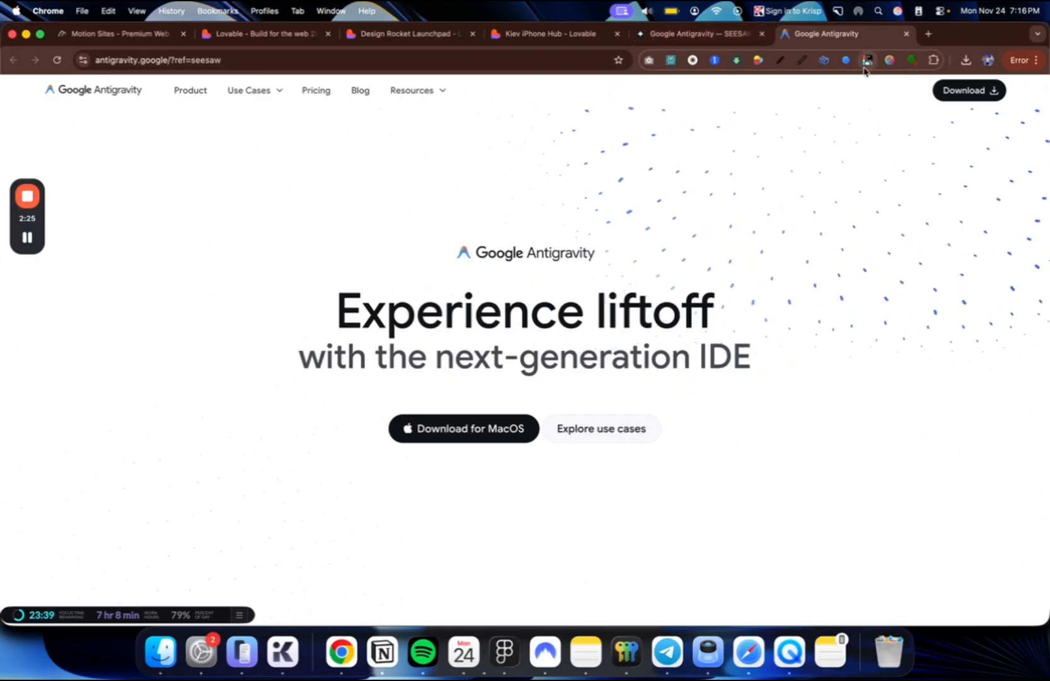
pyautogui.click(866, 61)
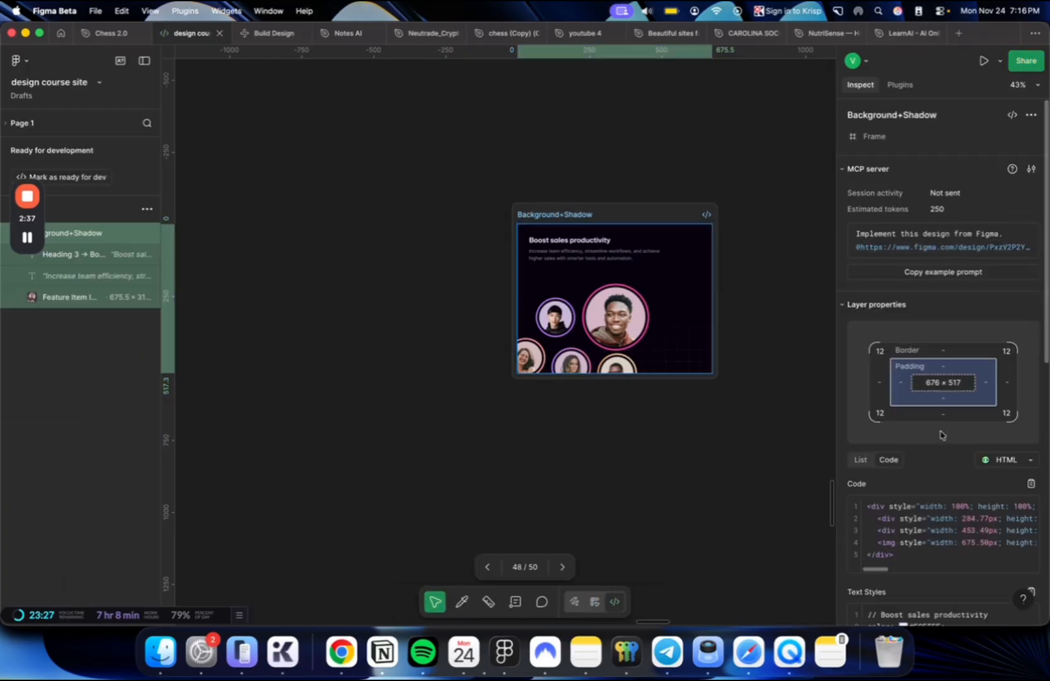
# - Leave dev mode in the Figma file and bring up the installed plugins list
pyautogui.click(1029, 484)
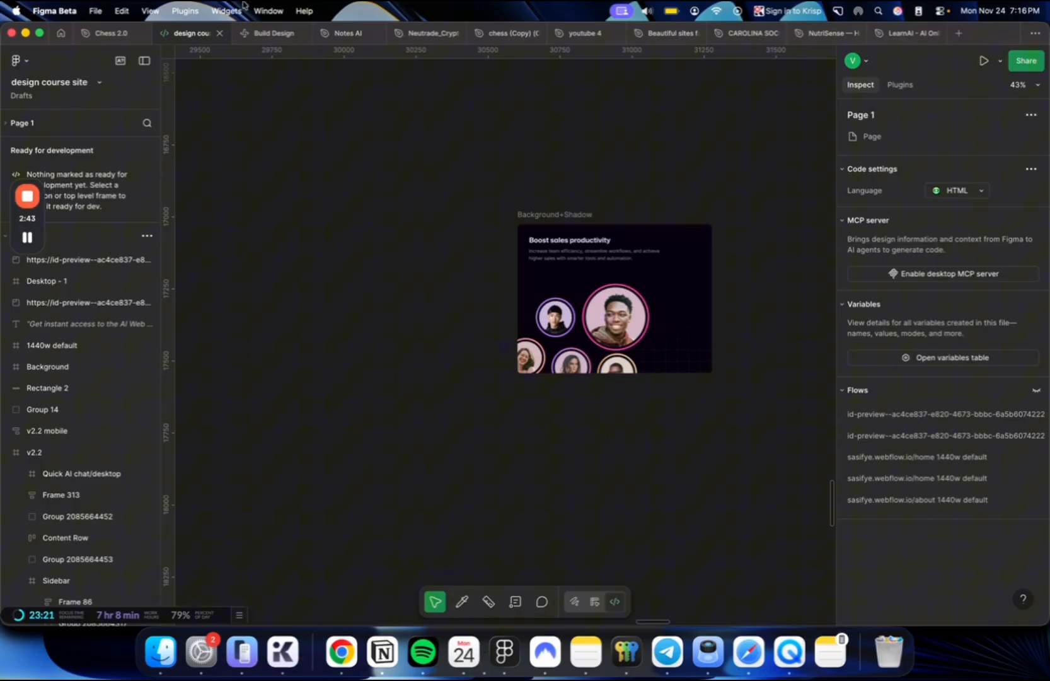
pyautogui.click(184, 10)
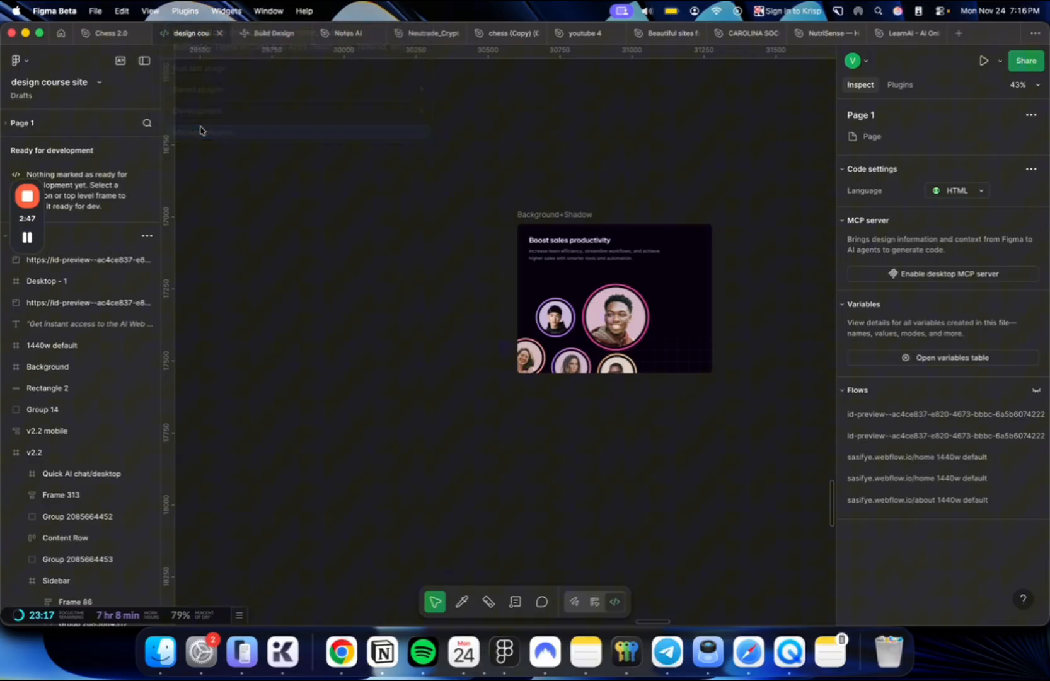
pyautogui.click(900, 84)
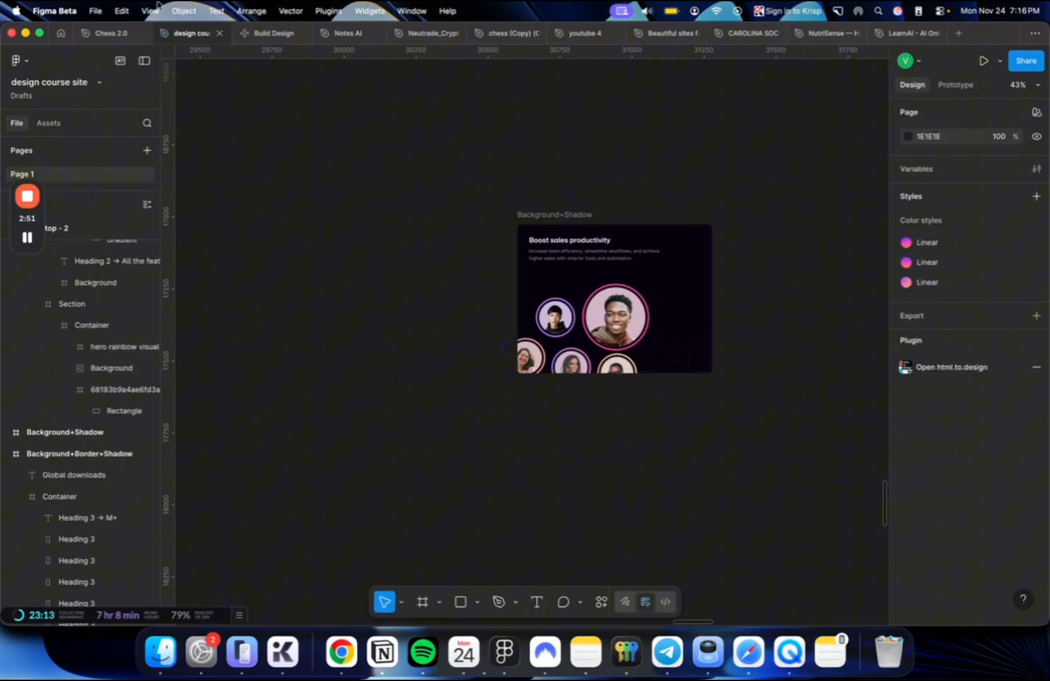
pyautogui.click(328, 11)
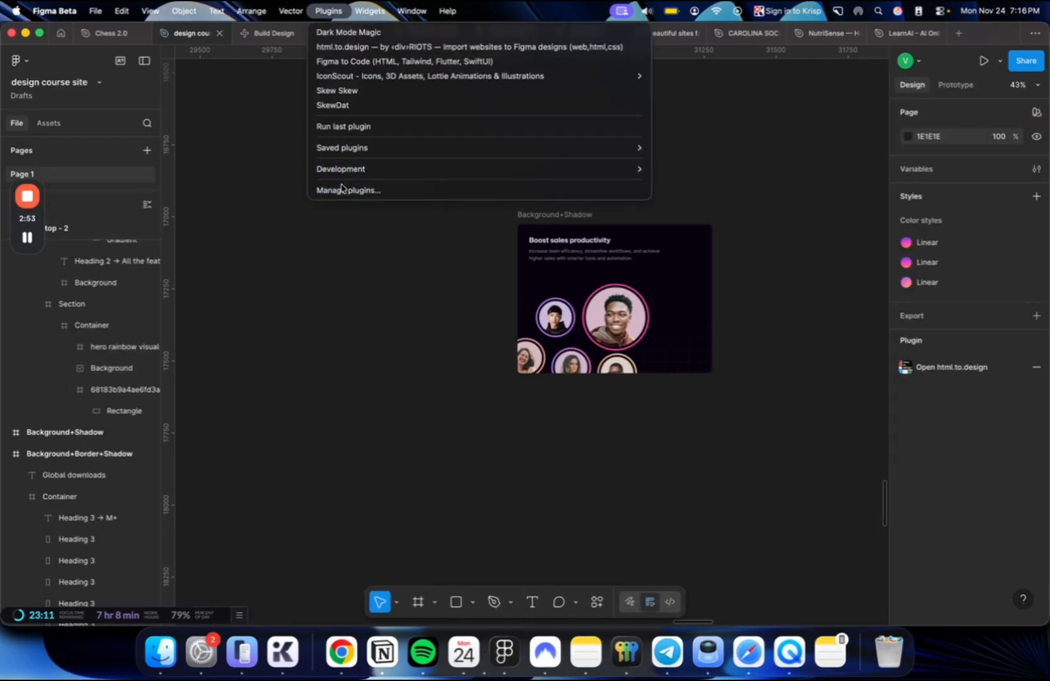
# - Search plugins and widgets for 'html' and run html.to.design from the results
pyautogui.click(598, 602)
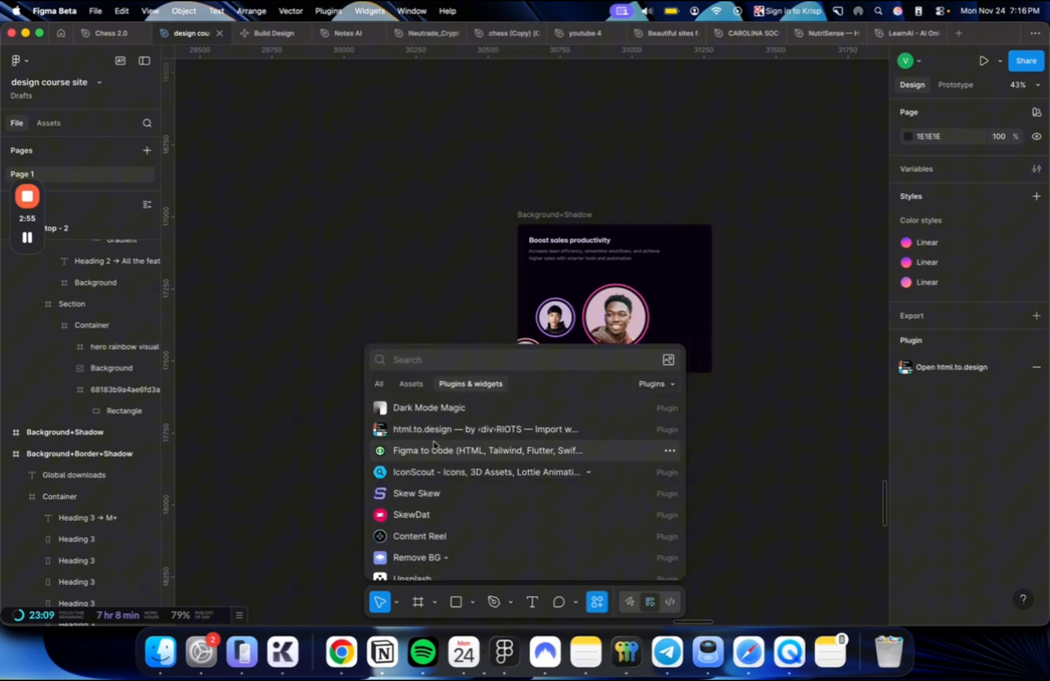
pyautogui.write('html to deseign')
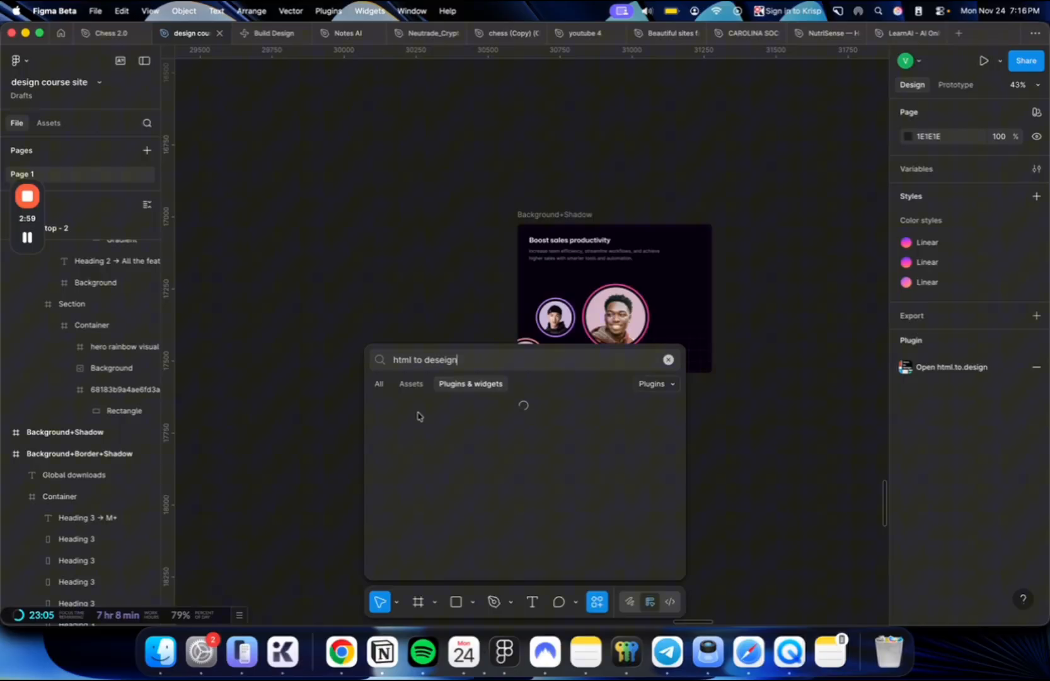
pyautogui.click(523, 406)
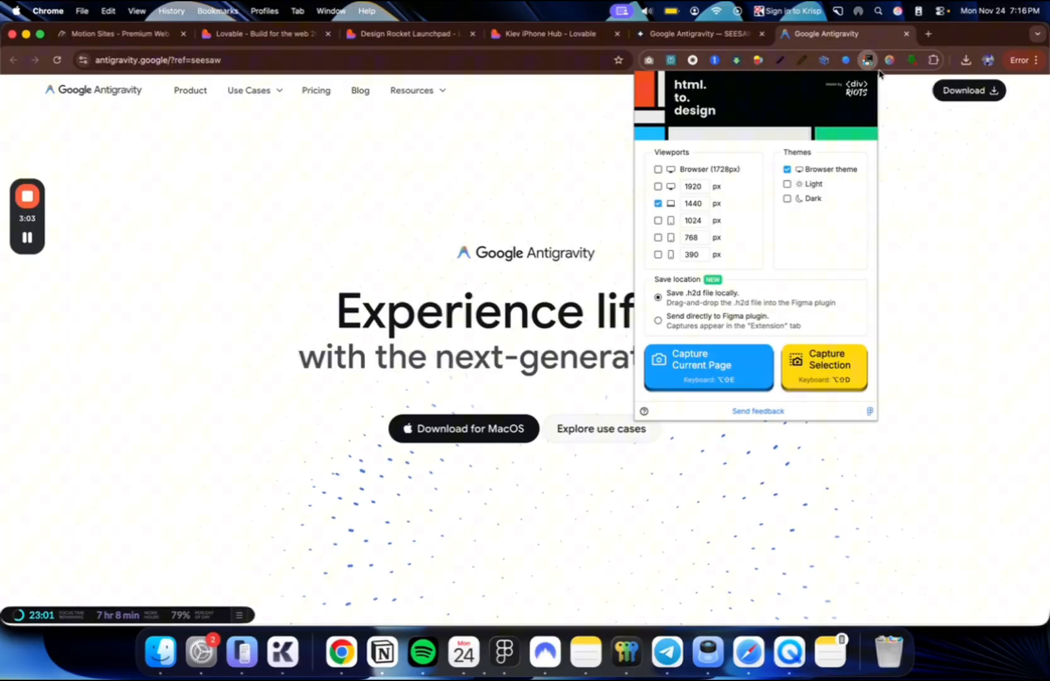
# - Capture the current Antigravity page at 1440px with html.to.design and show Chrome's downloads
pyautogui.click(963, 61)
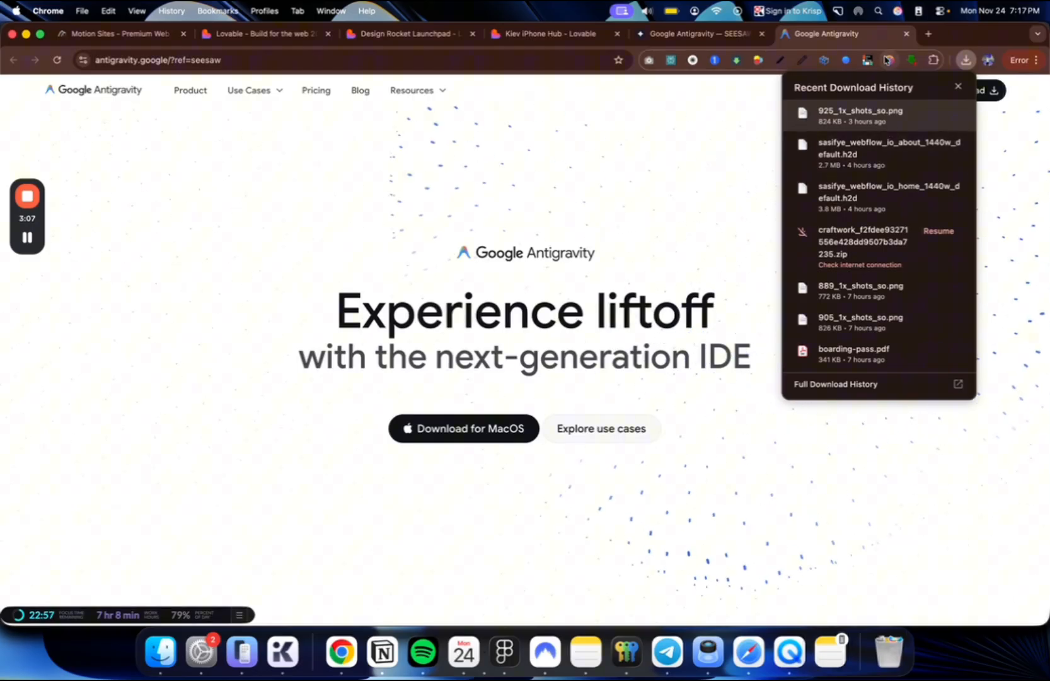
pyautogui.click(866, 60)
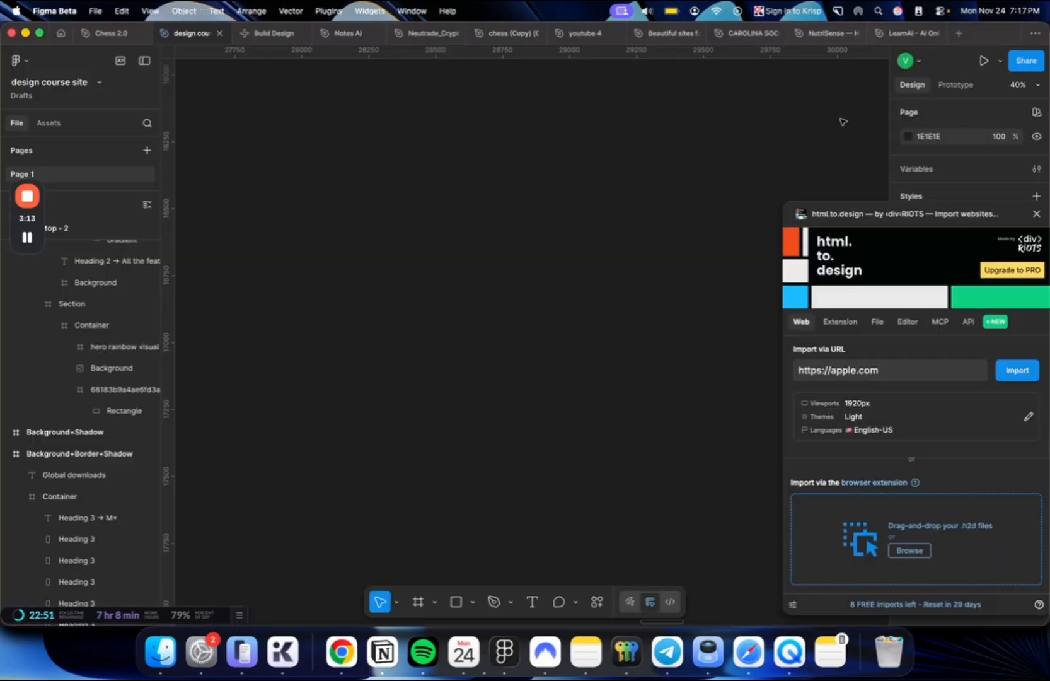
# - Import the captured .h2d Antigravity hero into Figma and select its inner frame
pyautogui.click(1016, 371)
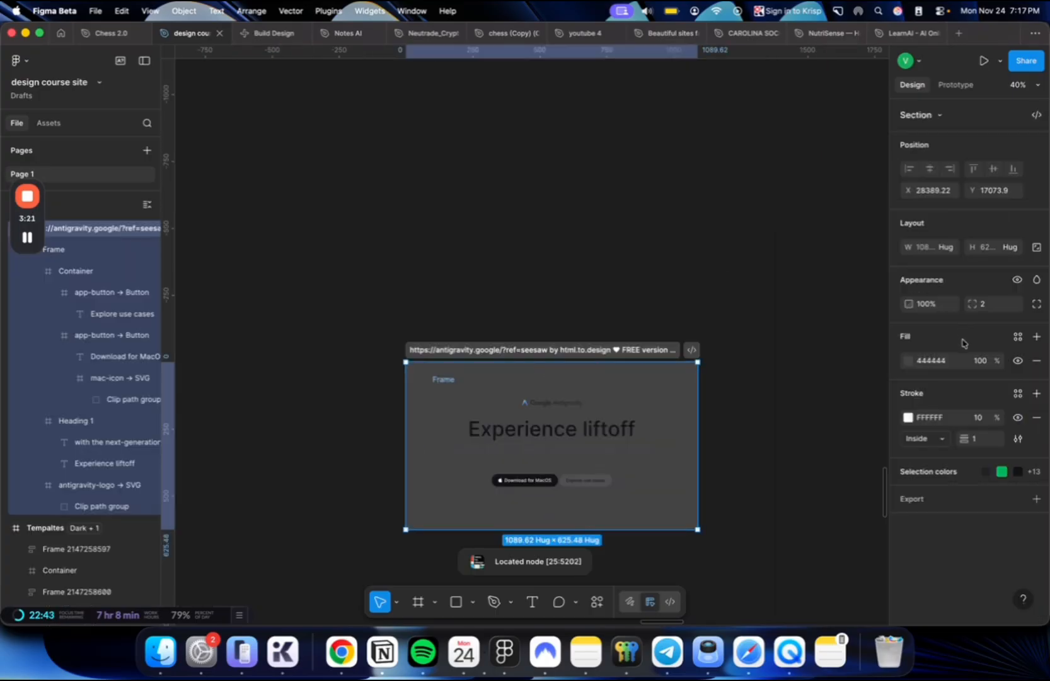
pyautogui.click(908, 361)
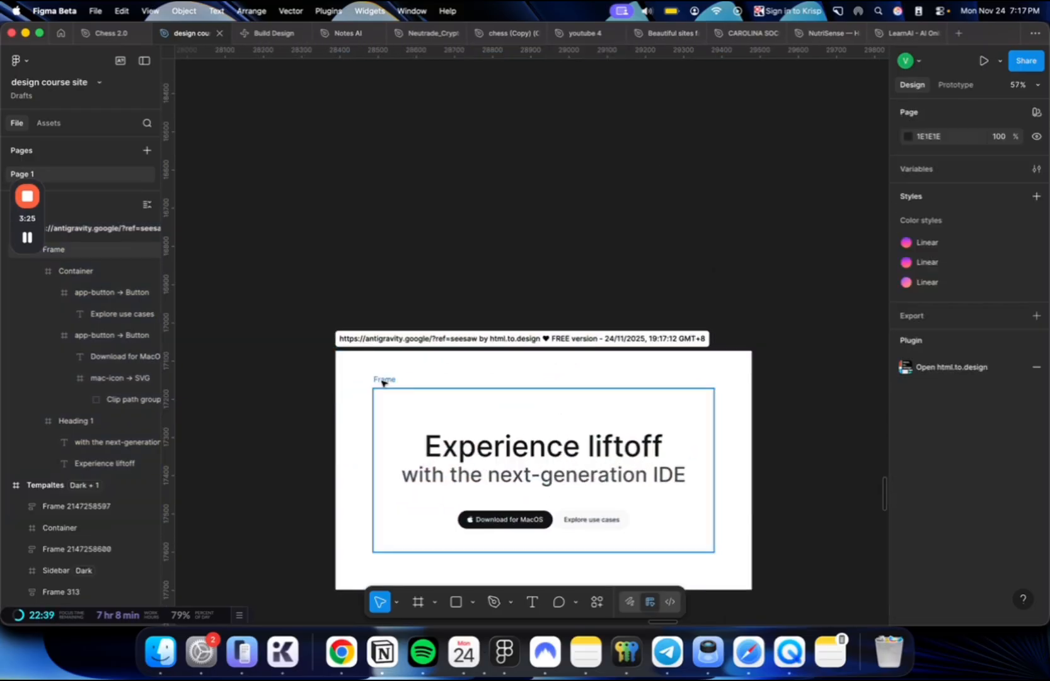
pyautogui.click(385, 379)
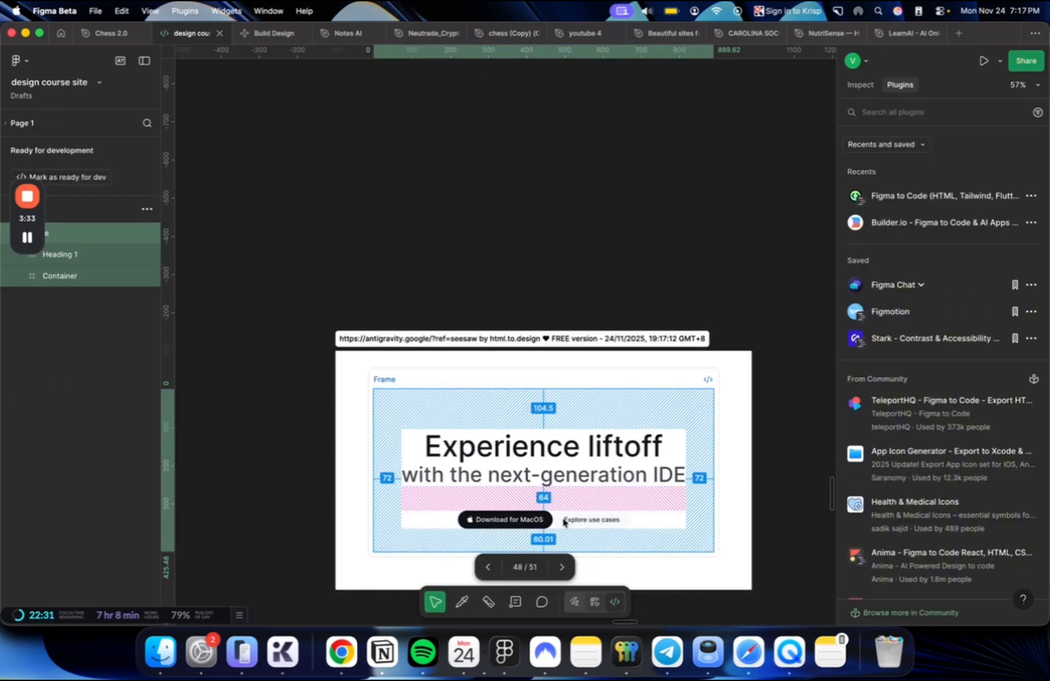
# - Run the Figma to Code (HTML, Tailwind) converter on the selected frame
pyautogui.click(328, 11)
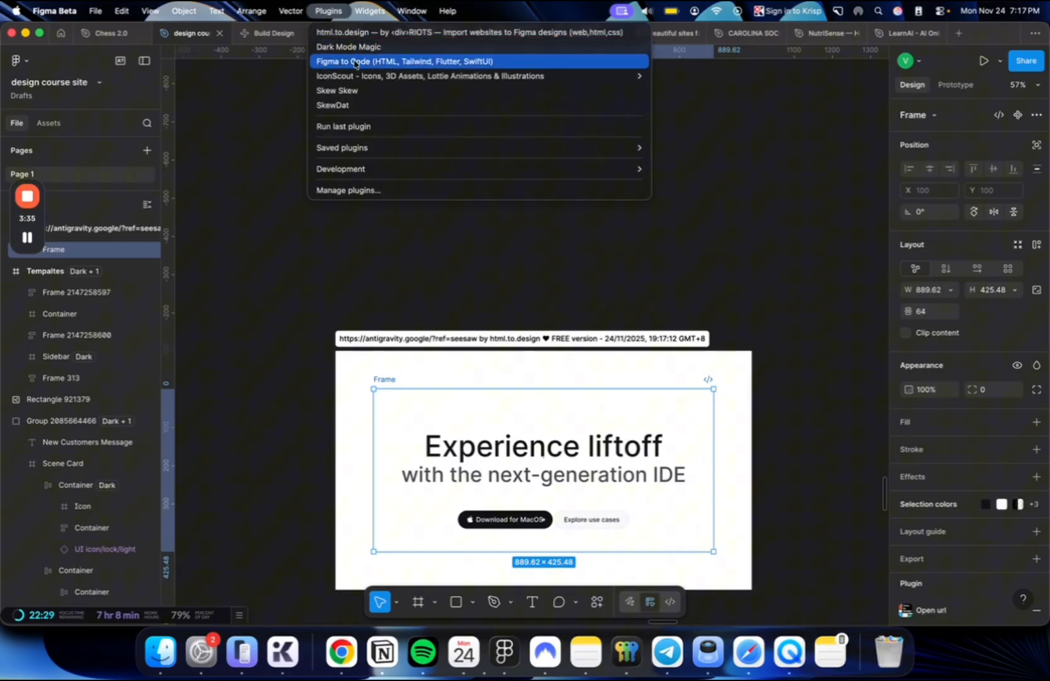
pyautogui.click(406, 62)
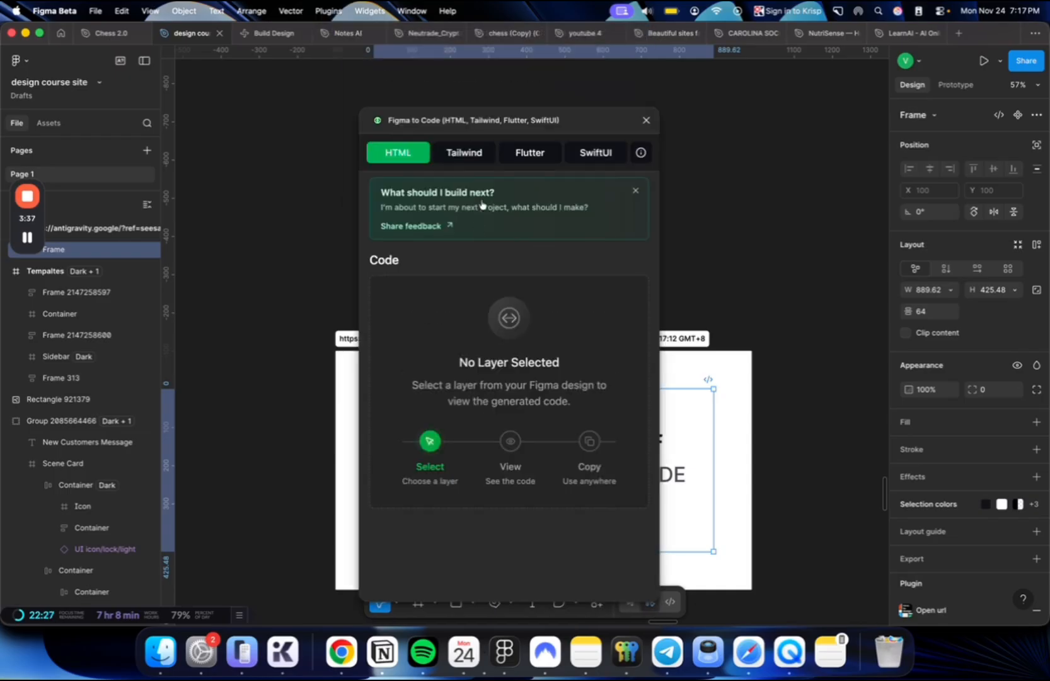
pyautogui.click(464, 152)
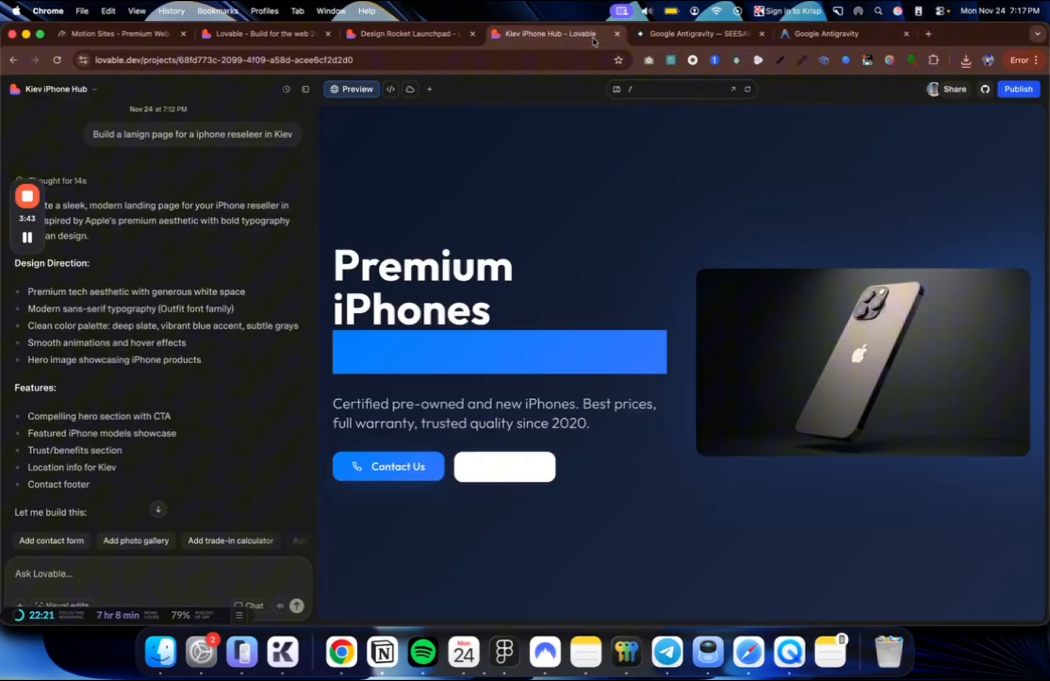
# - Draft a Kiev iPhone Hub prompt: use this style, black and white, no gradients
pyautogui.click(429, 89)
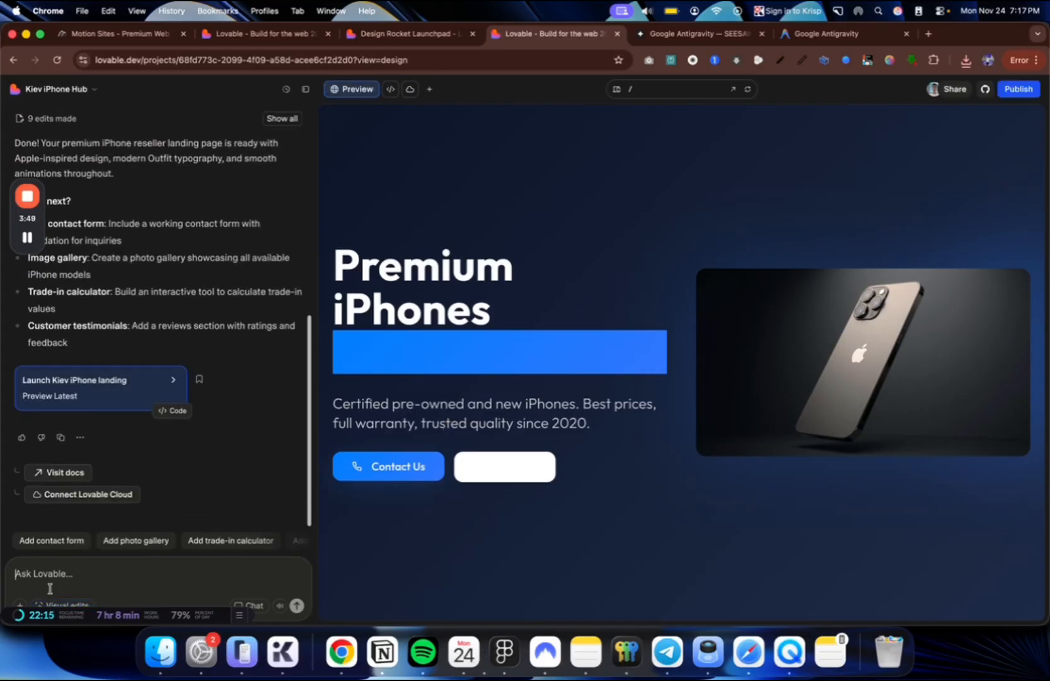
pyautogui.write('use this tyleguide and theme, The colours have to be')
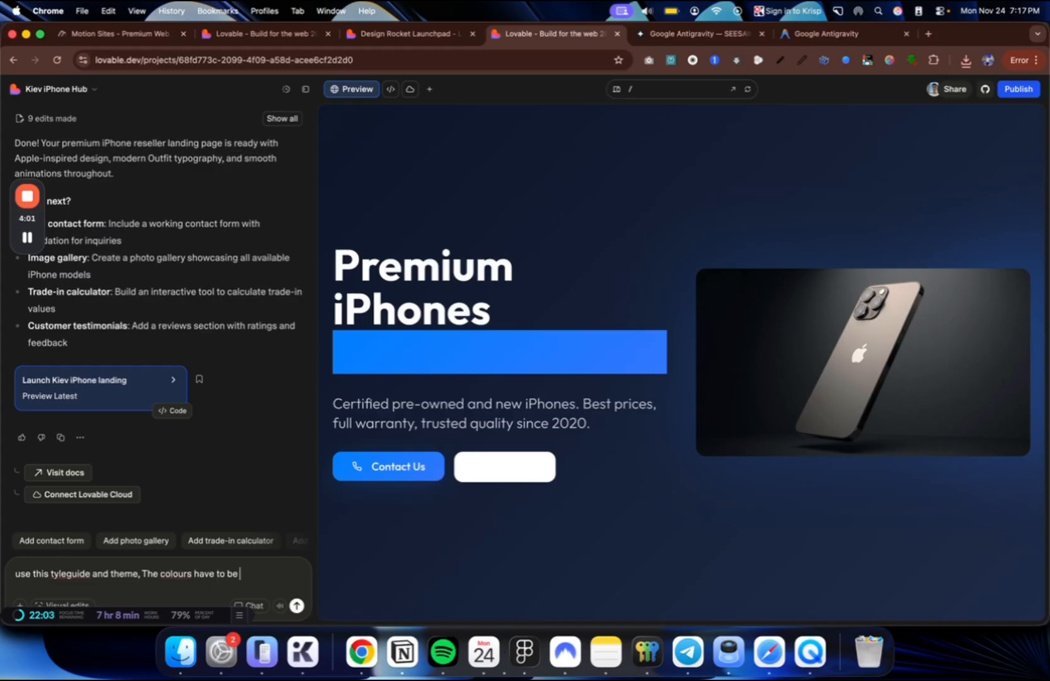
pyautogui.write('black and white,')
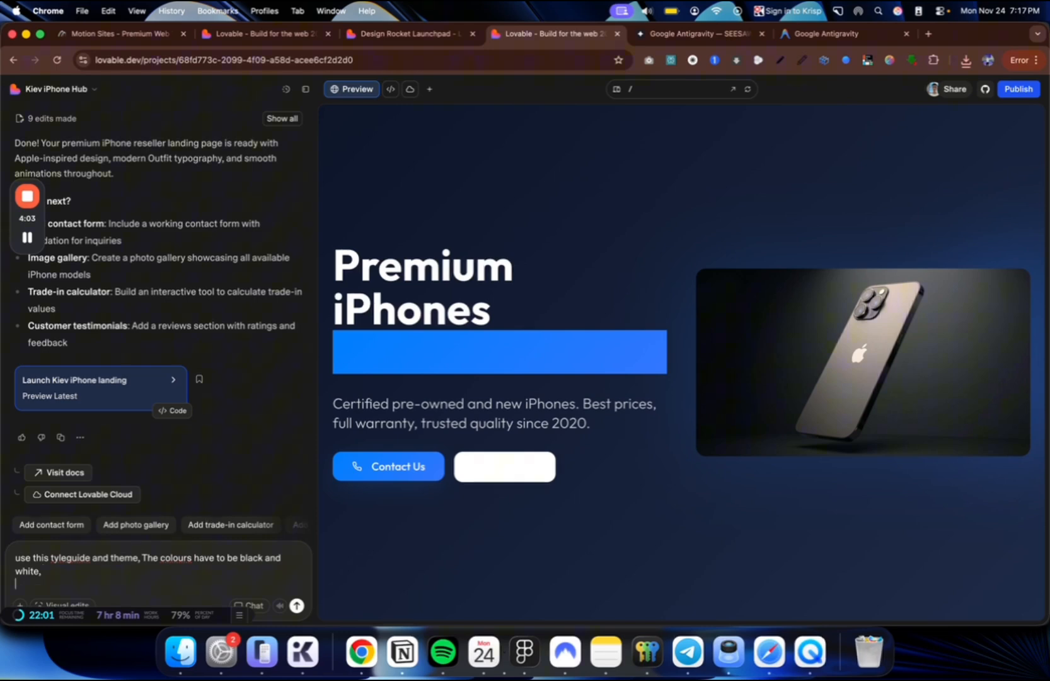
pyautogui.write('no gradien')
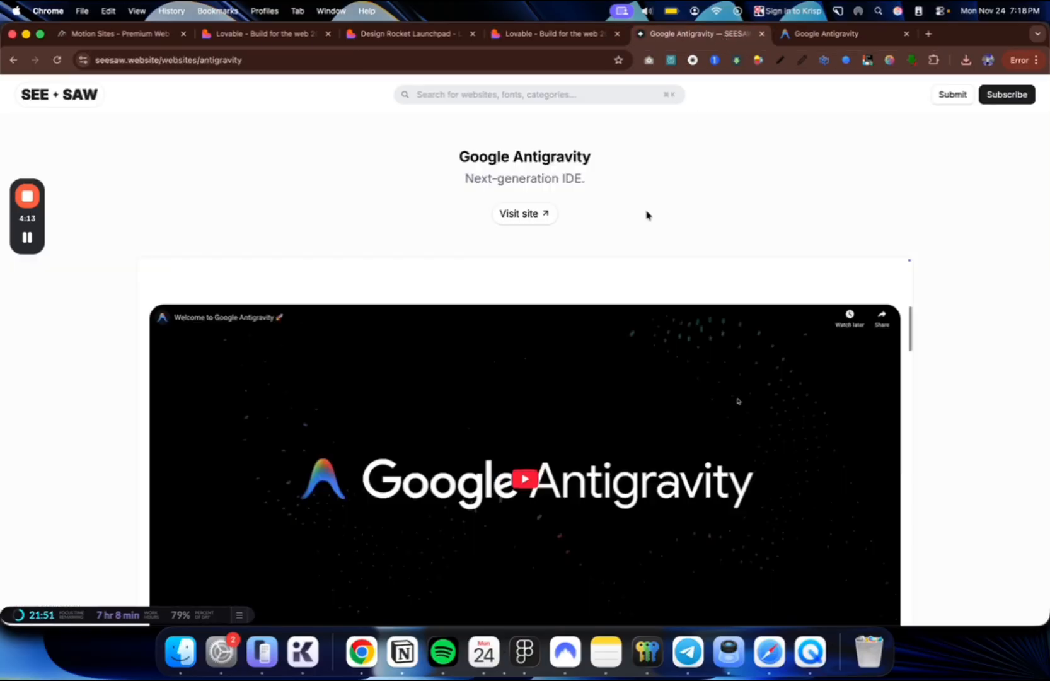
# - Switch between the SEE+SAW listing and the Google Antigravity homepage to browse its sections
pyautogui.scroll(-3)
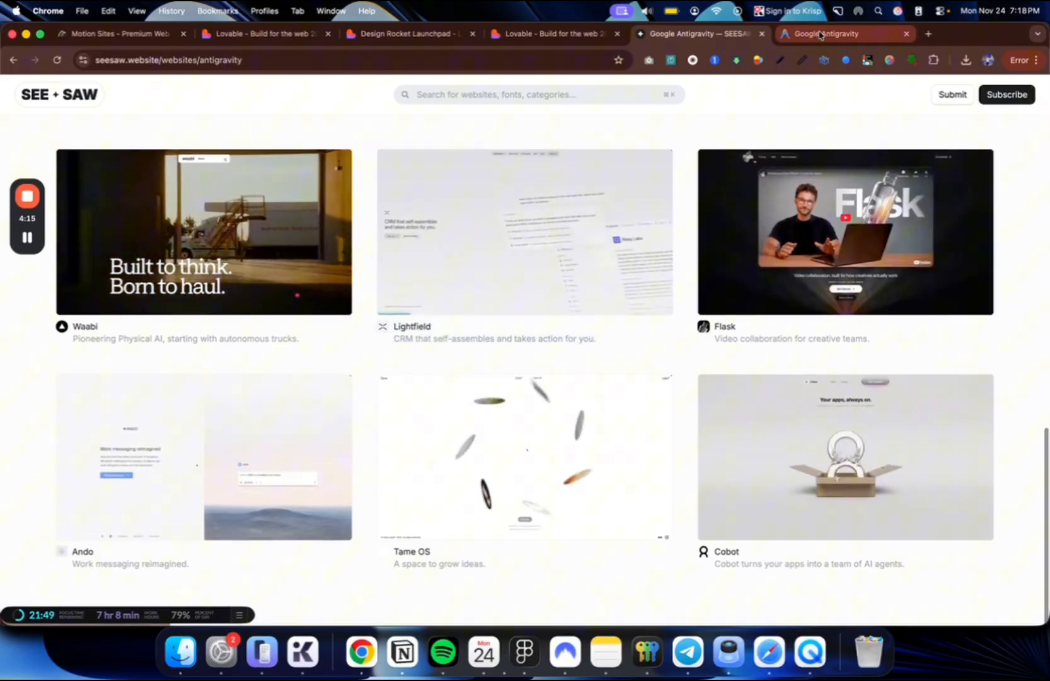
pyautogui.click(820, 34)
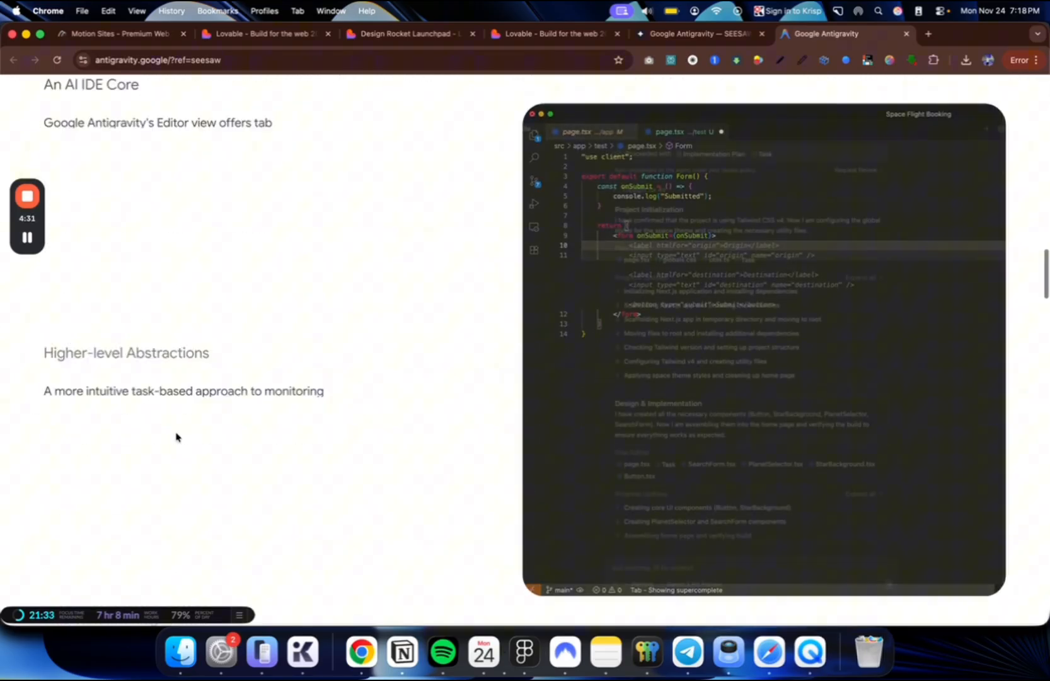
pyautogui.click(261, 34)
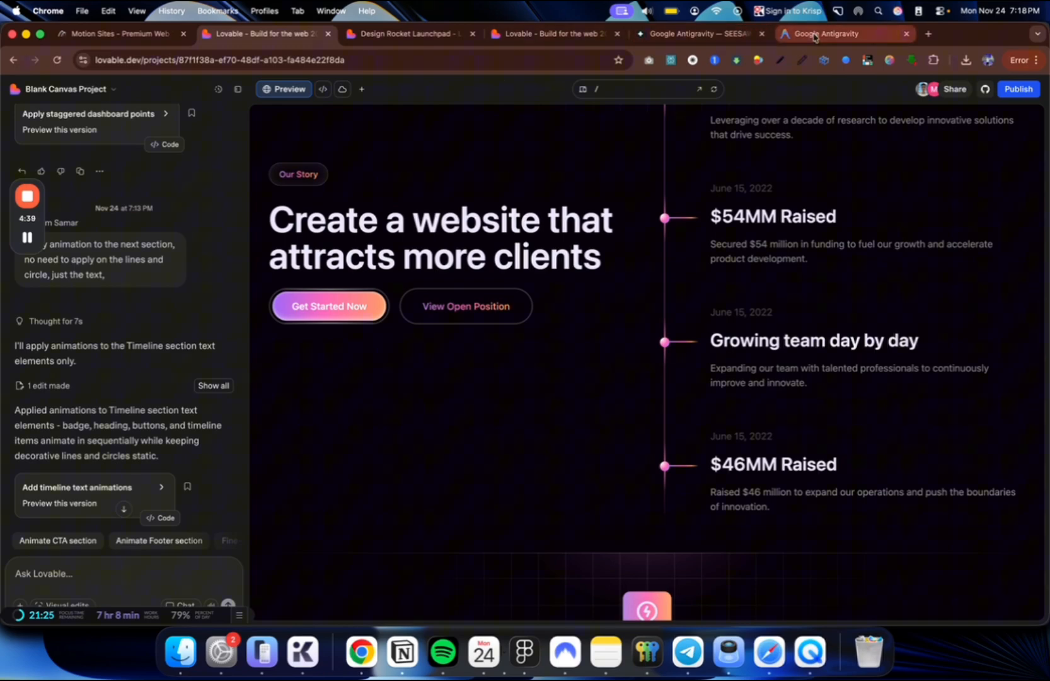
pyautogui.click(829, 34)
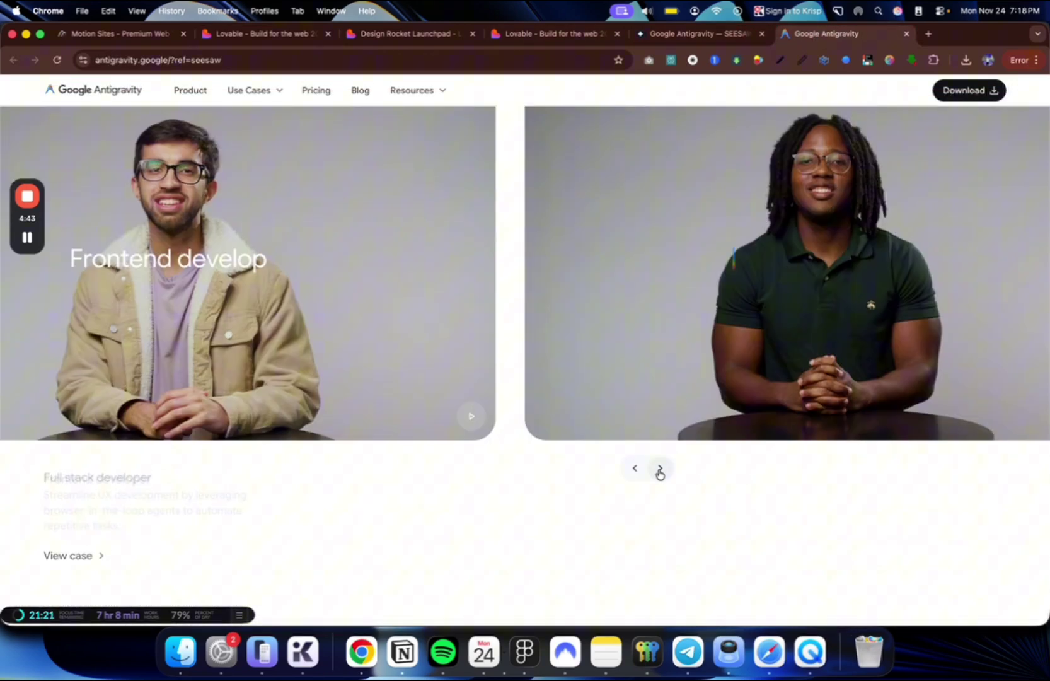
# - Advance the Antigravity use-case video carousel and return to the Lovable tab
pyautogui.click(661, 468)
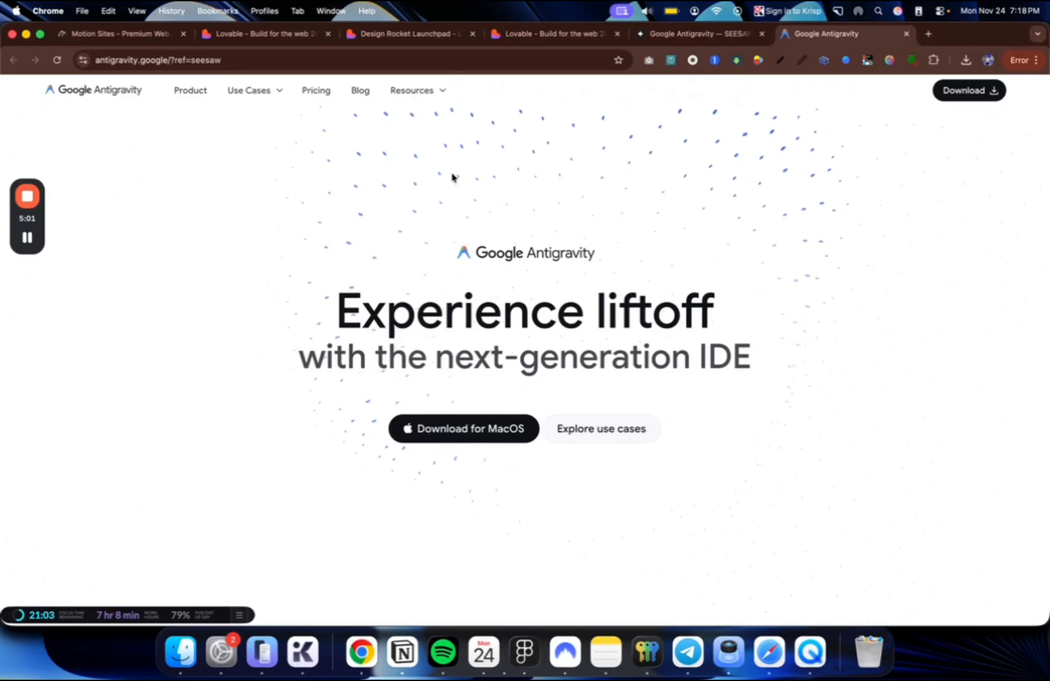
pyautogui.moveTo(700, 236)
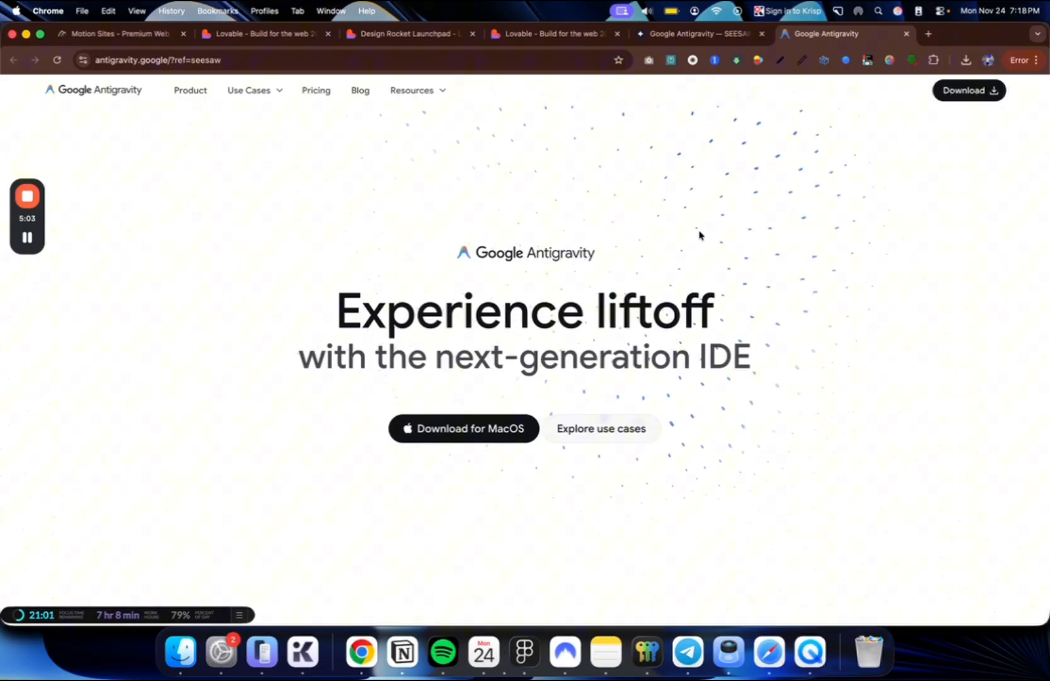
pyautogui.moveTo(613, 256)
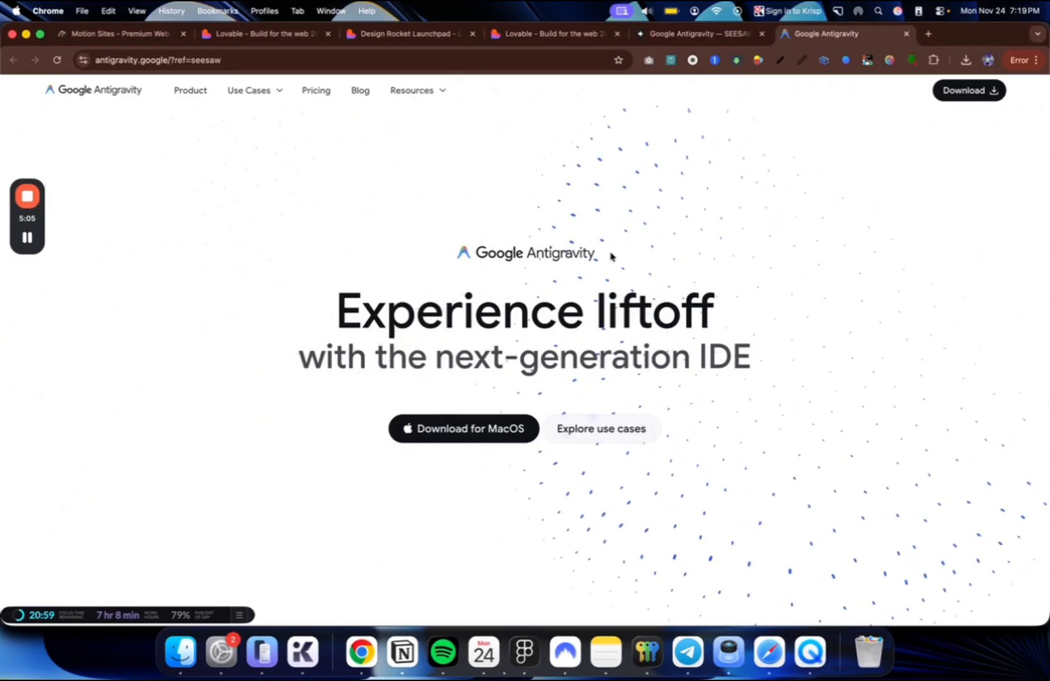
pyautogui.moveTo(730, 435)
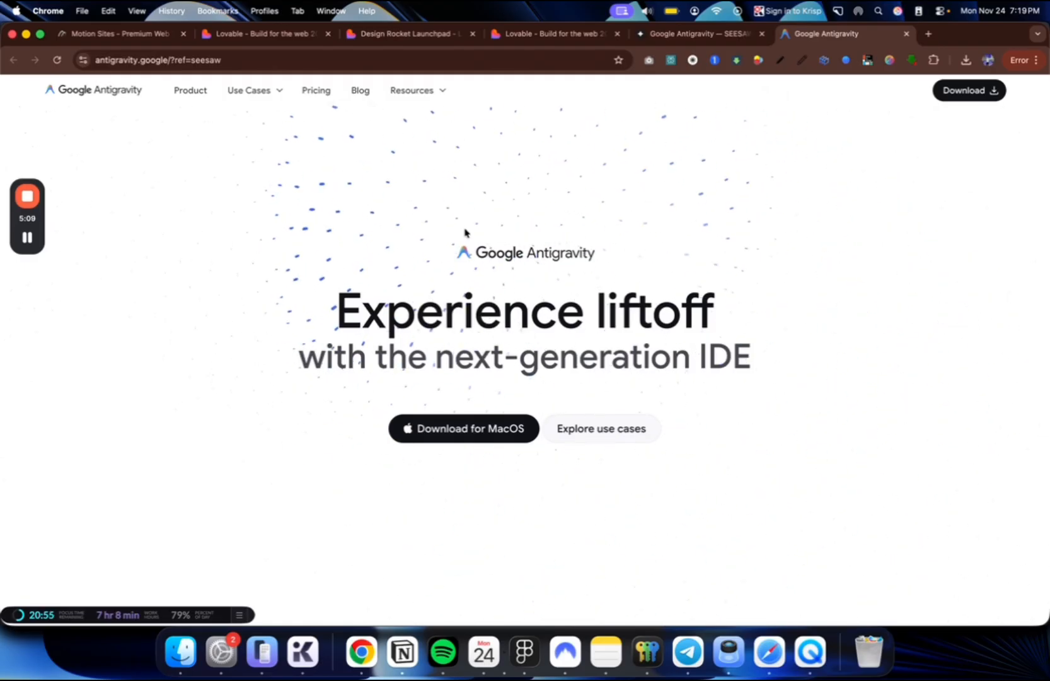
pyautogui.click(553, 34)
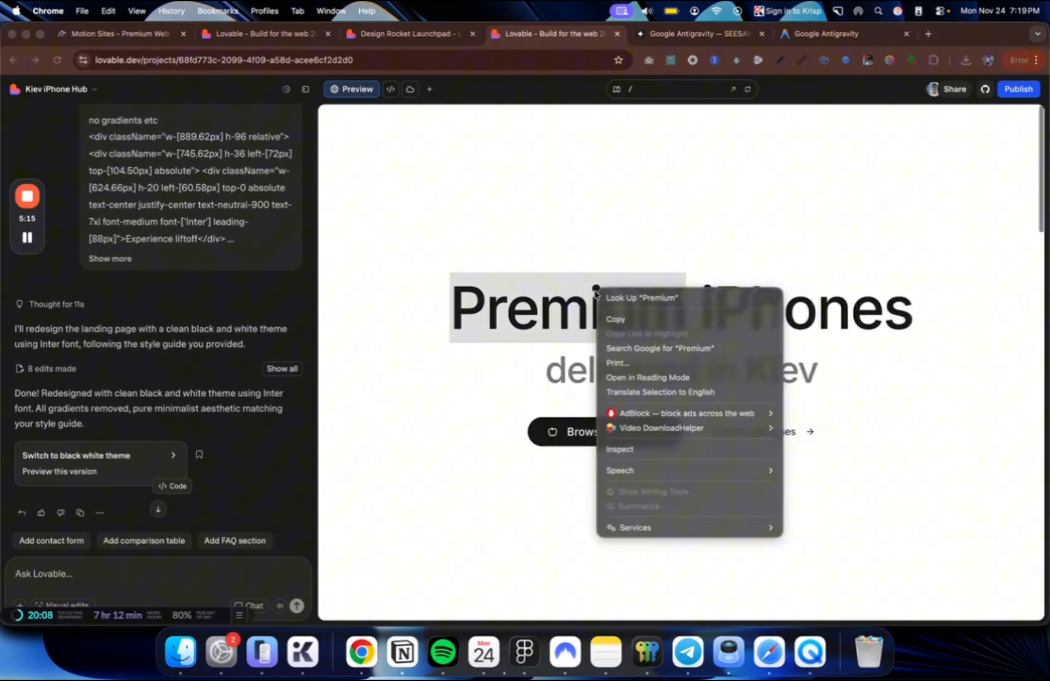
# - Scroll the redesigned black-and-white Kiev iPhone Hub from hero to store sections, then bring up Antigravity
pyautogui.click(754, 280)
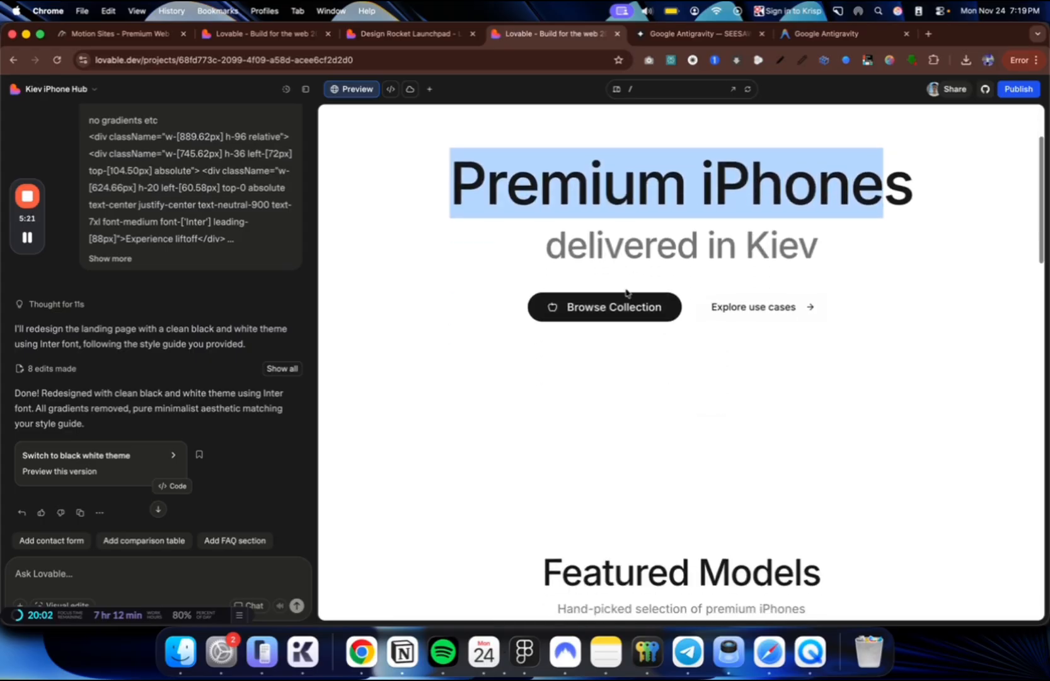
pyautogui.scroll(-3)
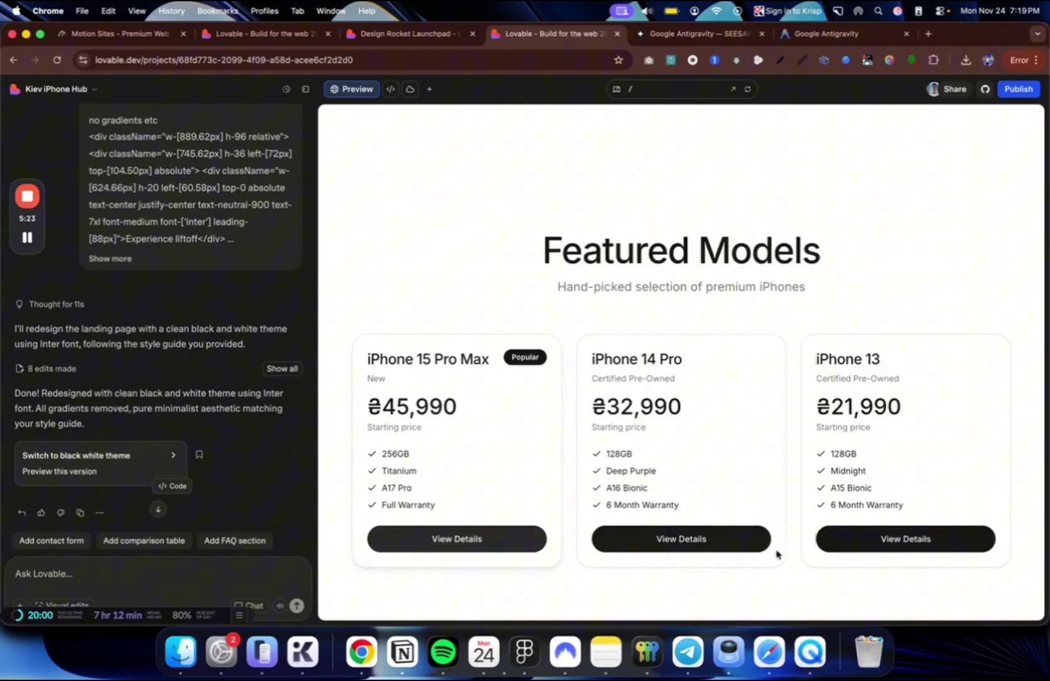
pyautogui.scroll(-3)
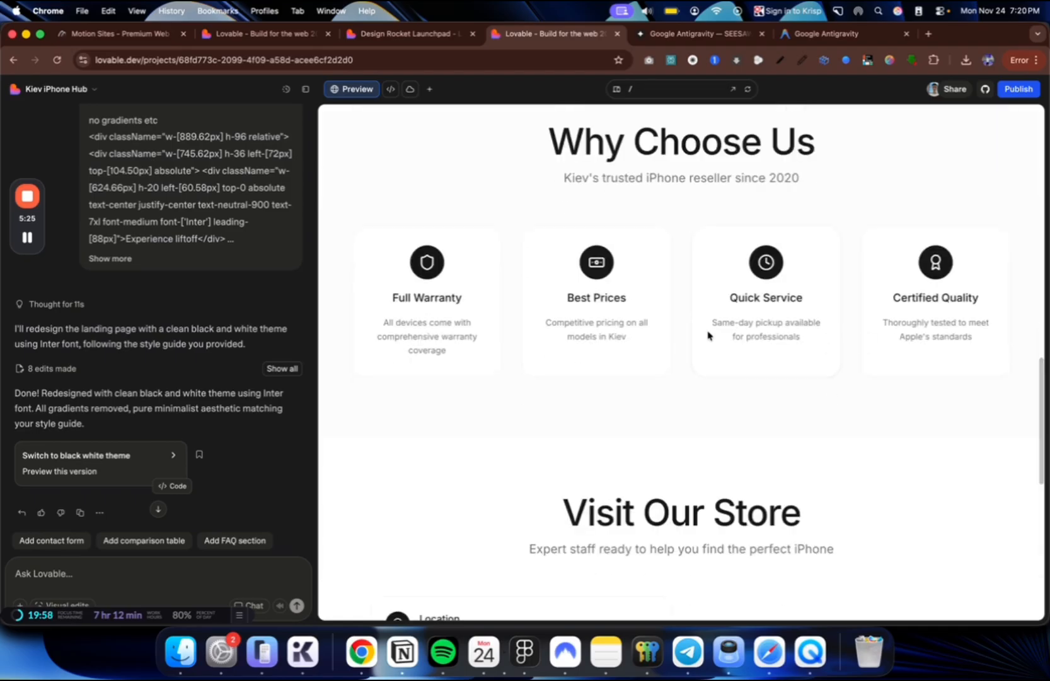
pyautogui.scroll(-3)
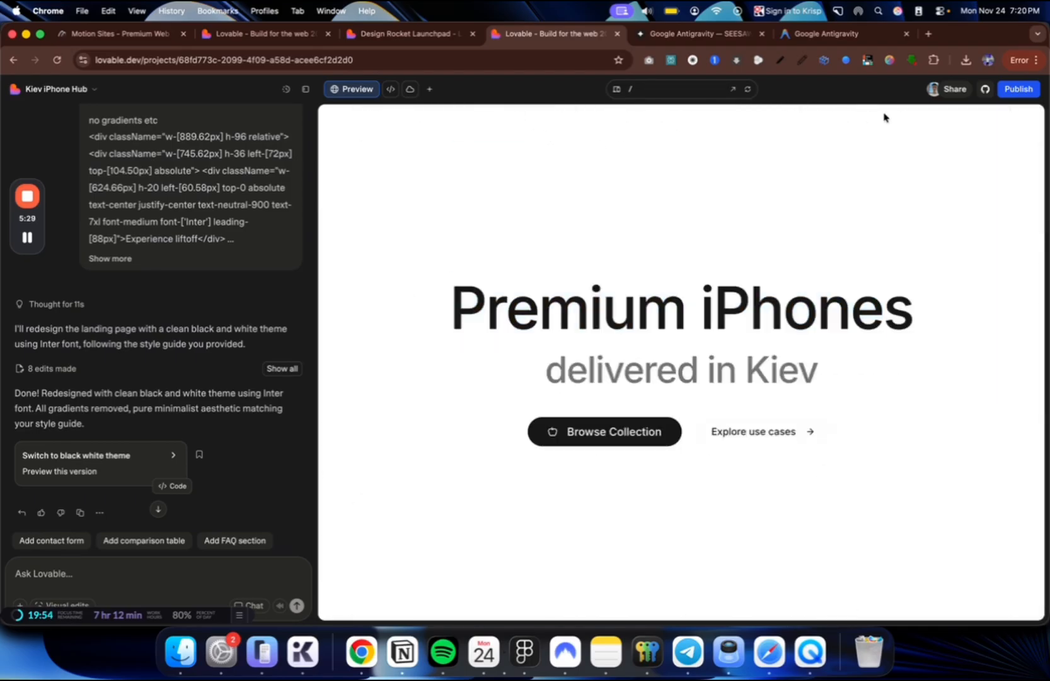
pyautogui.scroll(-3)
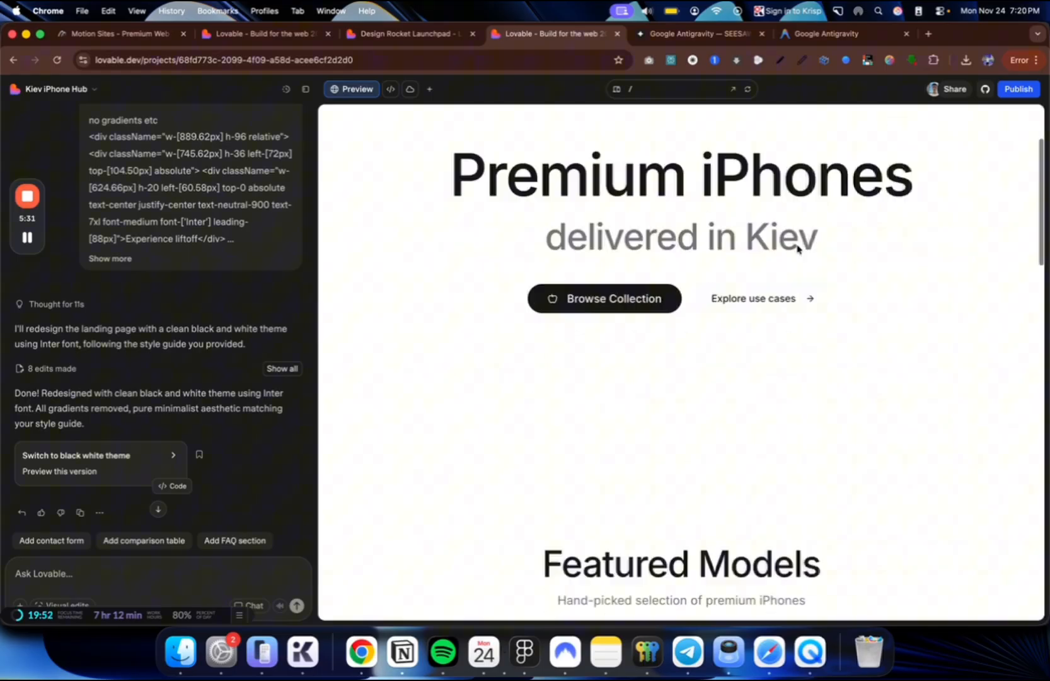
pyautogui.scroll(-3)
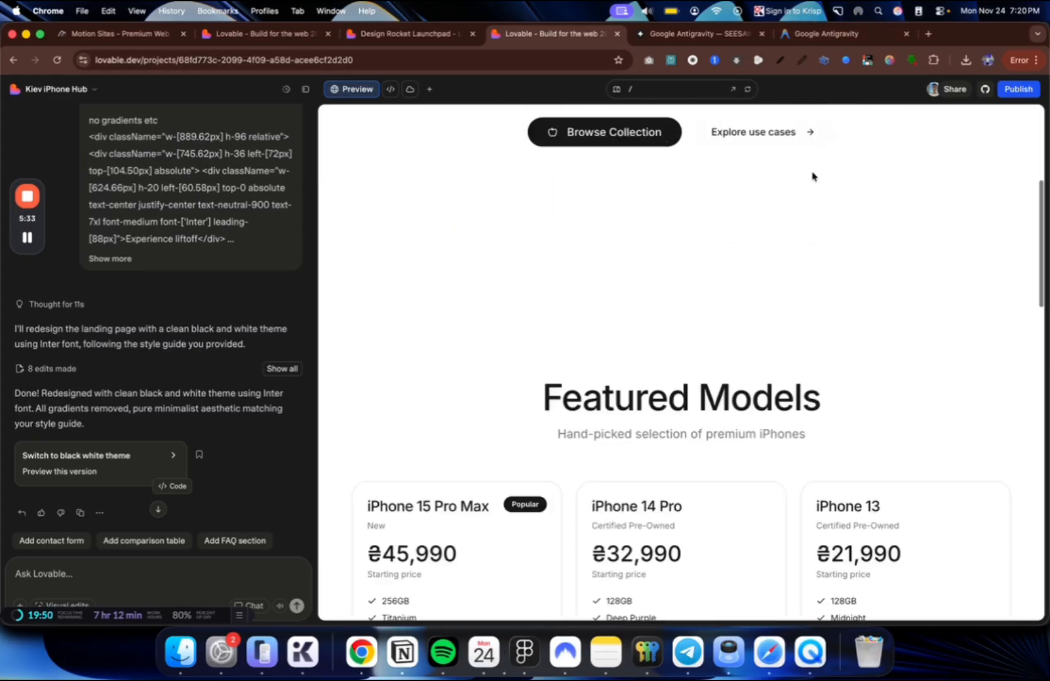
pyautogui.click(827, 34)
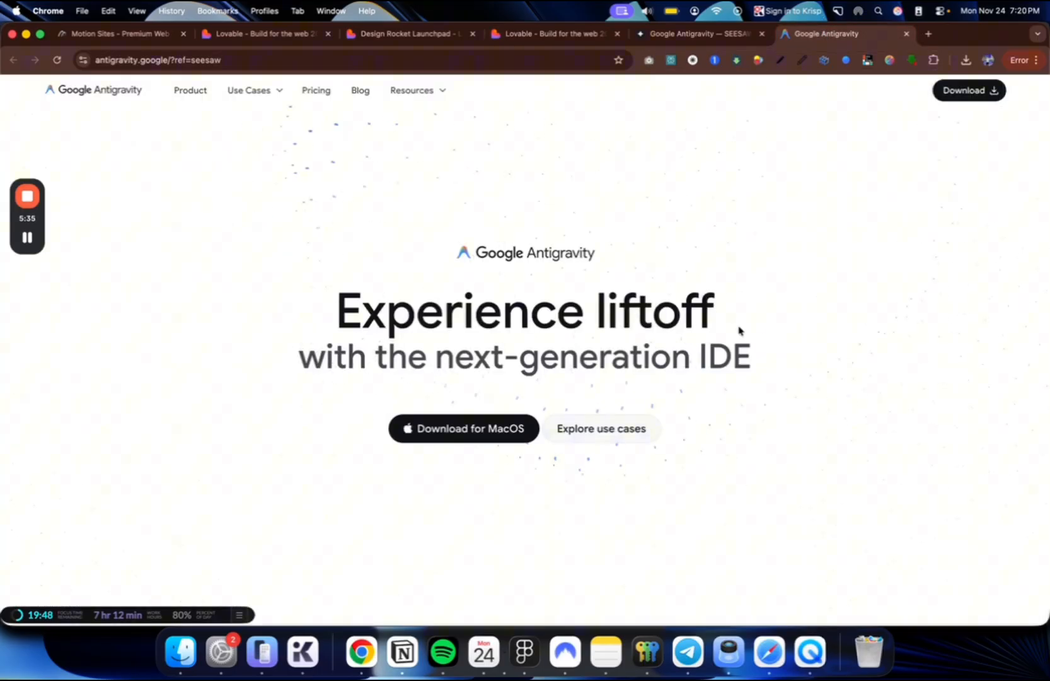
# - Inspect the Antigravity hero welcome section in Chrome DevTools to view its styles
pyautogui.scroll(-3)
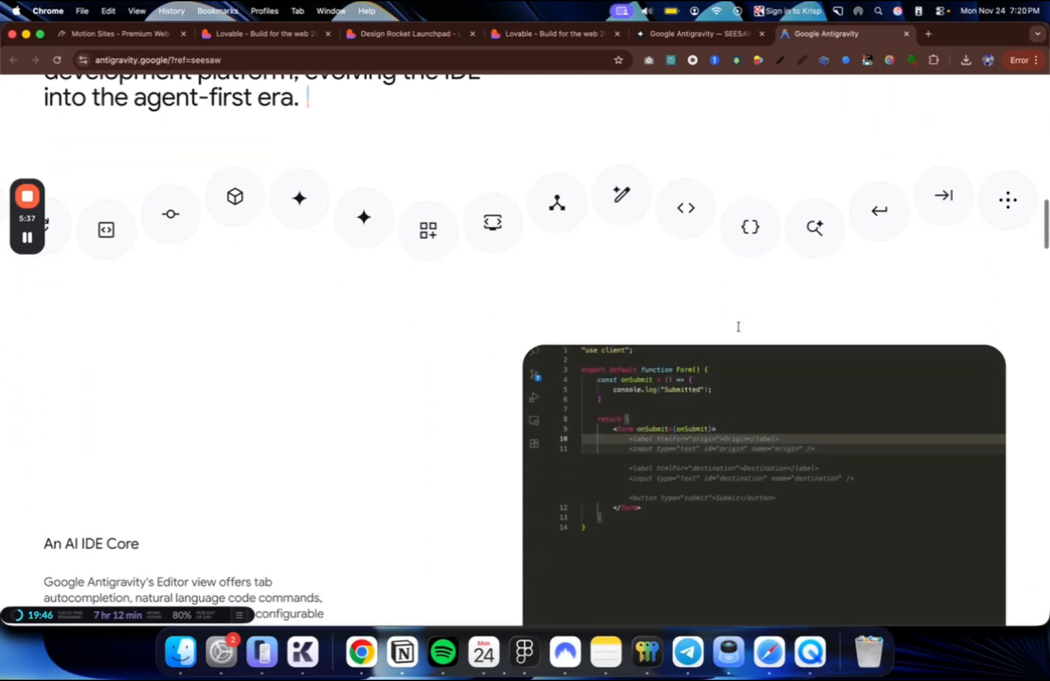
pyautogui.scroll(-3)
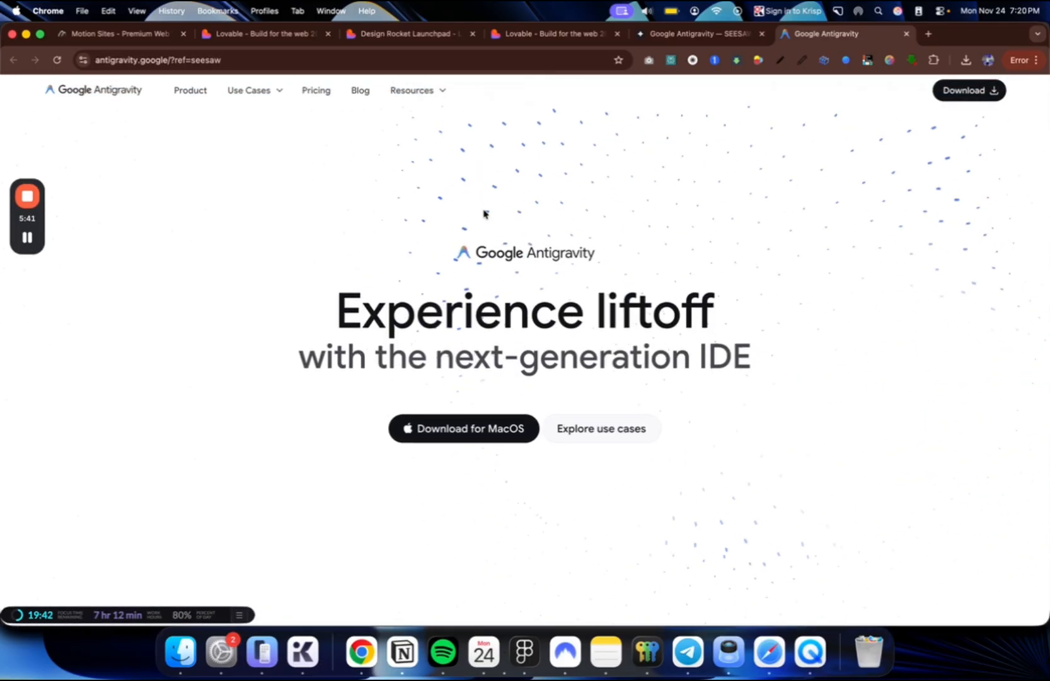
pyautogui.moveTo(499, 219)
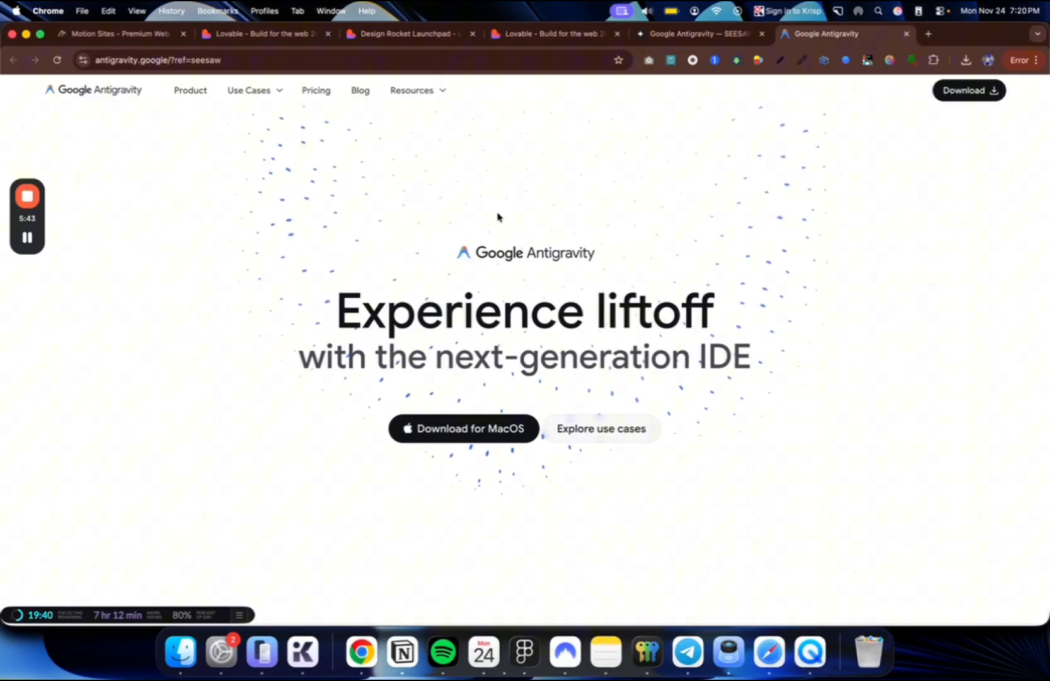
pyautogui.moveTo(312, 233)
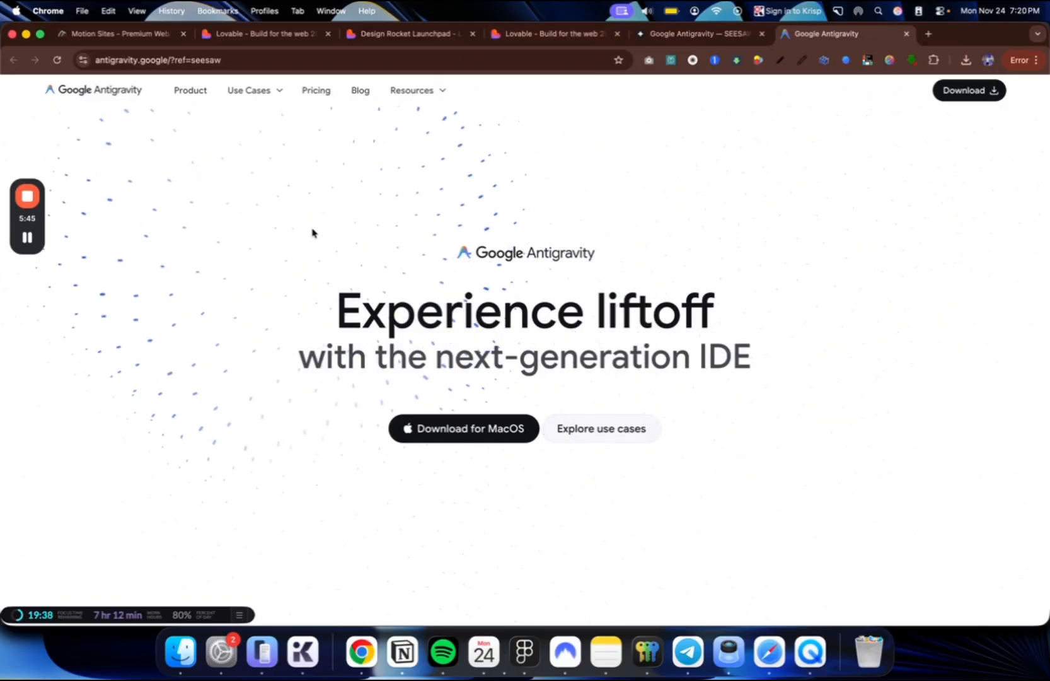
pyautogui.moveTo(476, 230)
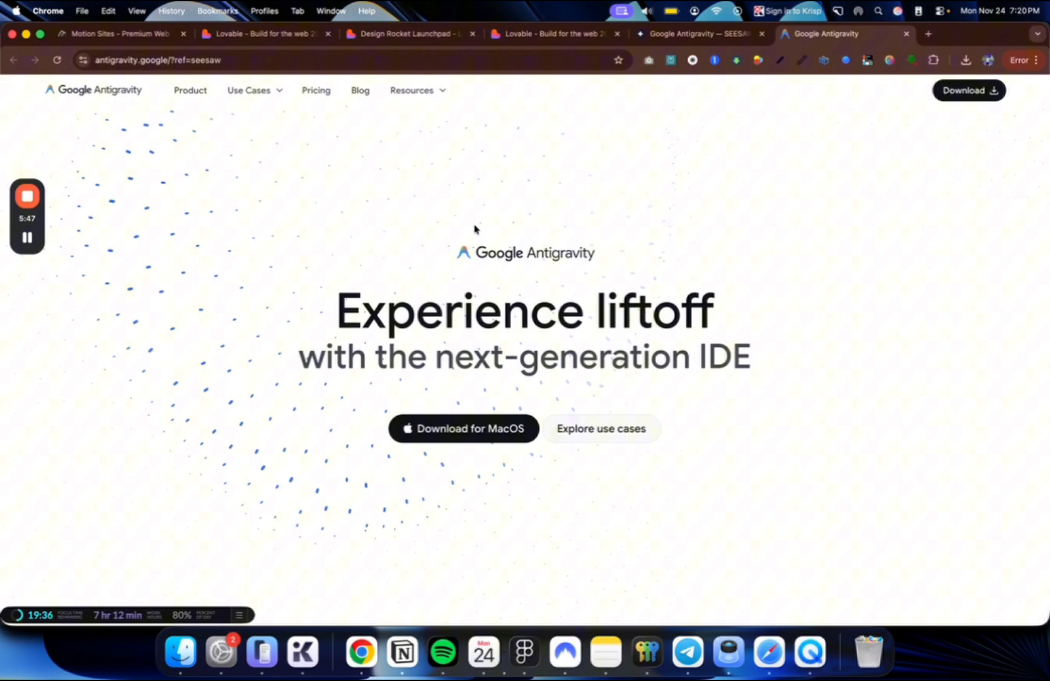
pyautogui.rightClick(475, 231)
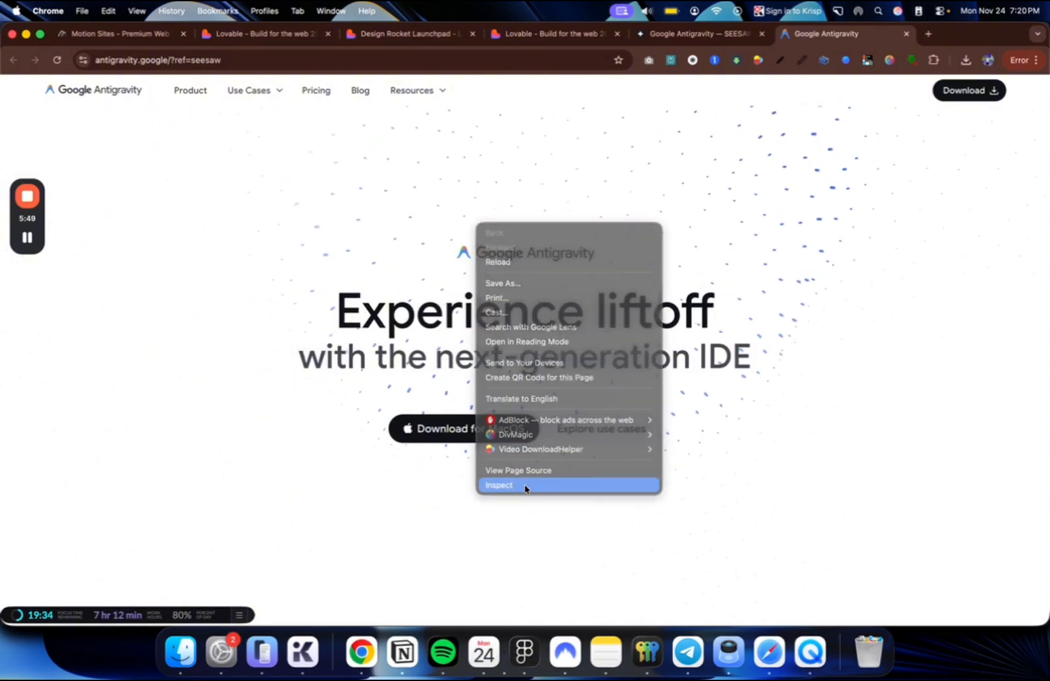
pyautogui.click(499, 486)
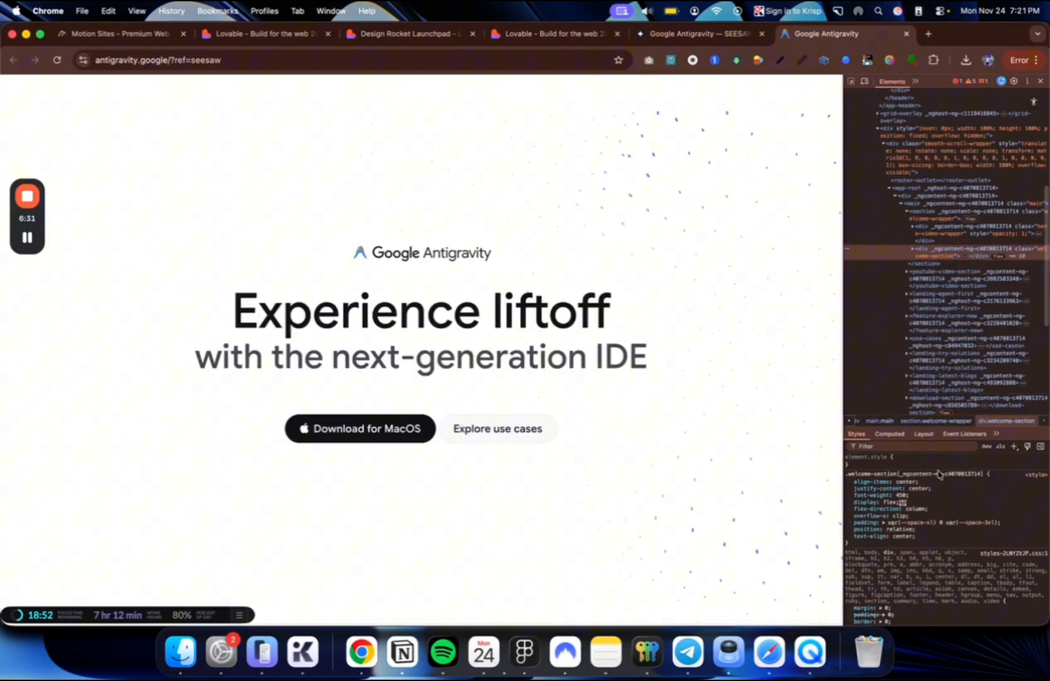
pyautogui.click(840, 11)
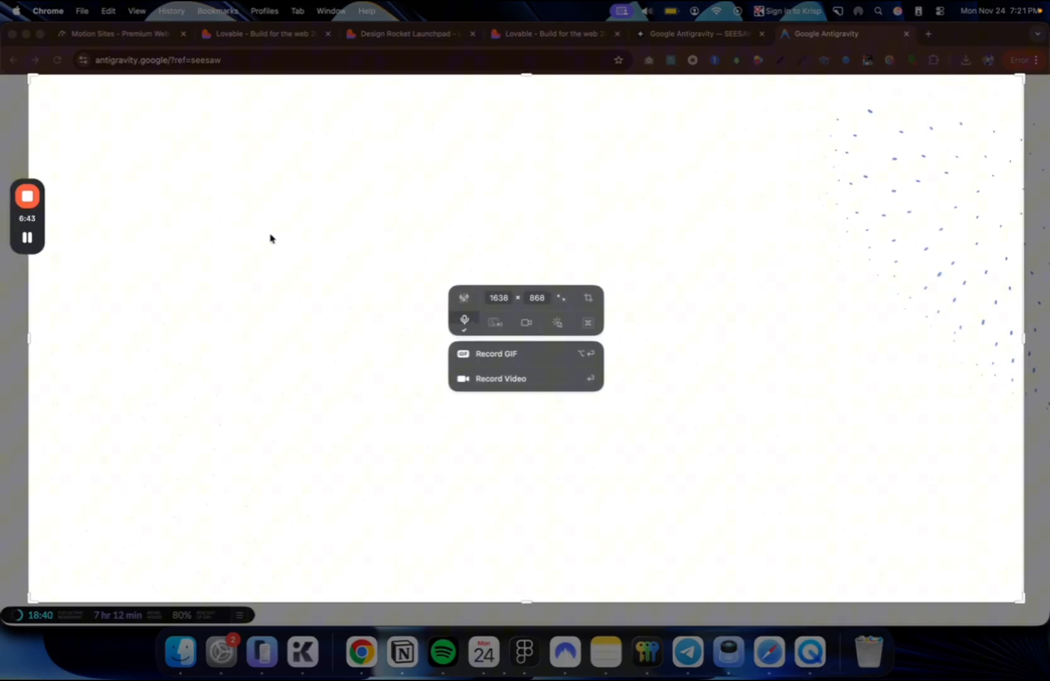
pyautogui.moveTo(298, 239)
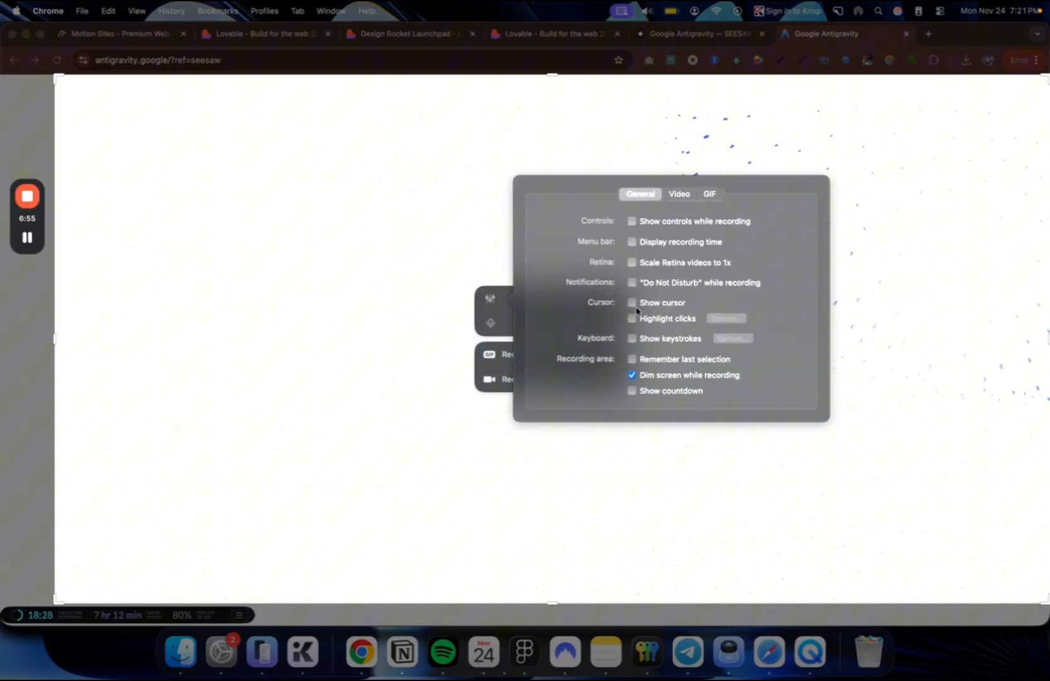
# - Change a recording setting in CleanShot X before recording the particle background video
pyautogui.click(28, 197)
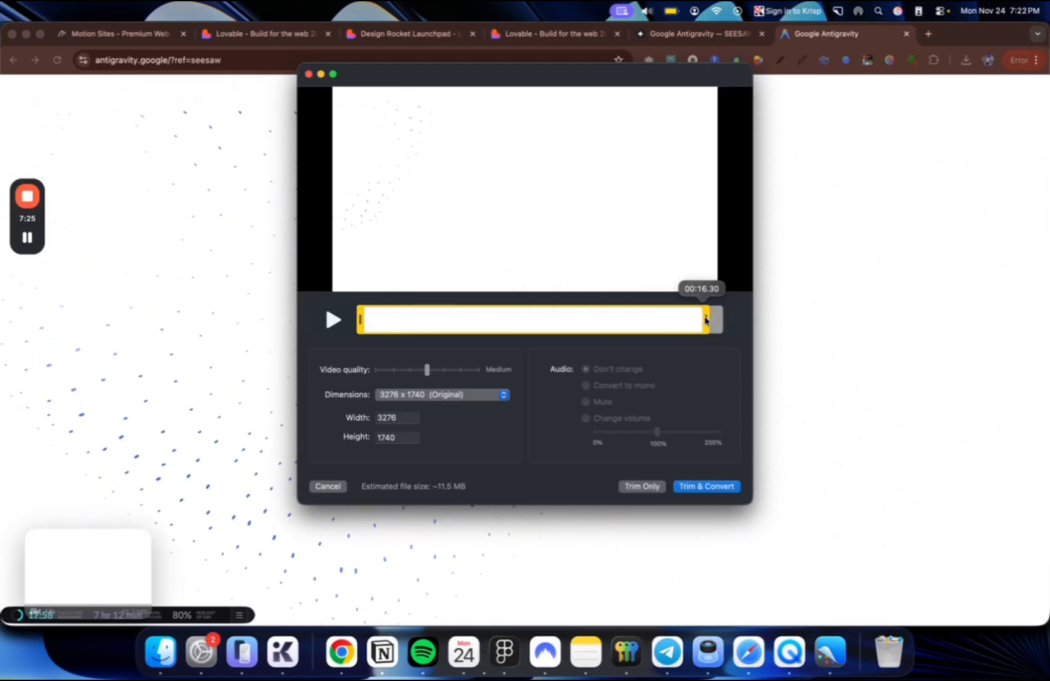
# - Trim the clip to about 00:14.35 and replace the original video with the trimmed one
pyautogui.moveTo(706, 320); pyautogui.dragTo(665, 320)
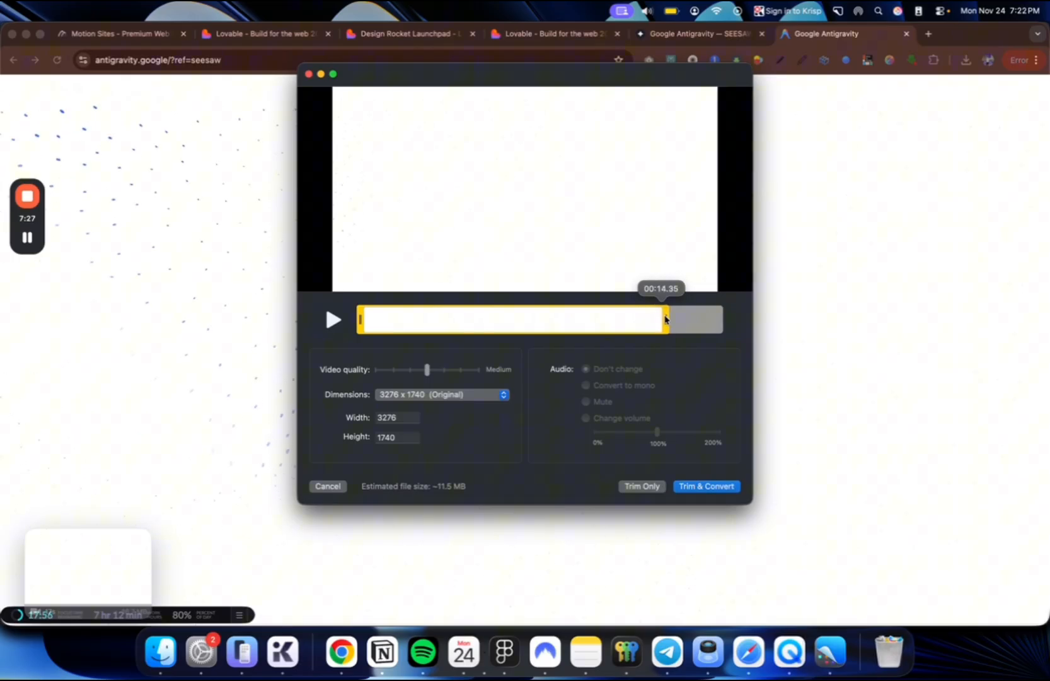
pyautogui.click(706, 486)
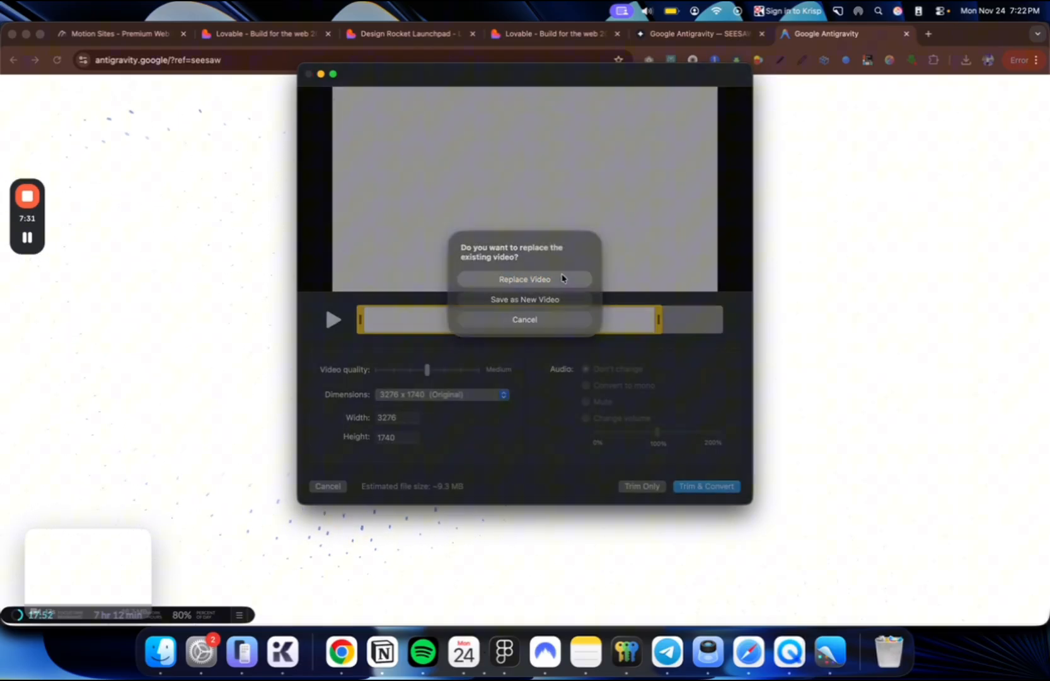
pyautogui.click(524, 279)
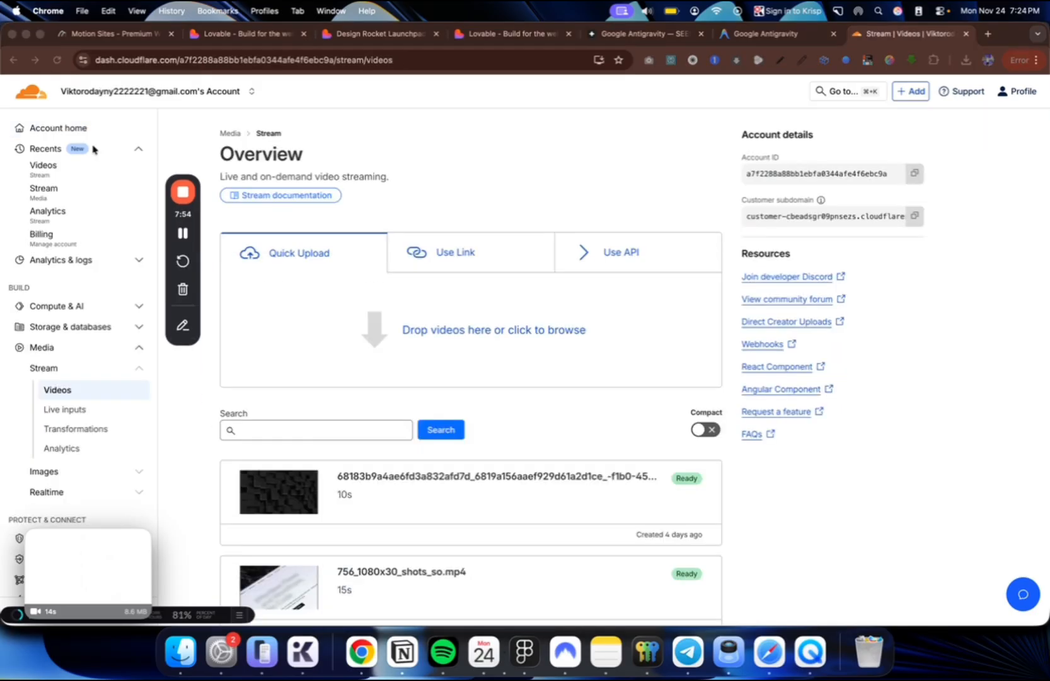
# - Upload the trimmed clip to Cloudflare Stream, copy its HLS manifest URL, and return to Kiev iPhone Hub
pyautogui.click(133, 149)
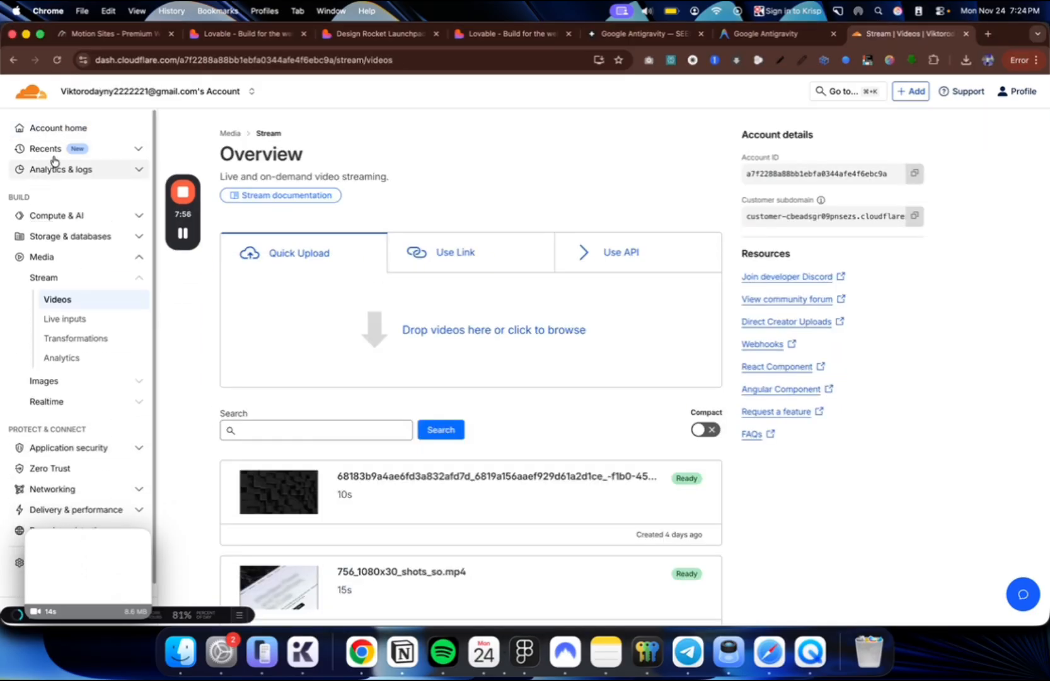
pyautogui.click(45, 149)
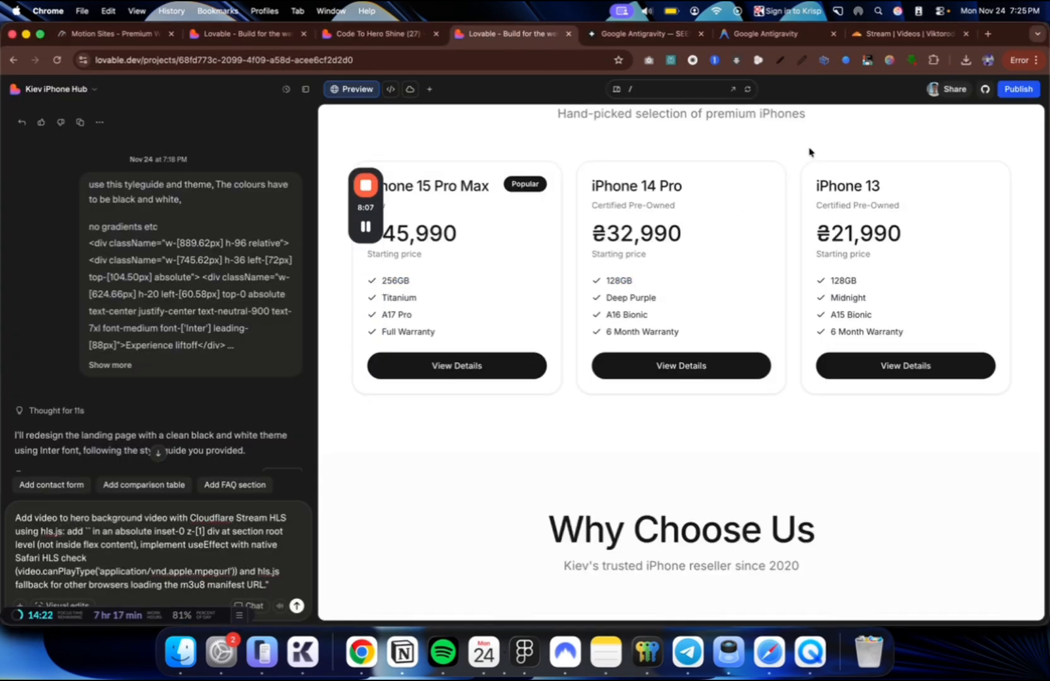
pyautogui.click(911, 34)
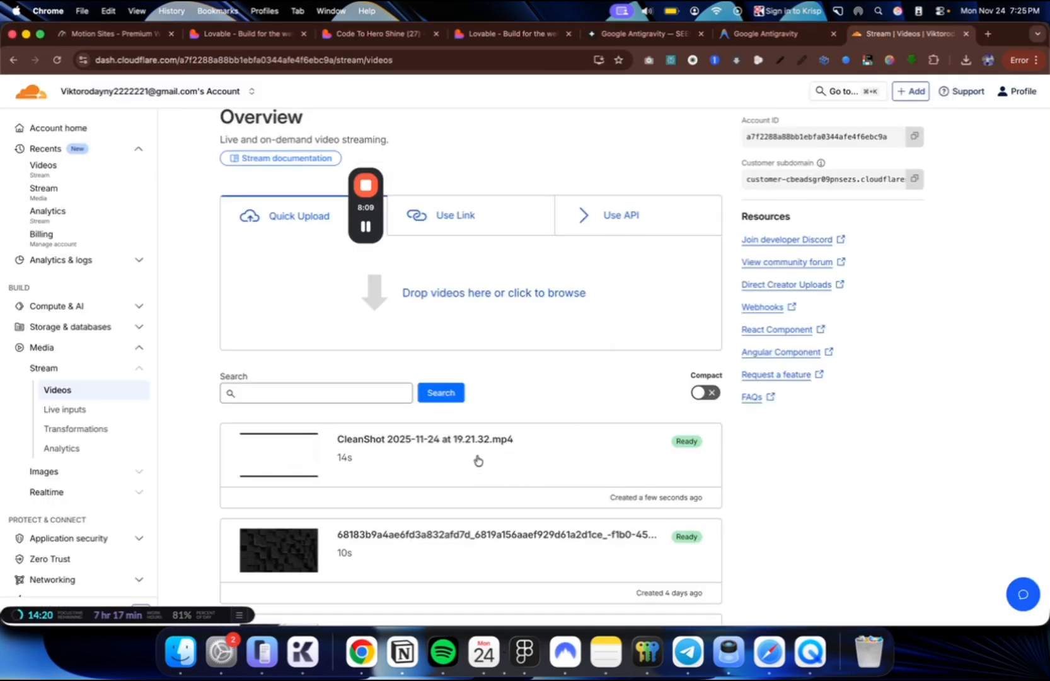
pyautogui.click(426, 439)
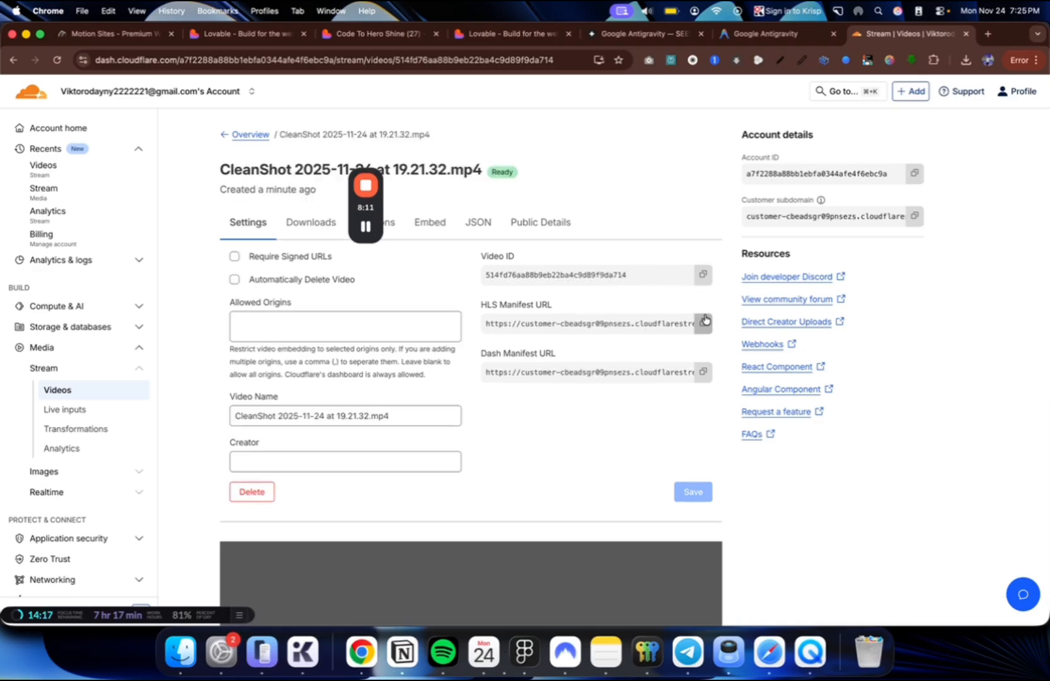
pyautogui.click(245, 34)
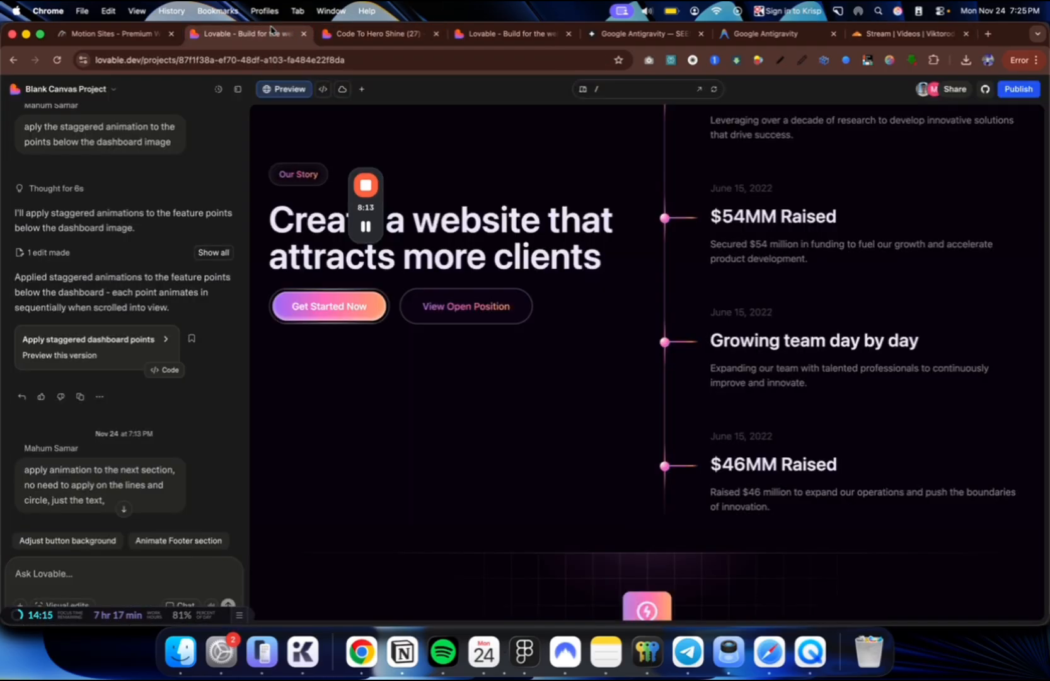
pyautogui.click(509, 34)
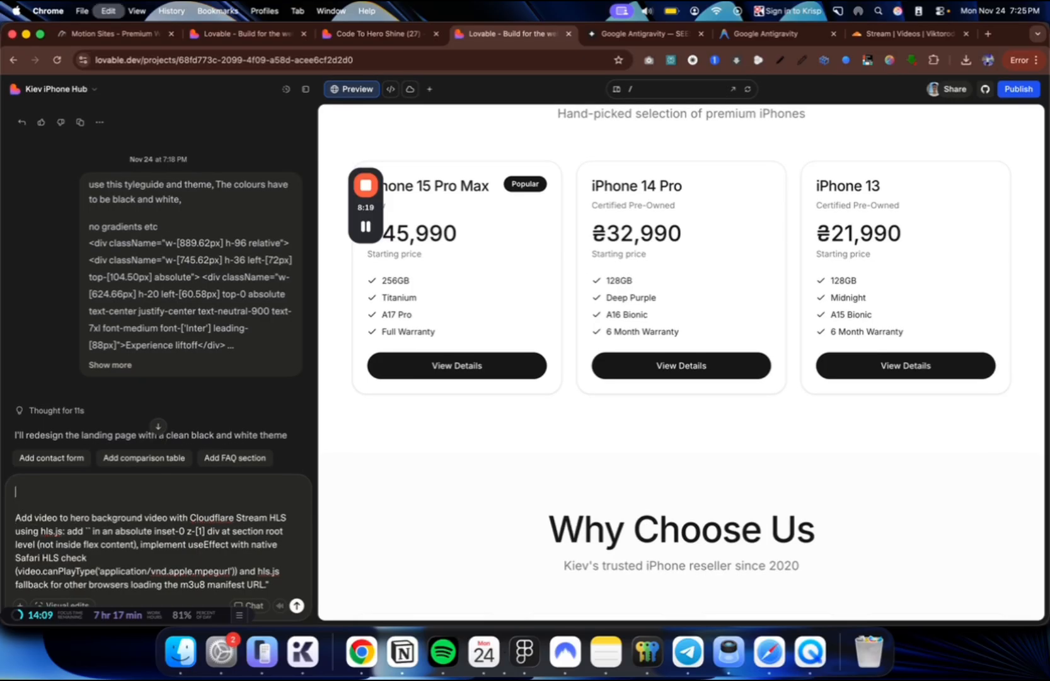
# - Send the Cloudflare Stream HLS manifest URL prompt for a hero background video and expand the sent message
pyautogui.write('https://customer-cbeadsgr09pnsezs.cloudflarestream.com/514fd76aa88b9eb22ba4c9d89f9da714/manifest/video.m3u8')
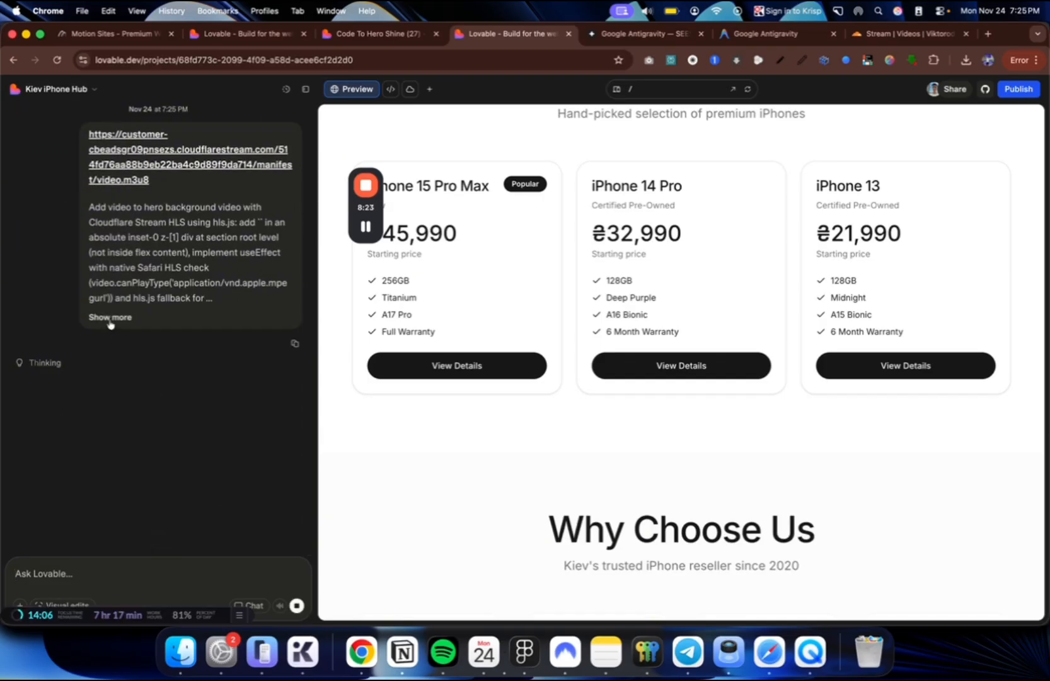
pyautogui.click(110, 317)
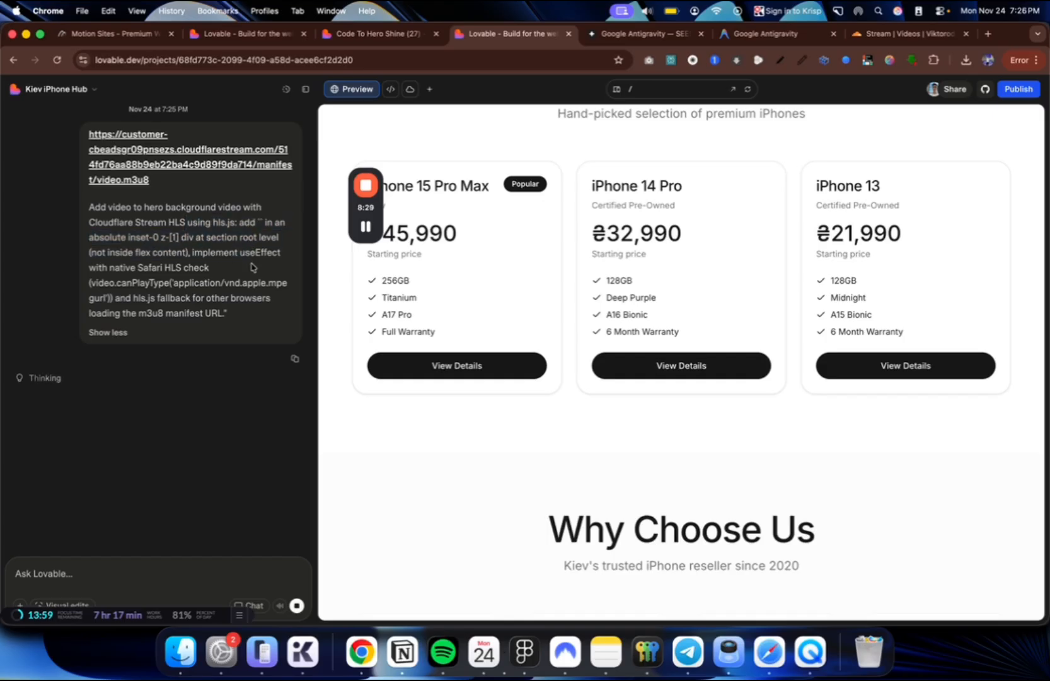
pyautogui.moveTo(189, 331)
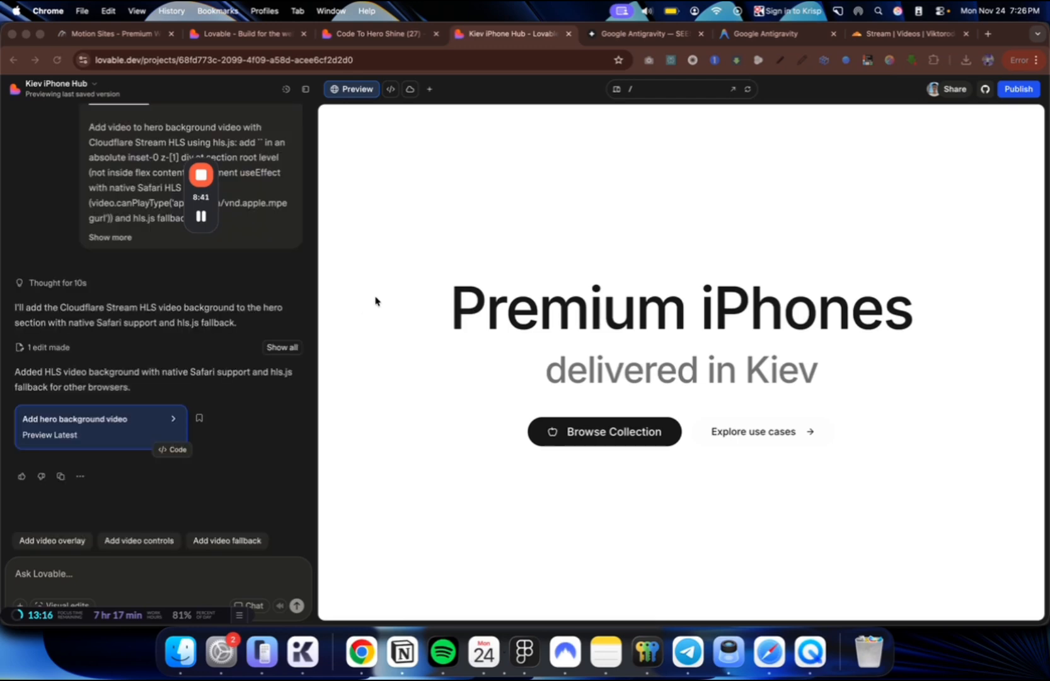
# - Review Lovable's finished hero background video edit in the preview
pyautogui.scroll(-3)
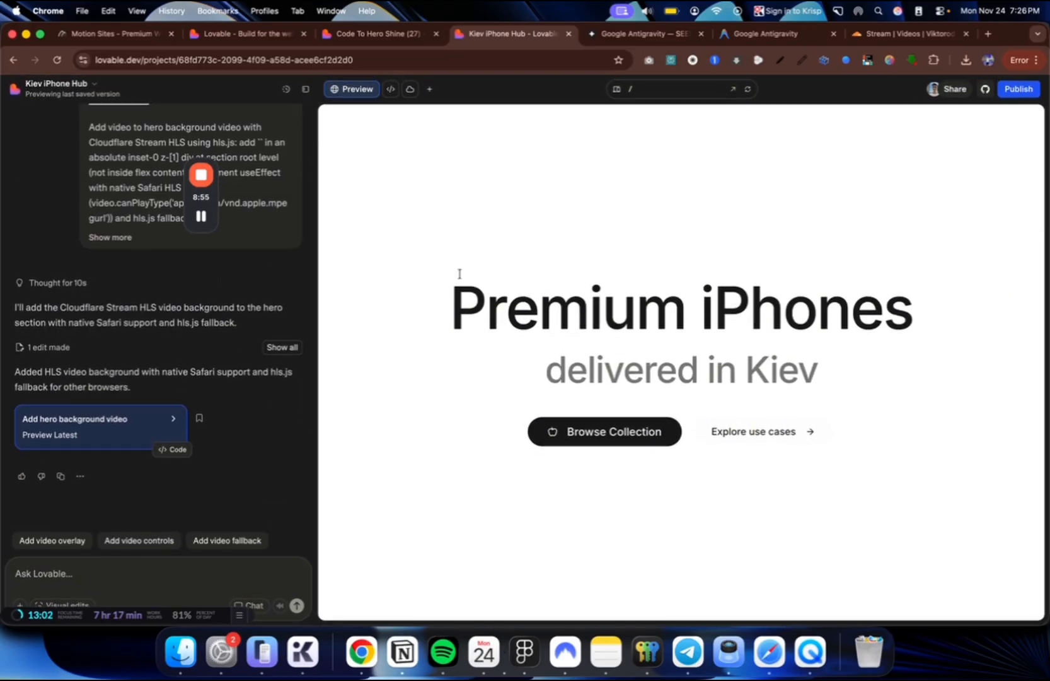
pyautogui.moveTo(200, 217)
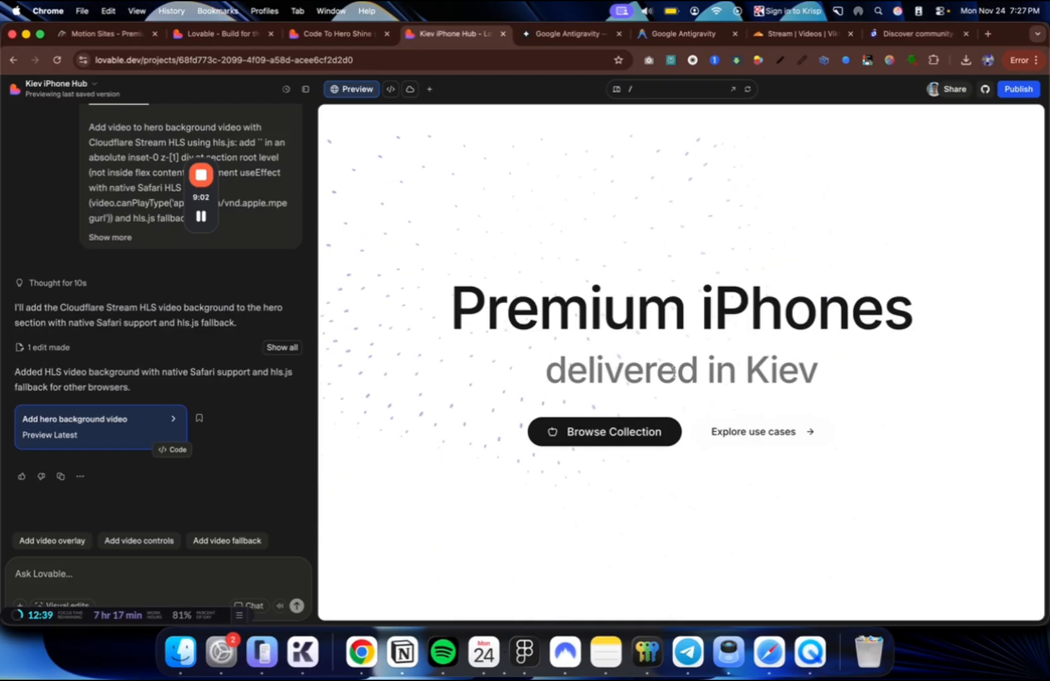
# - Switch to the 21st.dev community components gallery after checking the particle hero video
pyautogui.click(914, 34)
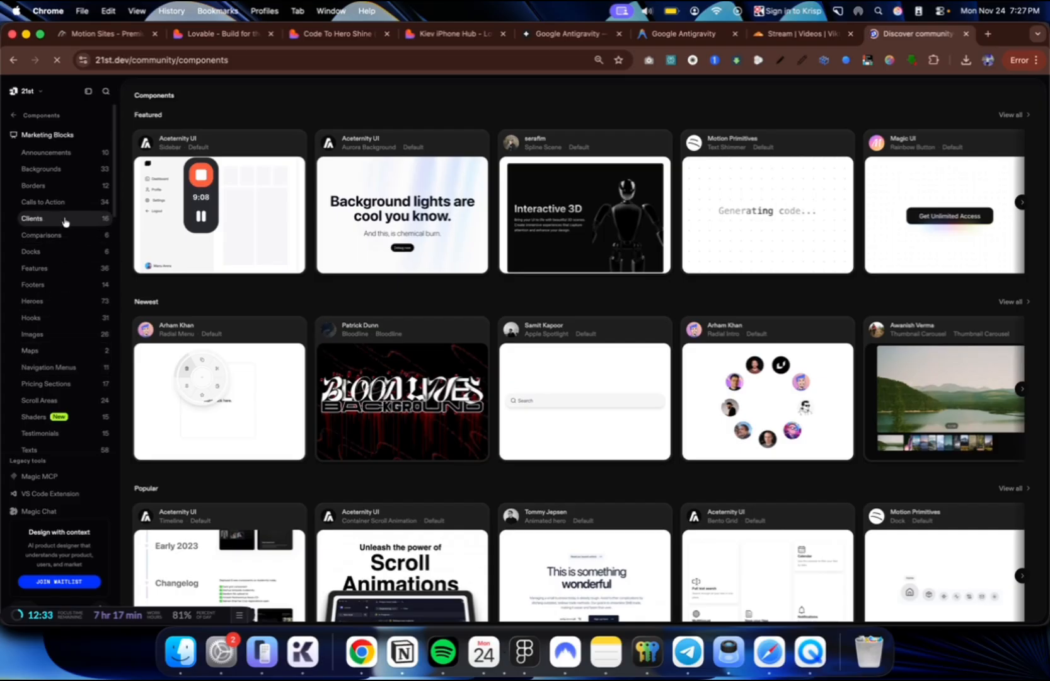
# - Search 21st.dev for 'nav' and browse the Navigation Menus category for the Floating Navbar
pyautogui.scroll(-3)
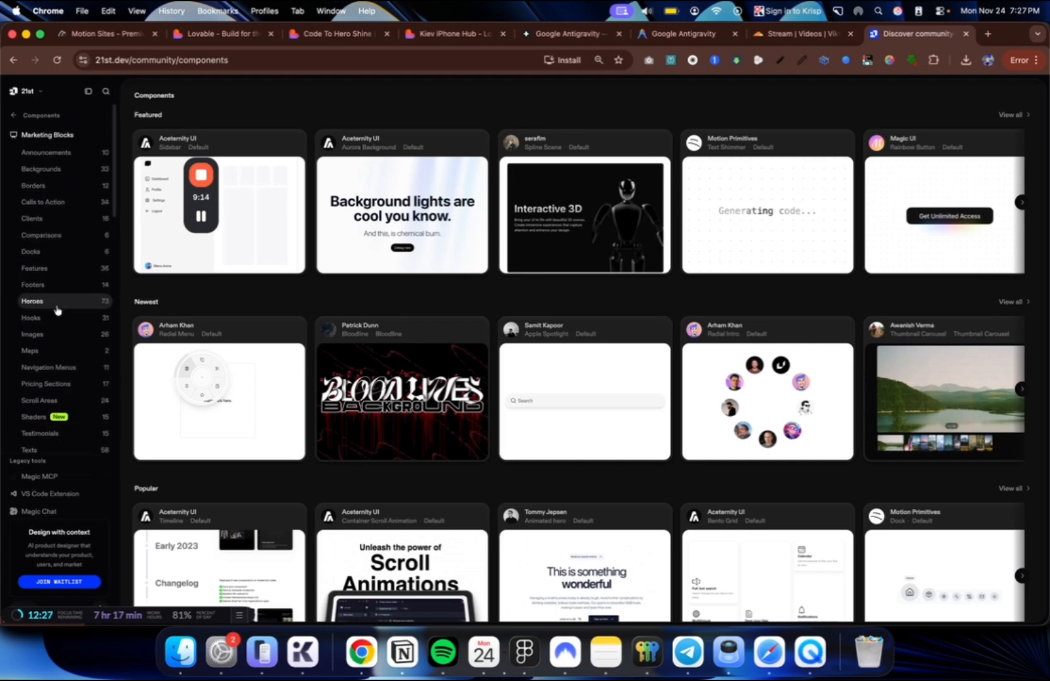
pyautogui.click(106, 91)
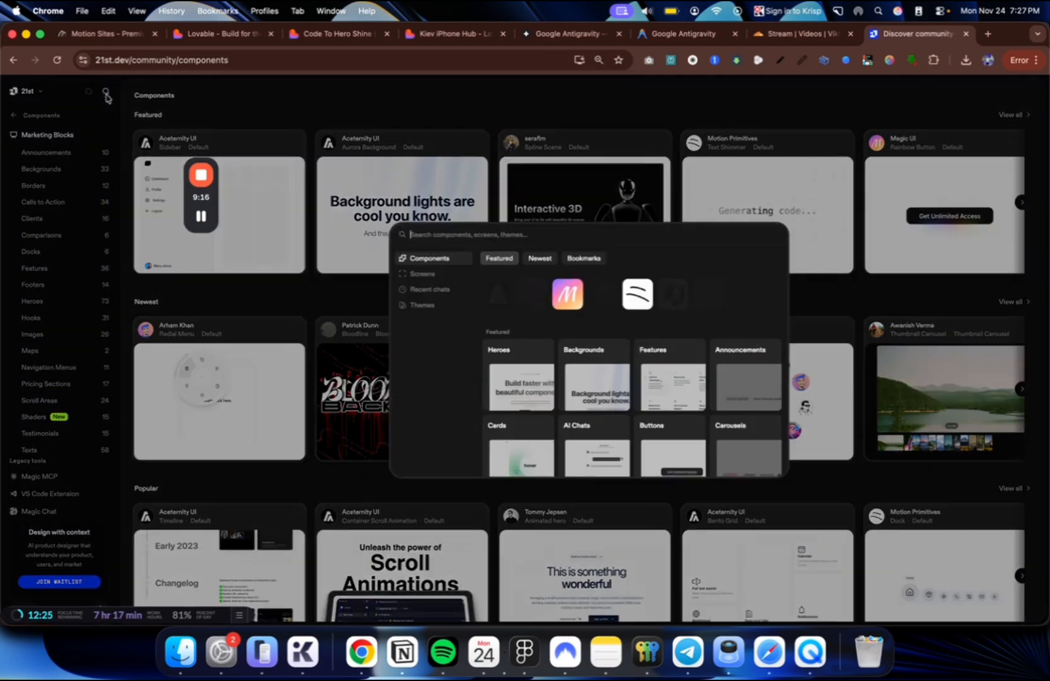
pyautogui.write('nav')
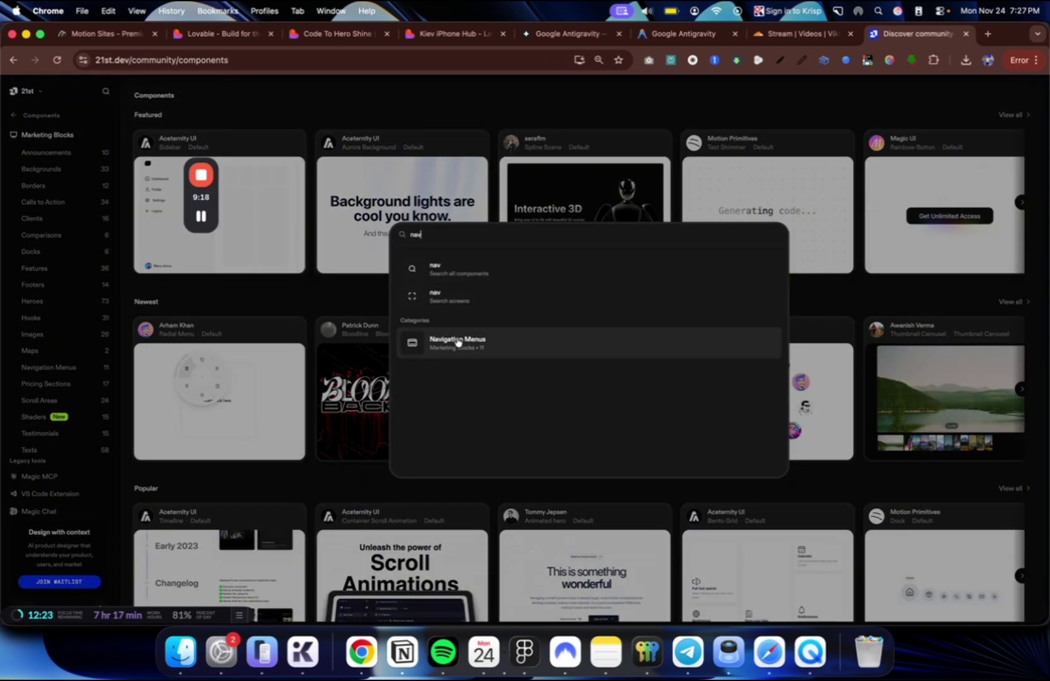
pyautogui.click(456, 343)
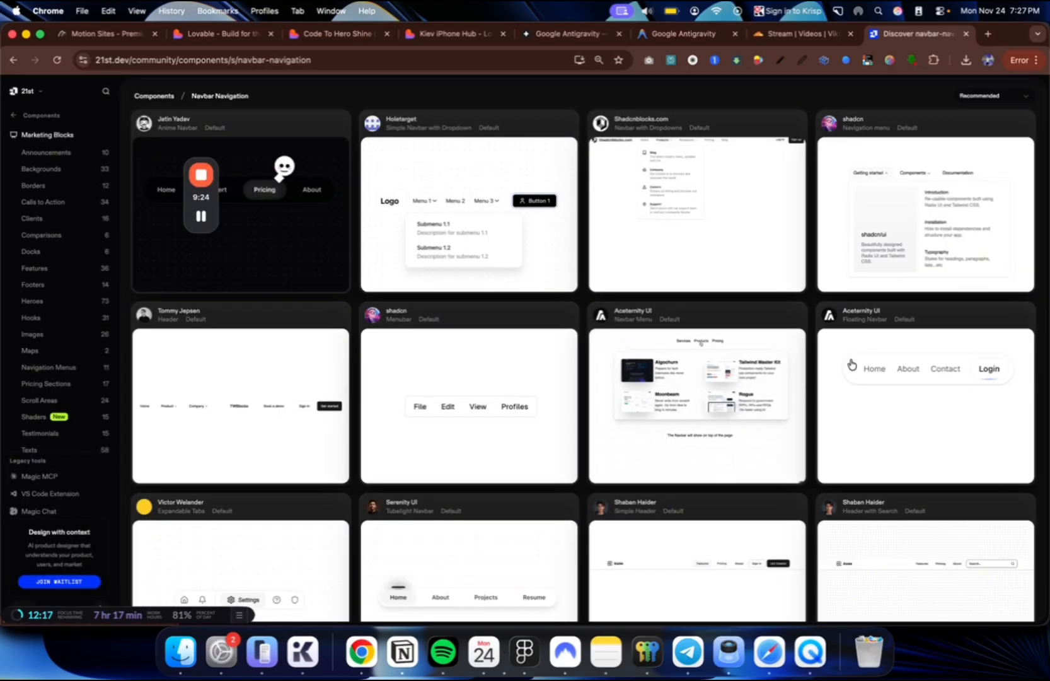
pyautogui.scroll(-3)
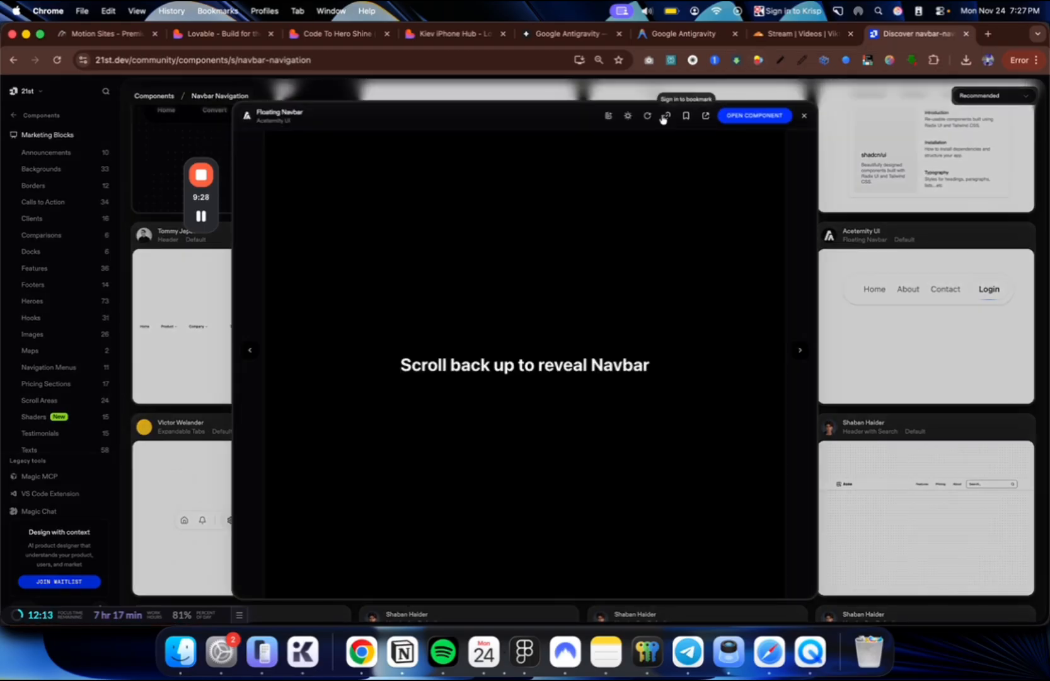
pyautogui.moveTo(744, 120)
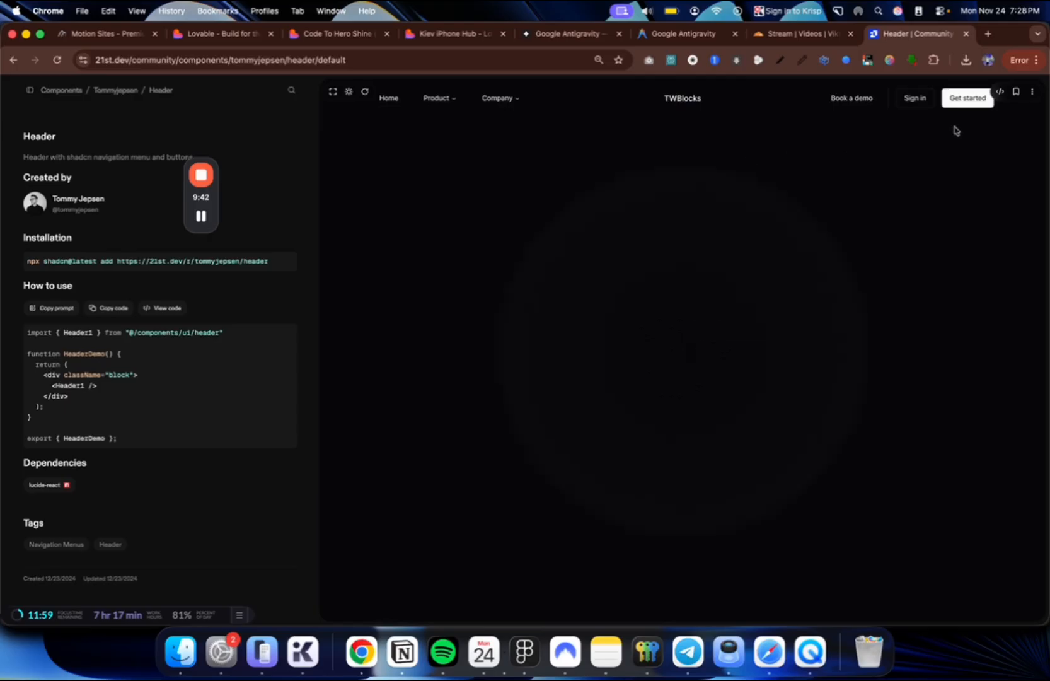
# - Copy the Header component's navigation-menu.tsx code from 21st.dev and return to Kiev iPhone Hub
pyautogui.click(161, 307)
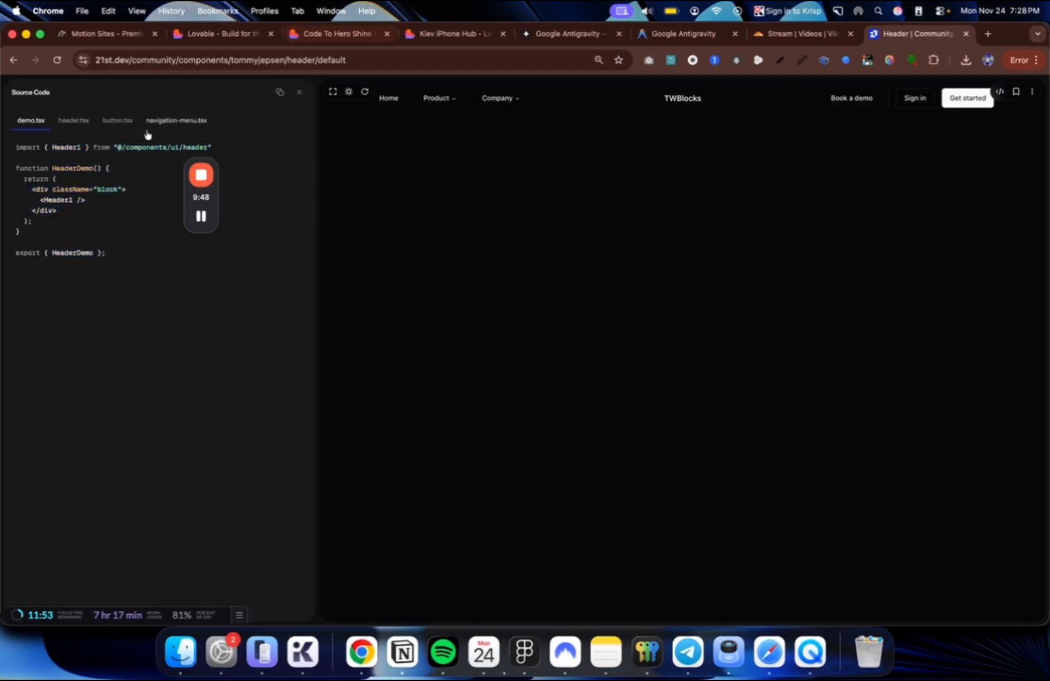
pyautogui.click(74, 120)
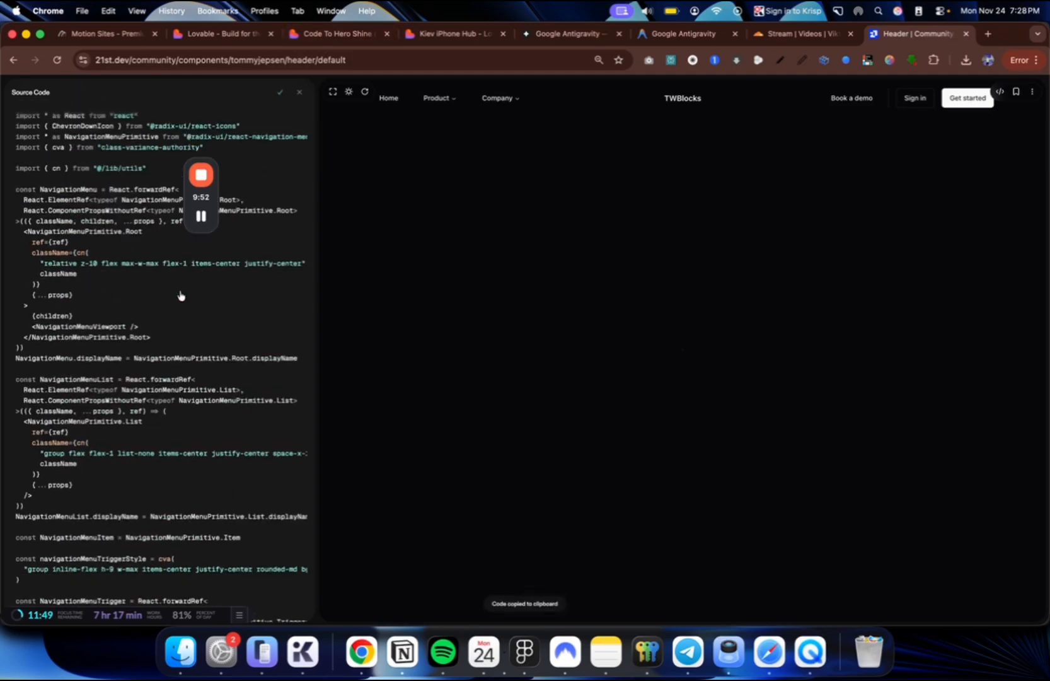
pyautogui.scroll(-3)
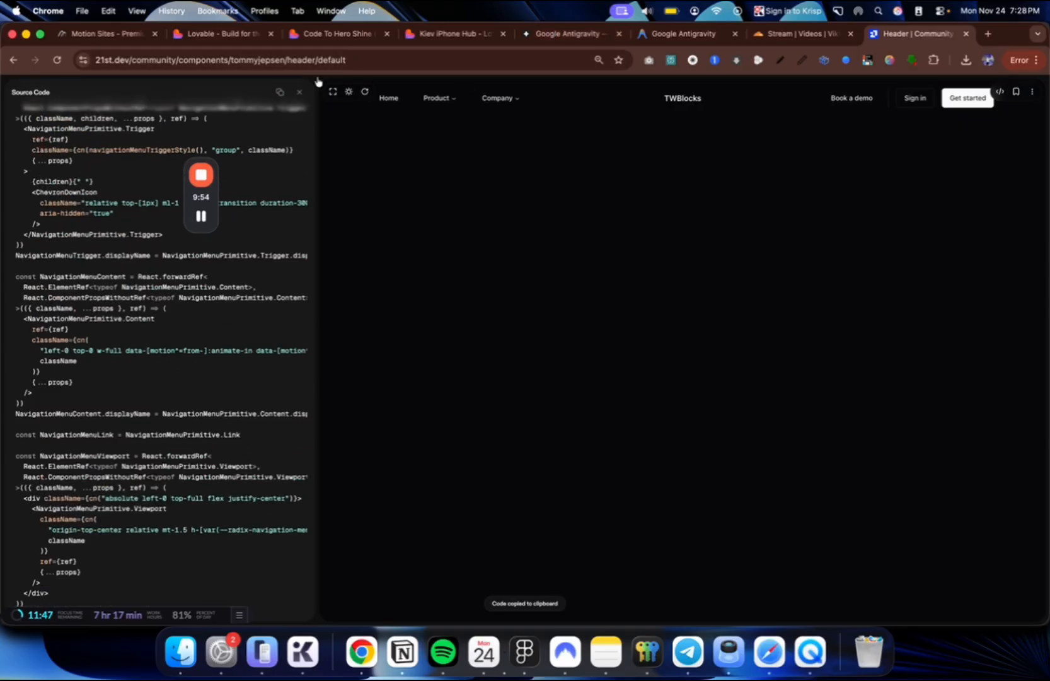
pyautogui.click(456, 34)
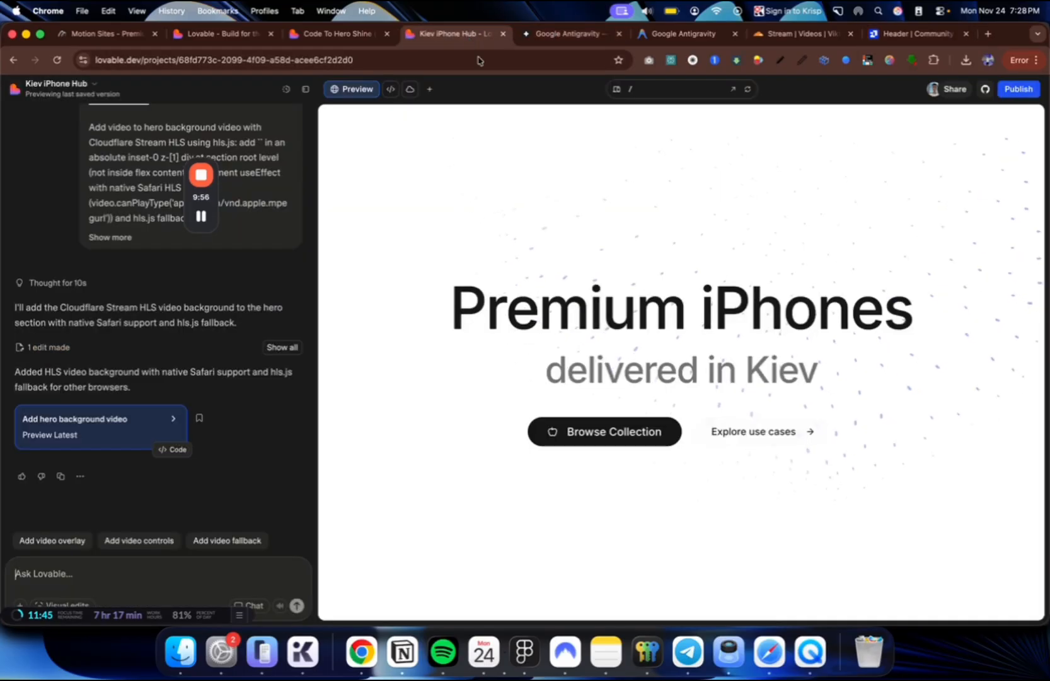
# - Google 'framer marketplace' with the spelling corrected and open the Framer Marketplace site
pyautogui.scroll(-3)
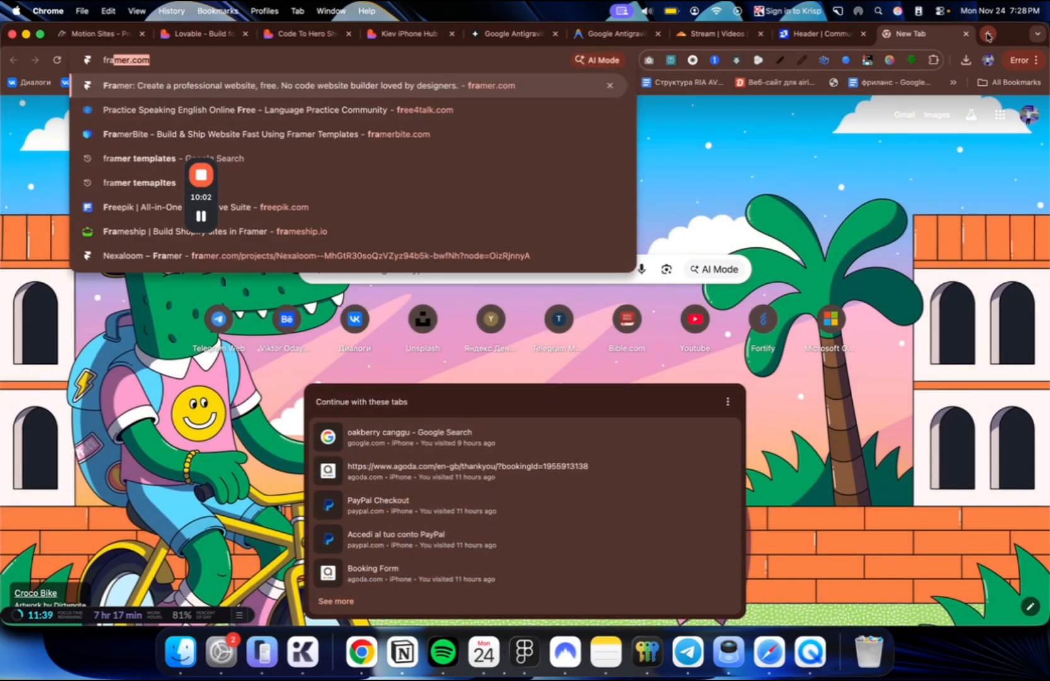
pyautogui.write('framer marketplca')
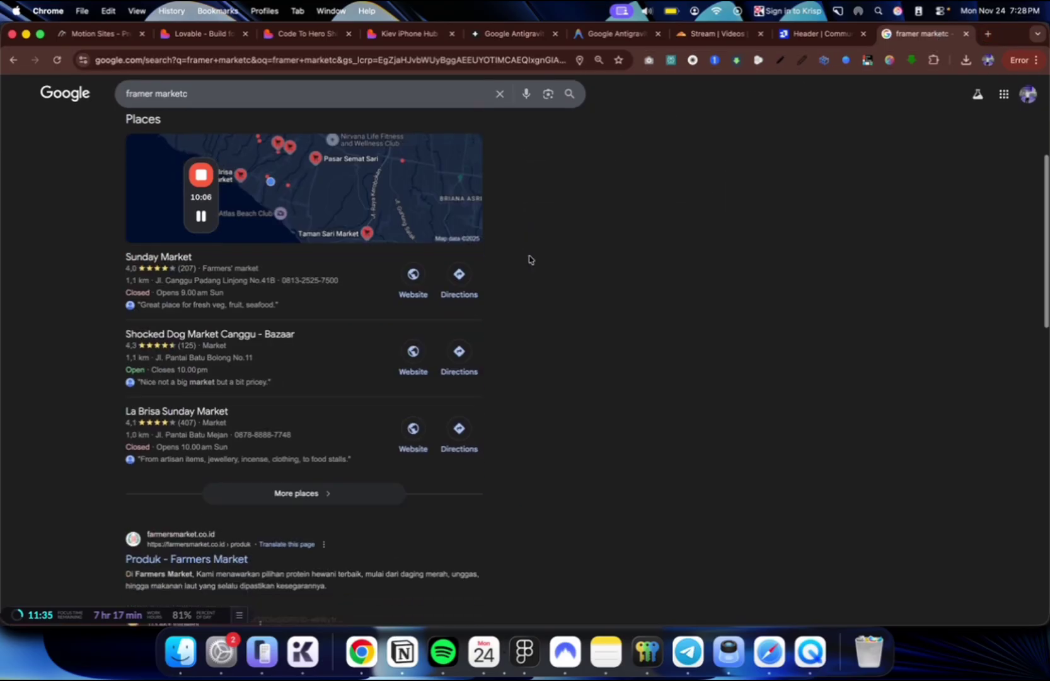
pyautogui.scroll(-3)
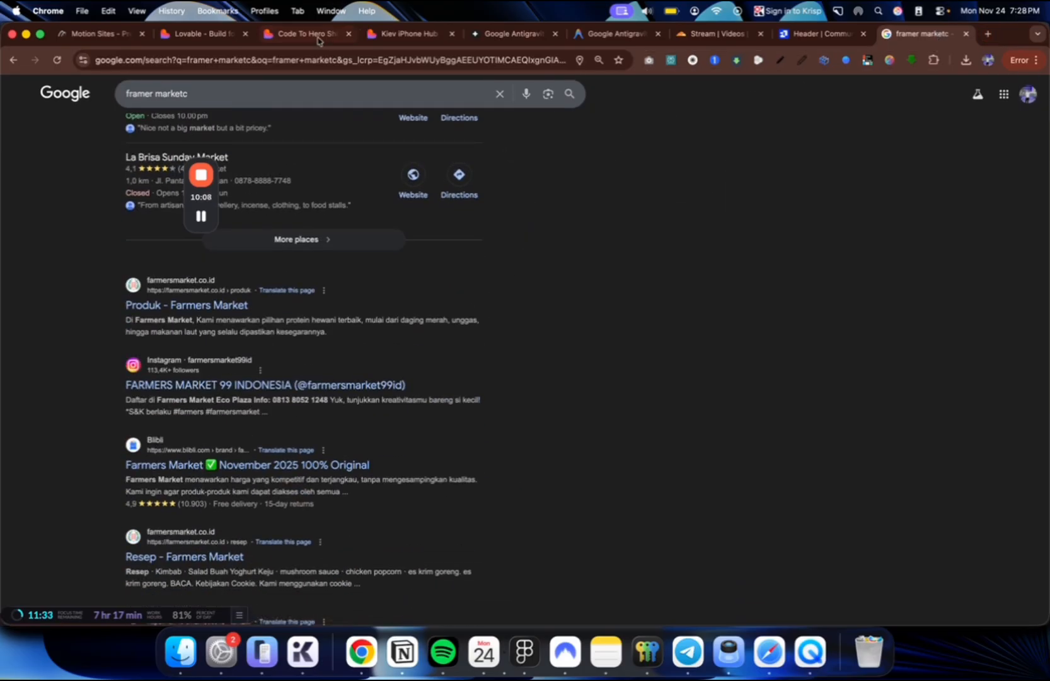
pyautogui.click(229, 60)
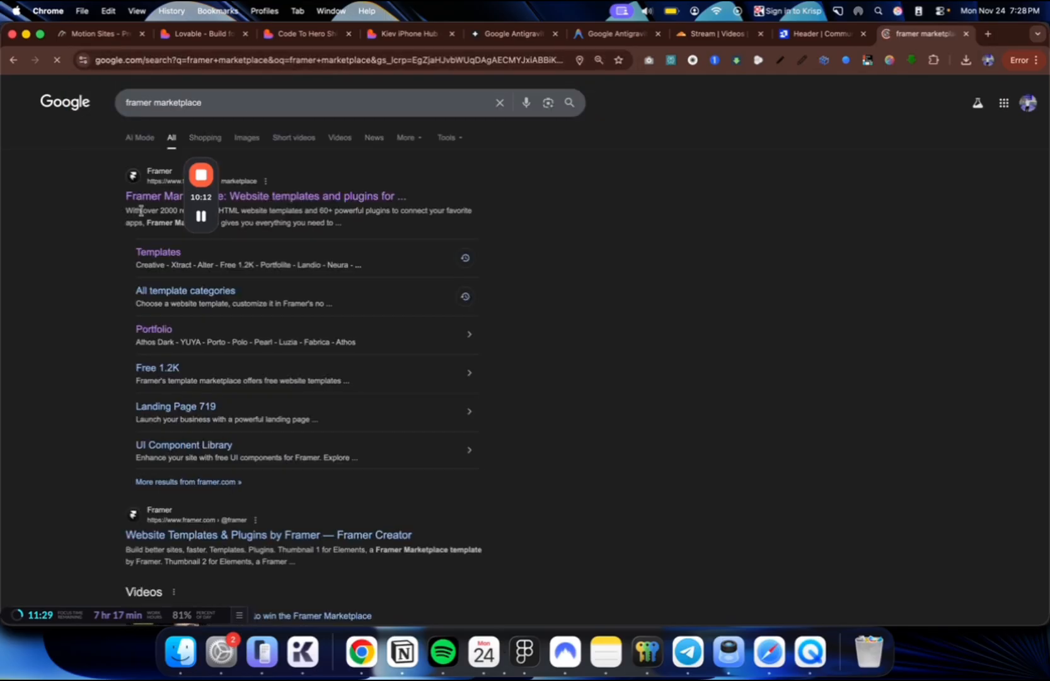
pyautogui.click(159, 196)
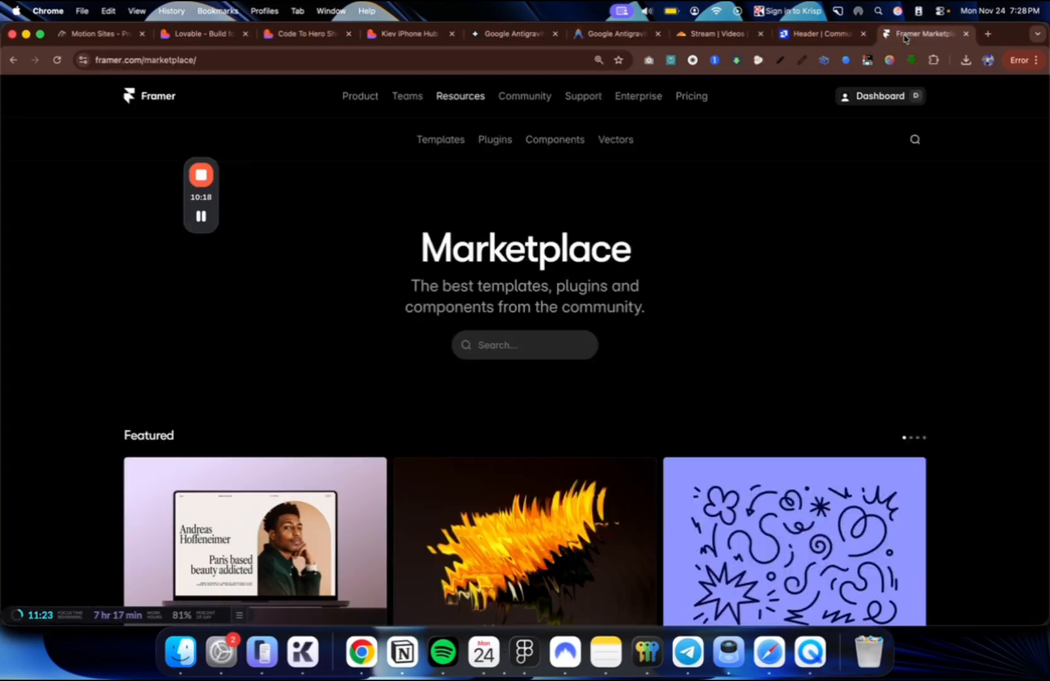
# - Open the Xtract AI automation template from Framer Marketplace and launch its live preview
pyautogui.scroll(-3)
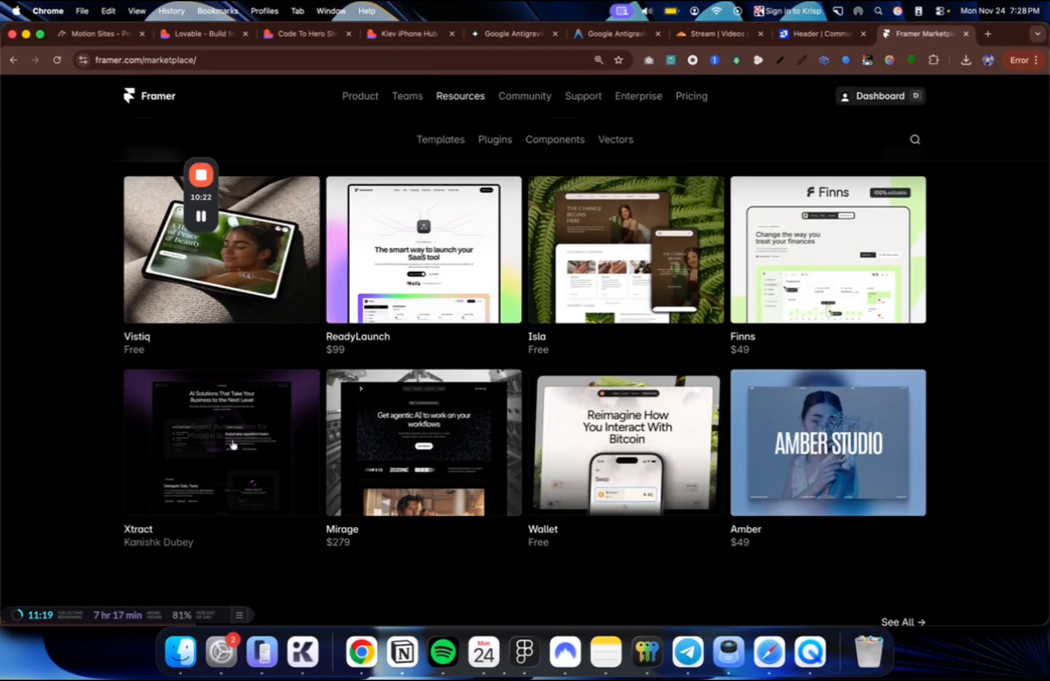
pyautogui.click(221, 443)
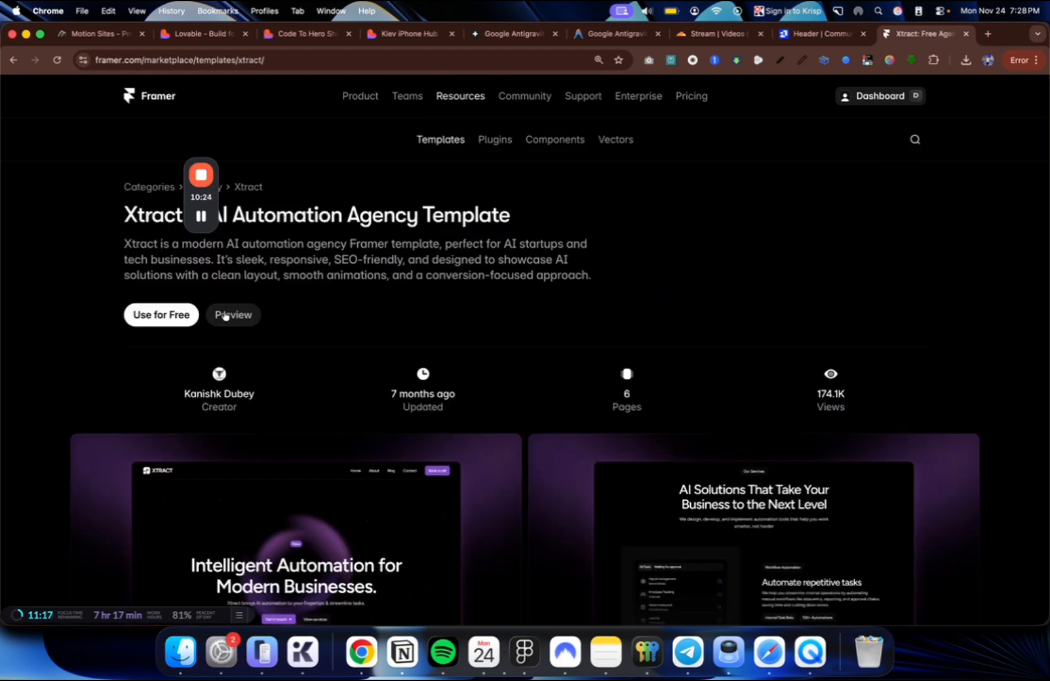
pyautogui.click(232, 315)
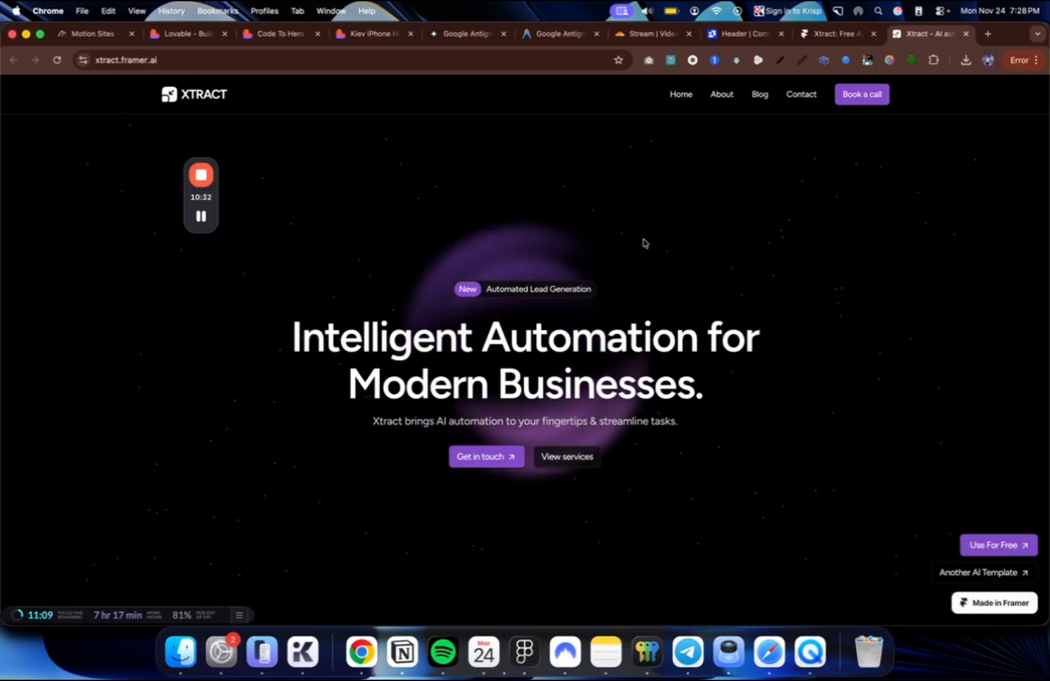
pyautogui.moveTo(469, 518)
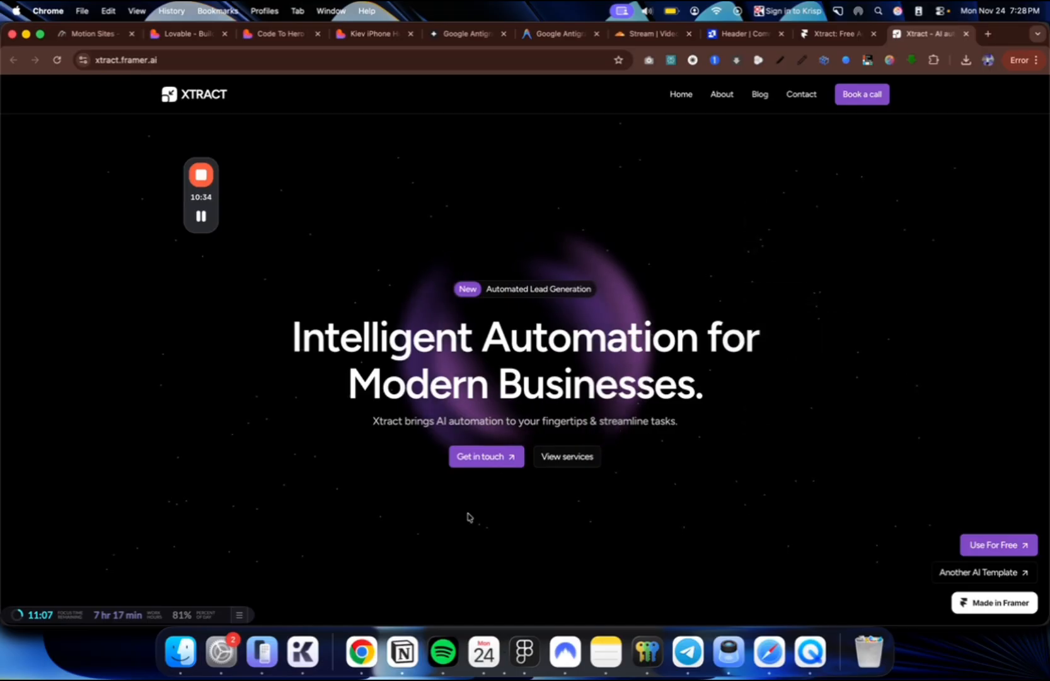
# - Inspect the hero headline in DevTools to isolate the purple glowing orb background
pyautogui.rightClick(568, 383)
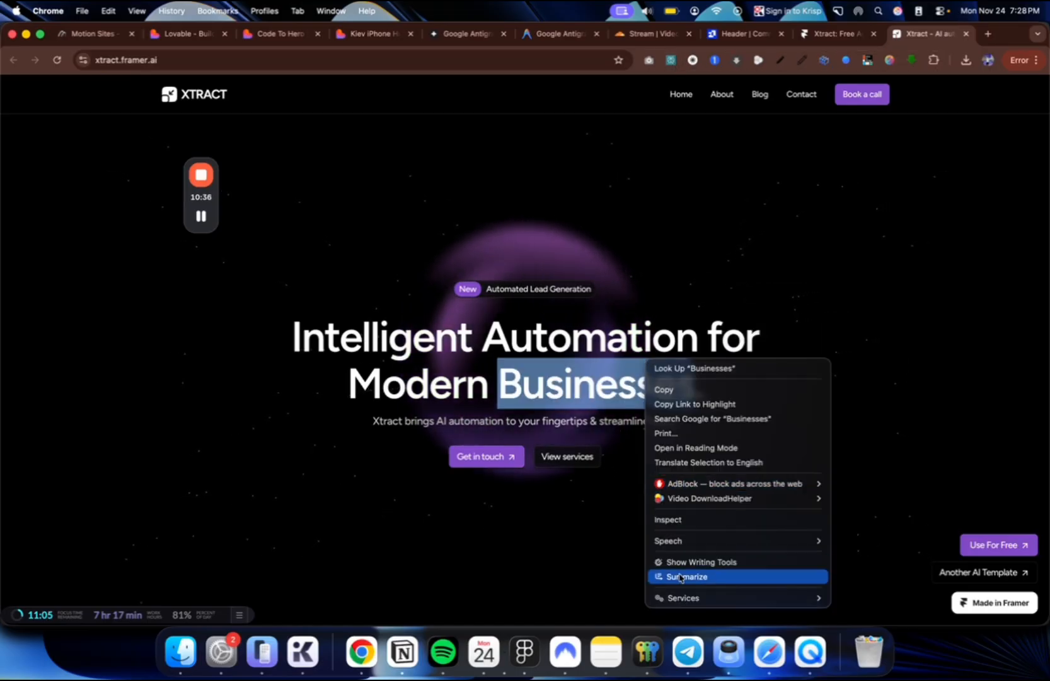
pyautogui.click(668, 519)
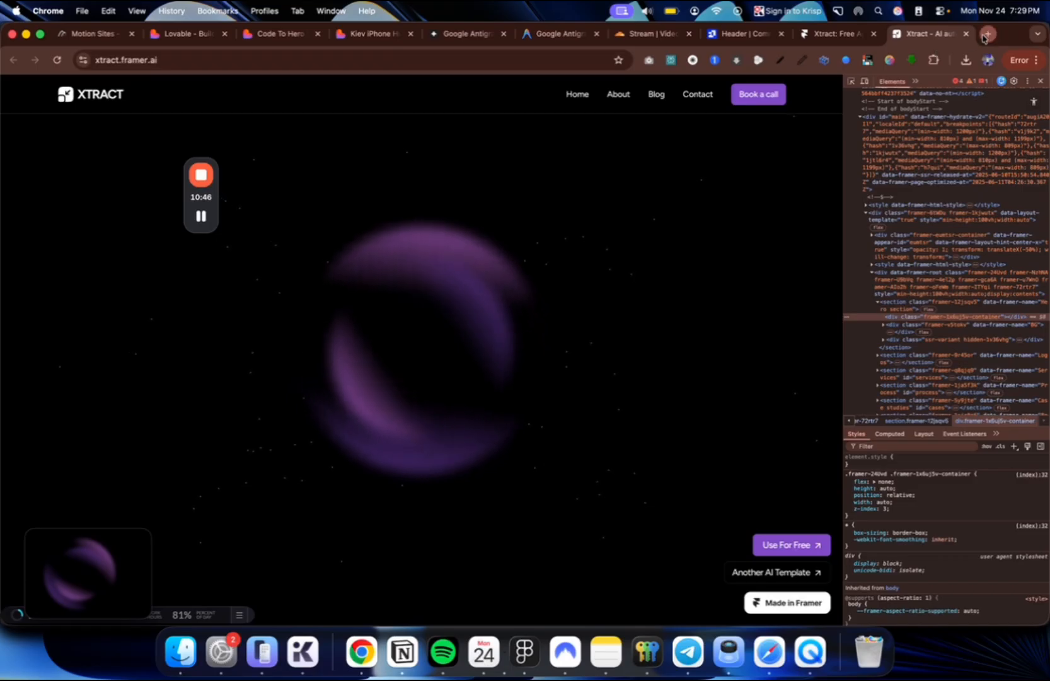
# - Reverse-search the purple orb screenshot in Google Images, browse visual matches, then return to the Xtract preview
pyautogui.click(984, 35)
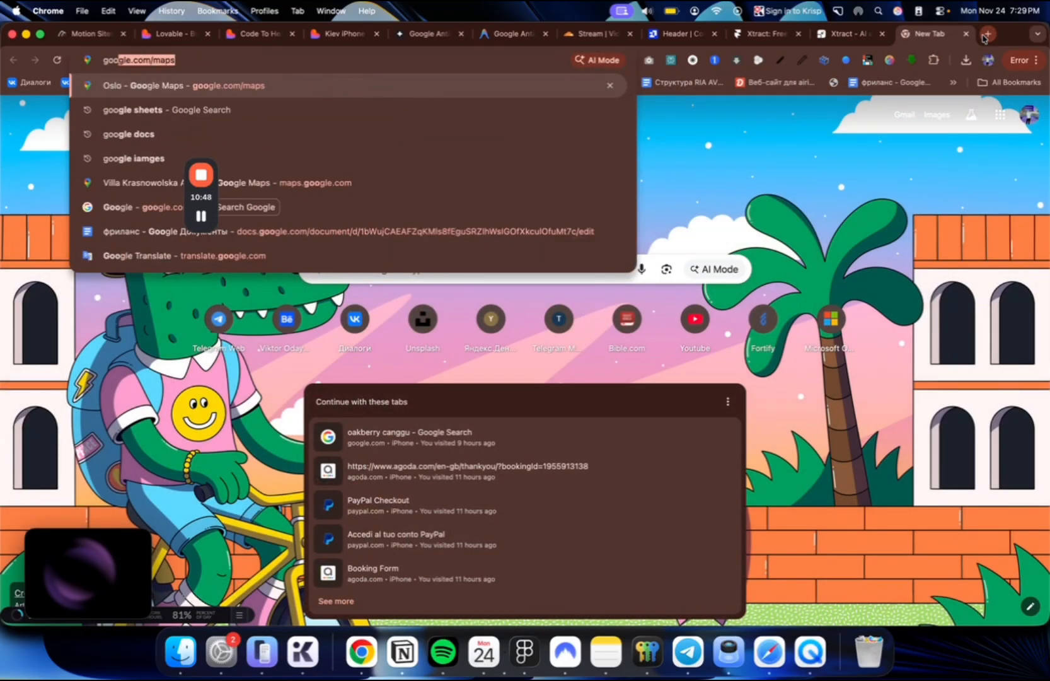
pyautogui.write('google com')
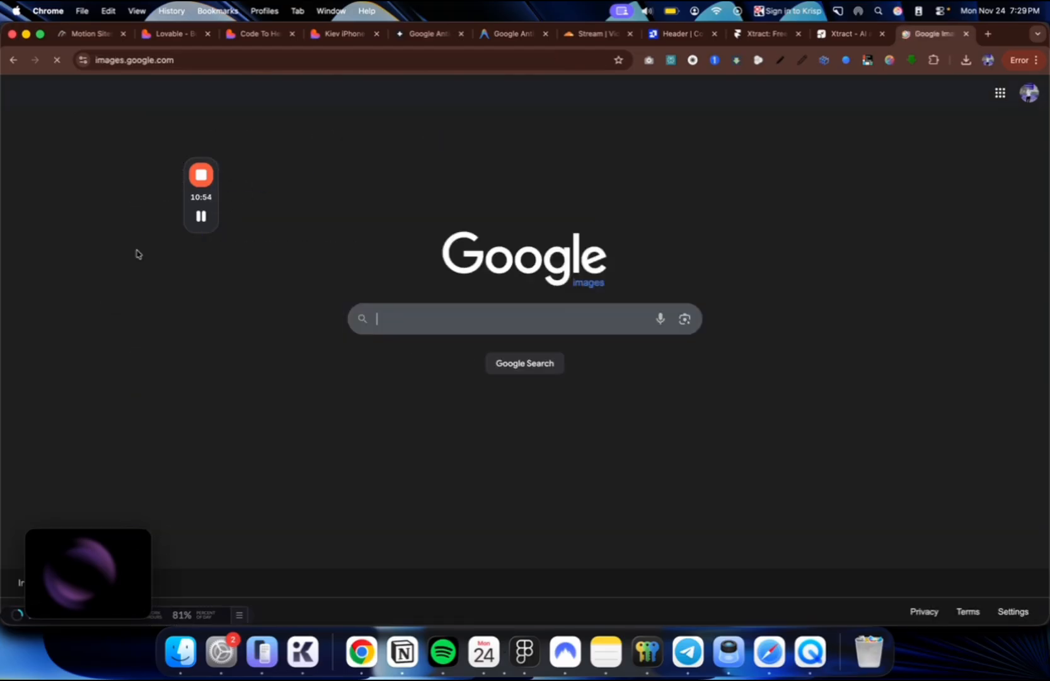
pyautogui.click(683, 319)
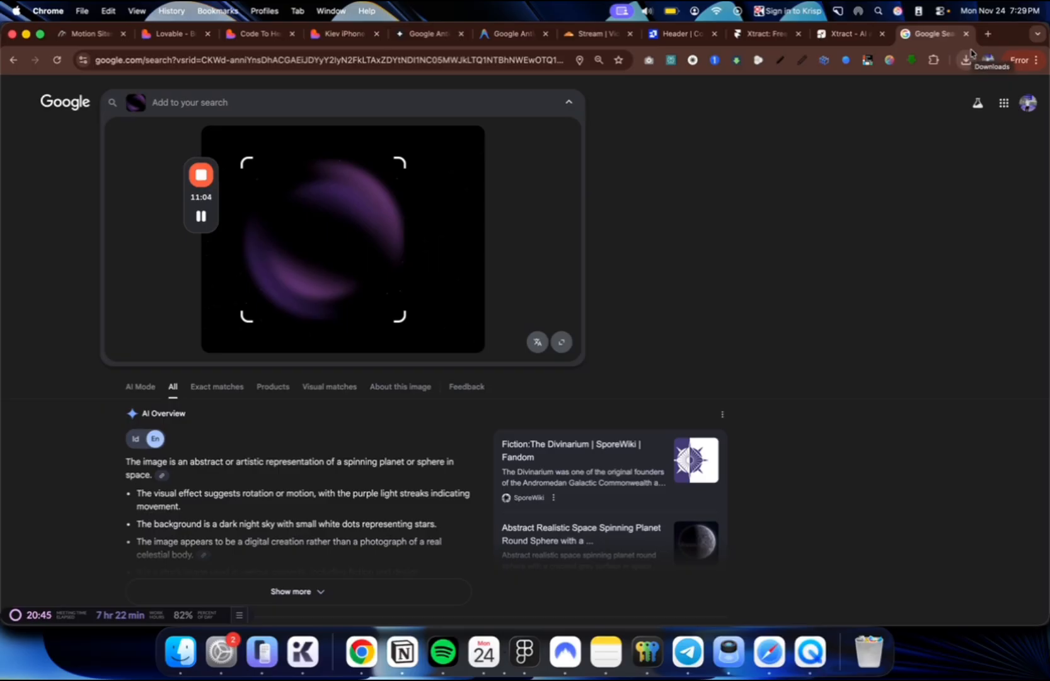
pyautogui.scroll(-3)
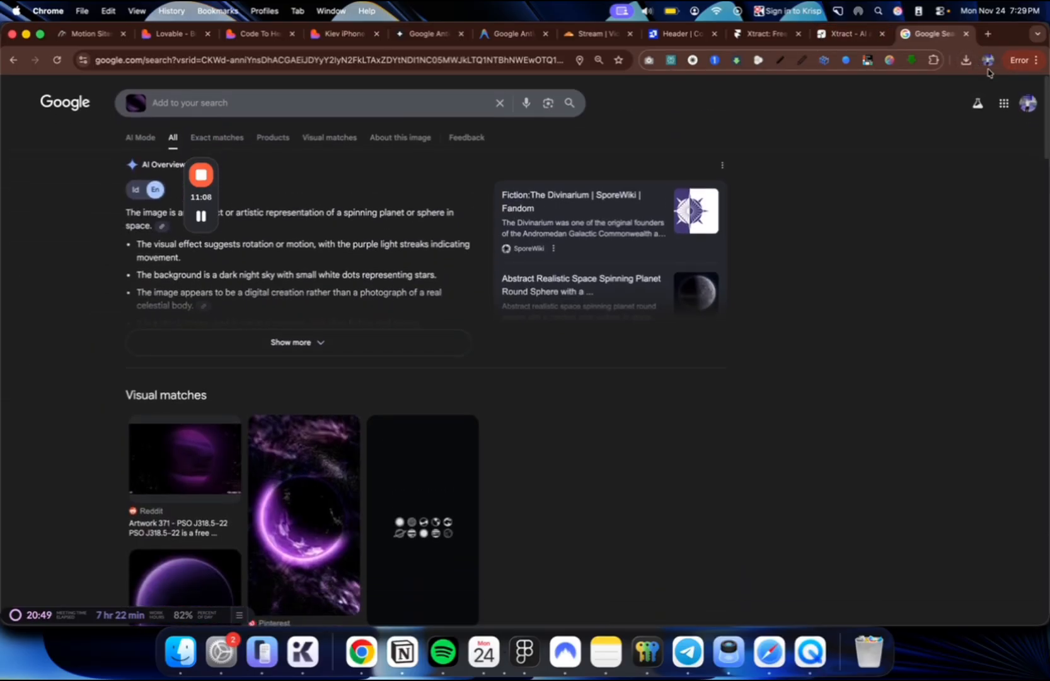
pyautogui.click(847, 35)
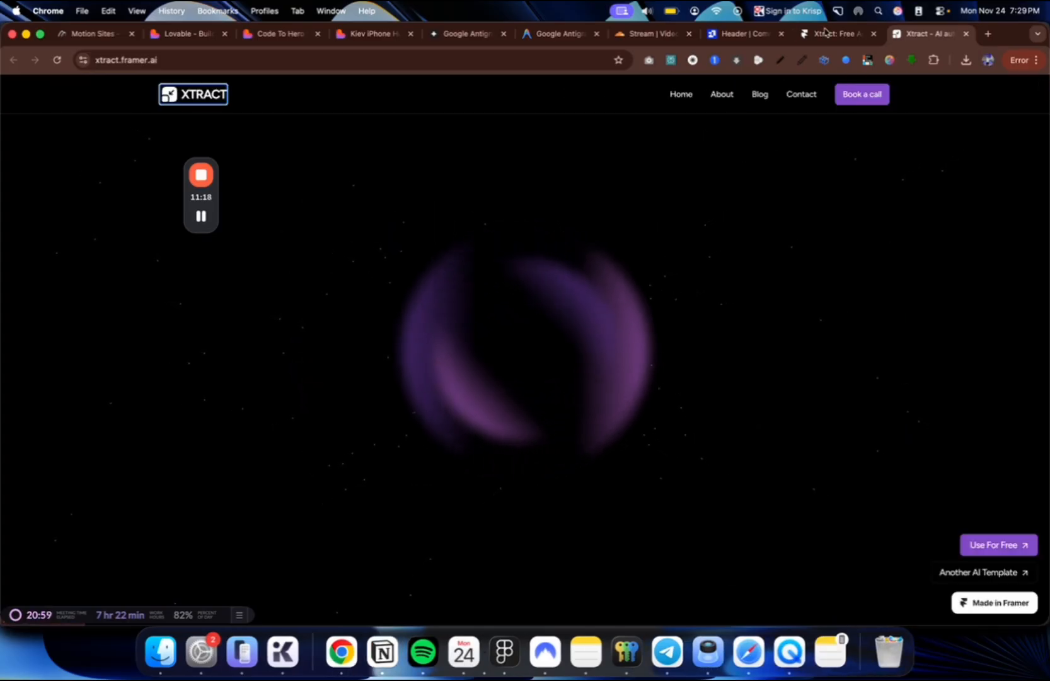
# - Scroll the Kiev iPhone Hub preview through hero, Featured Models and Why Choose Us, then go to Google Antigravity
pyautogui.click(372, 34)
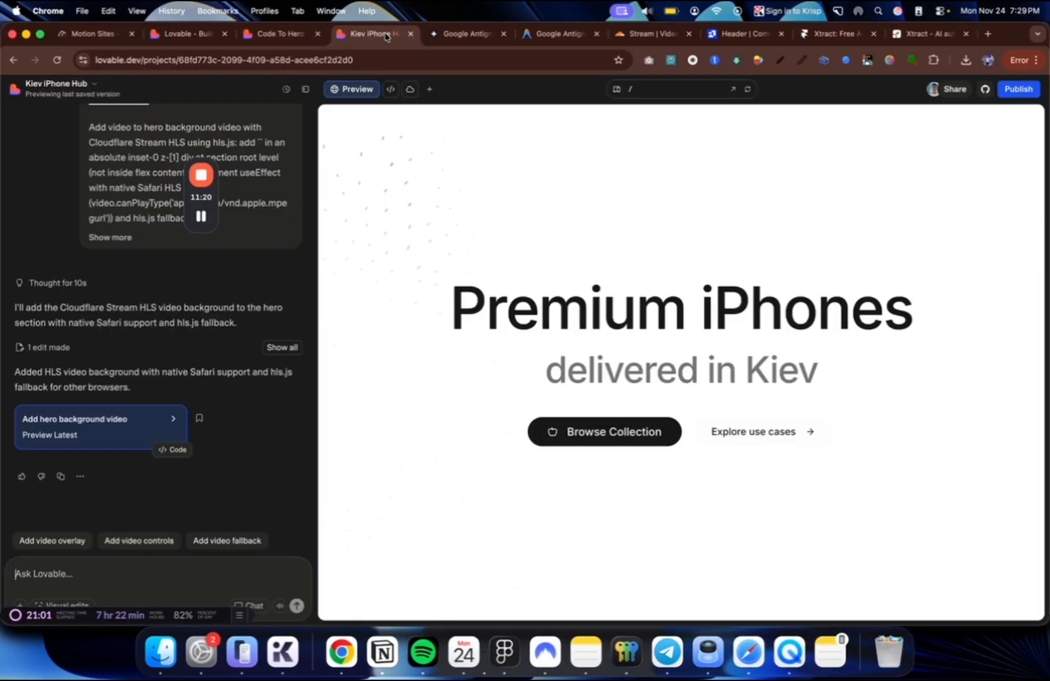
pyautogui.scroll(-3)
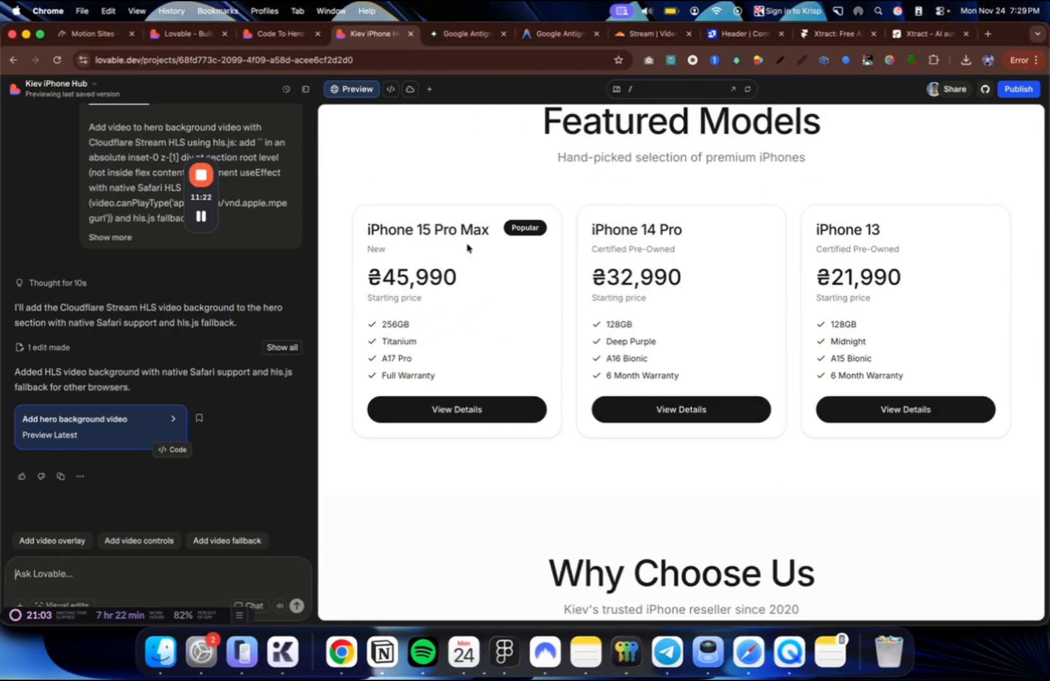
pyautogui.scroll(-3)
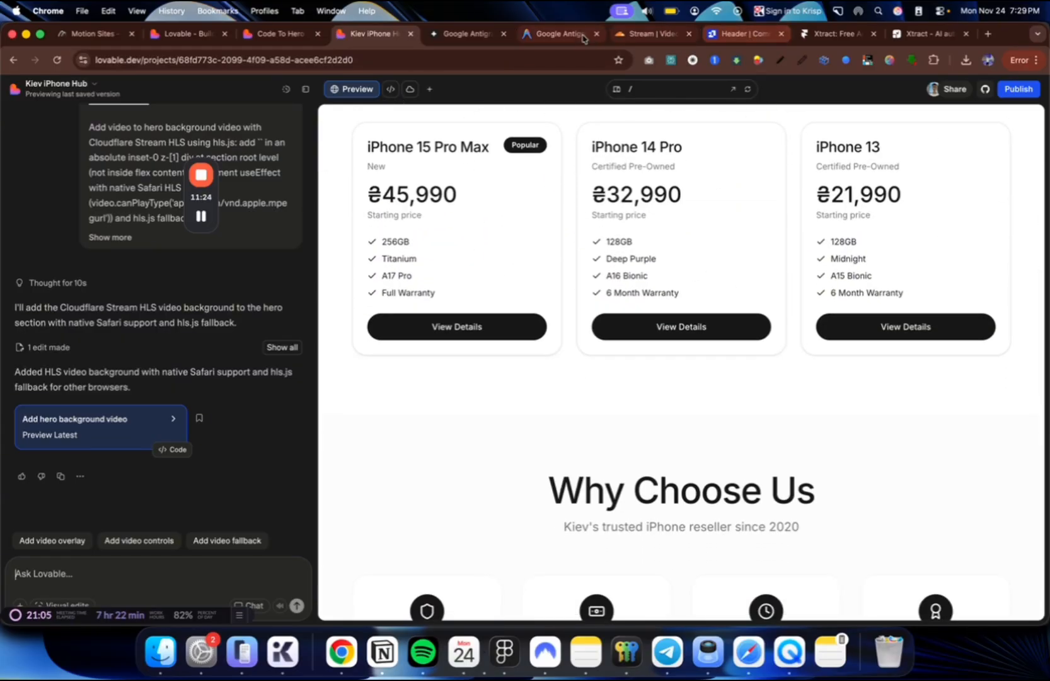
pyautogui.click(557, 34)
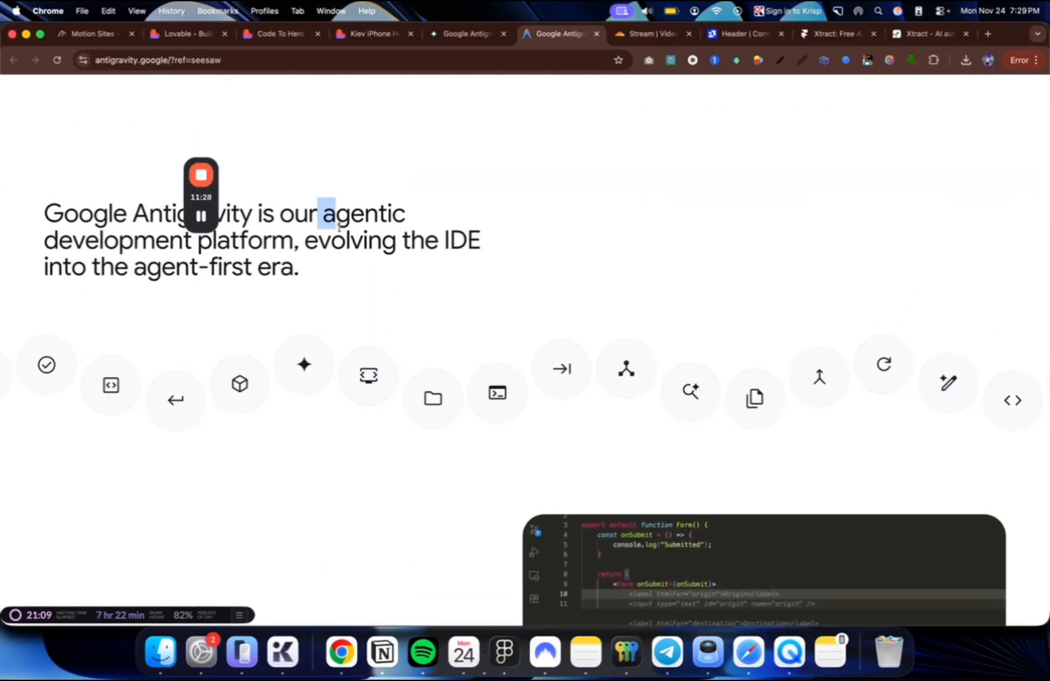
# - Capture the Cross-surface Agents card from Antigravity's features as reference and return to the Kiev iPhone Hub project
pyautogui.scroll(-3)
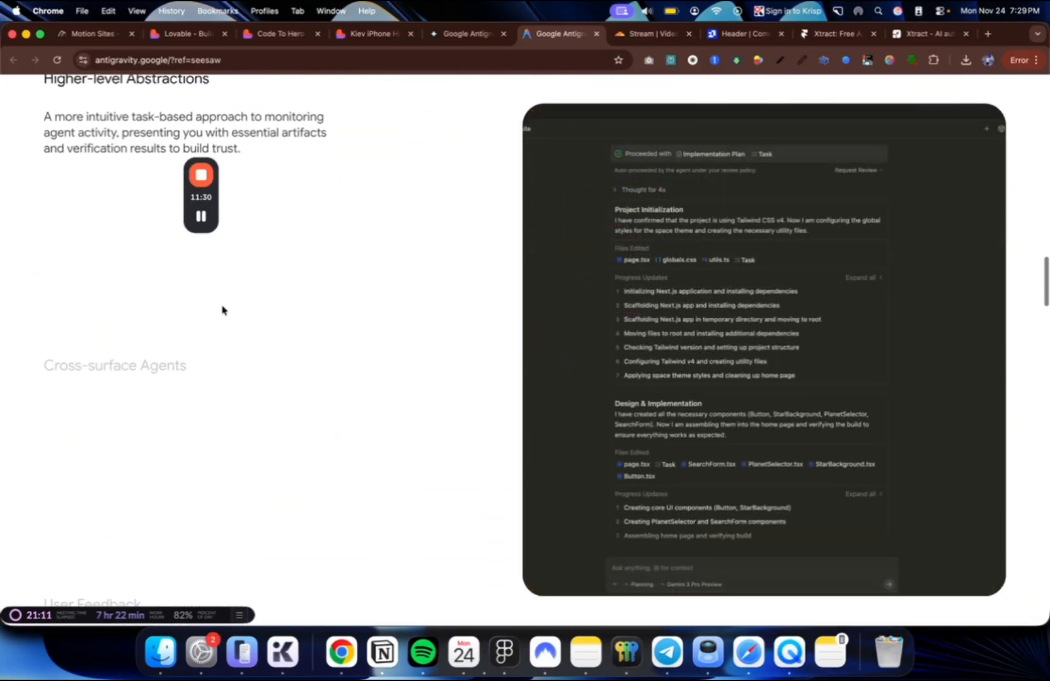
pyautogui.scroll(-3)
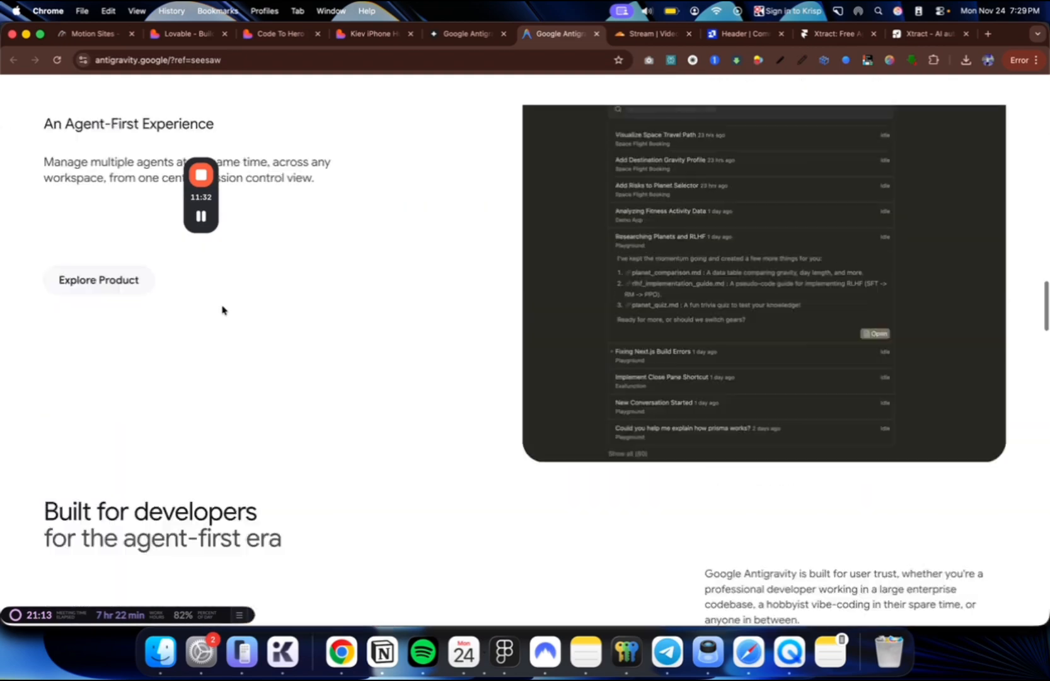
pyautogui.scroll(-3)
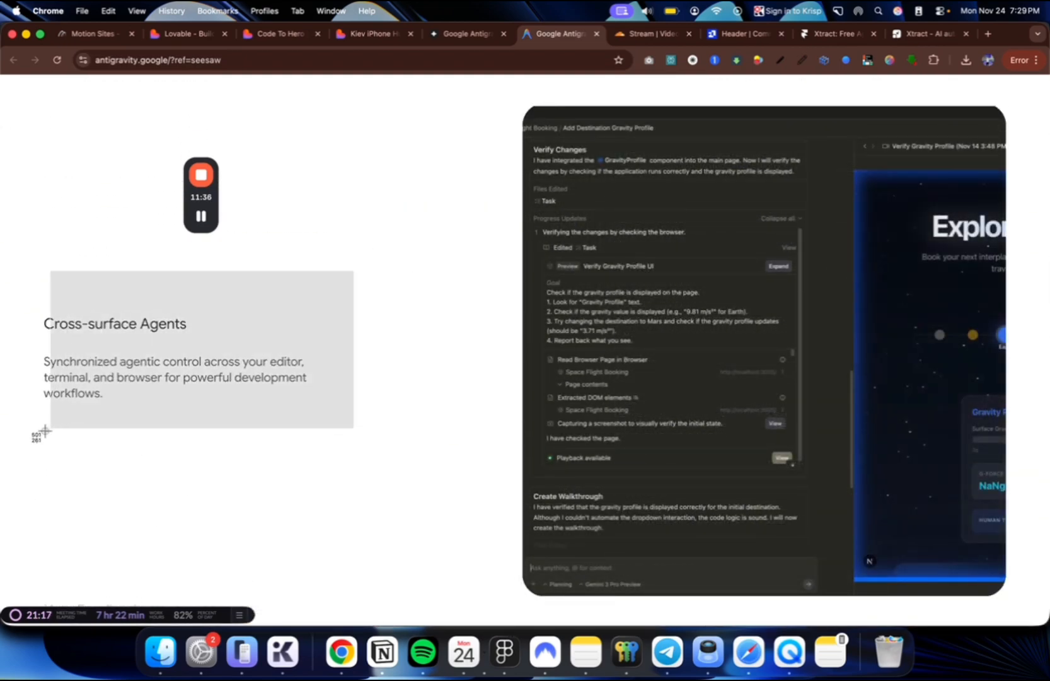
pyautogui.click(465, 34)
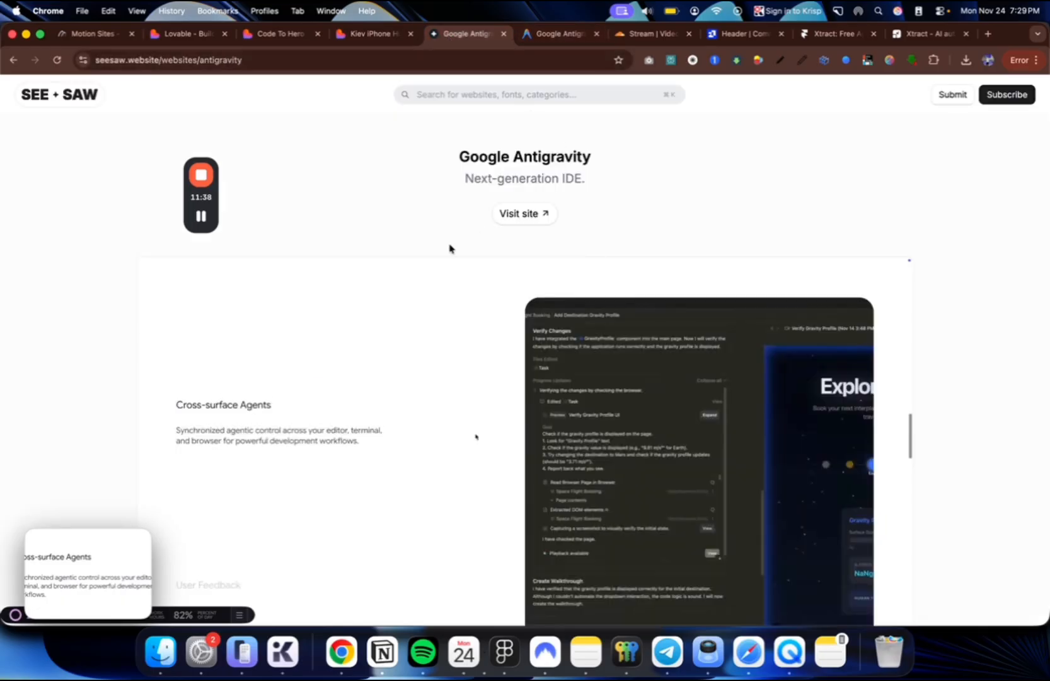
pyautogui.click(372, 34)
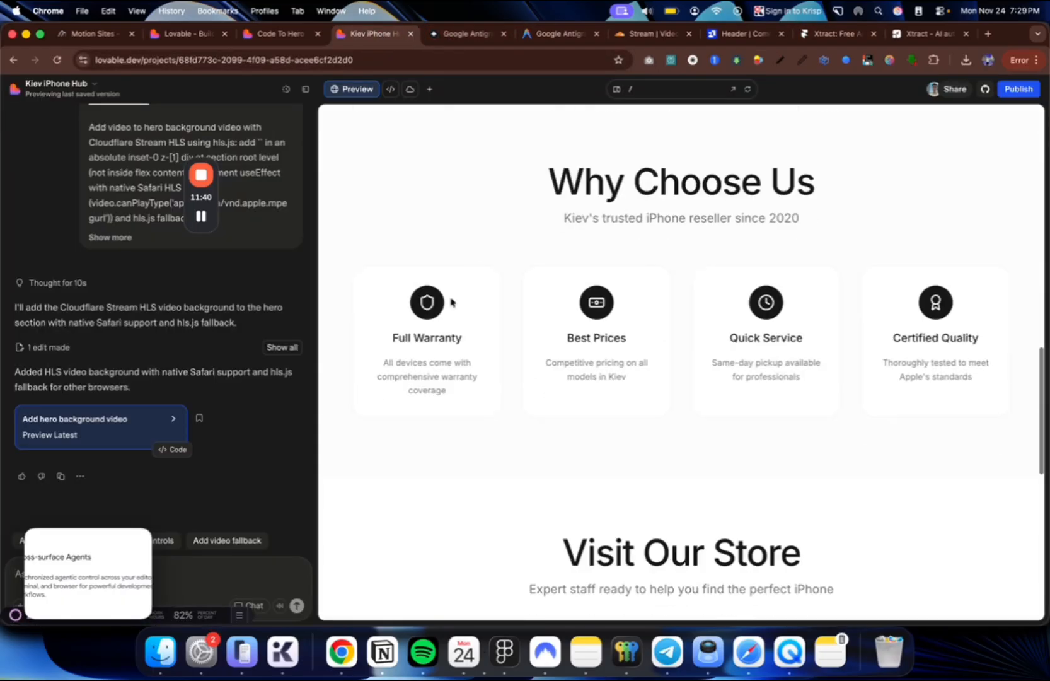
# - Begin the 'make cards this way' prompt with the screenshot attached, then revisit the Antigravity site
pyautogui.write('make cards this wa')
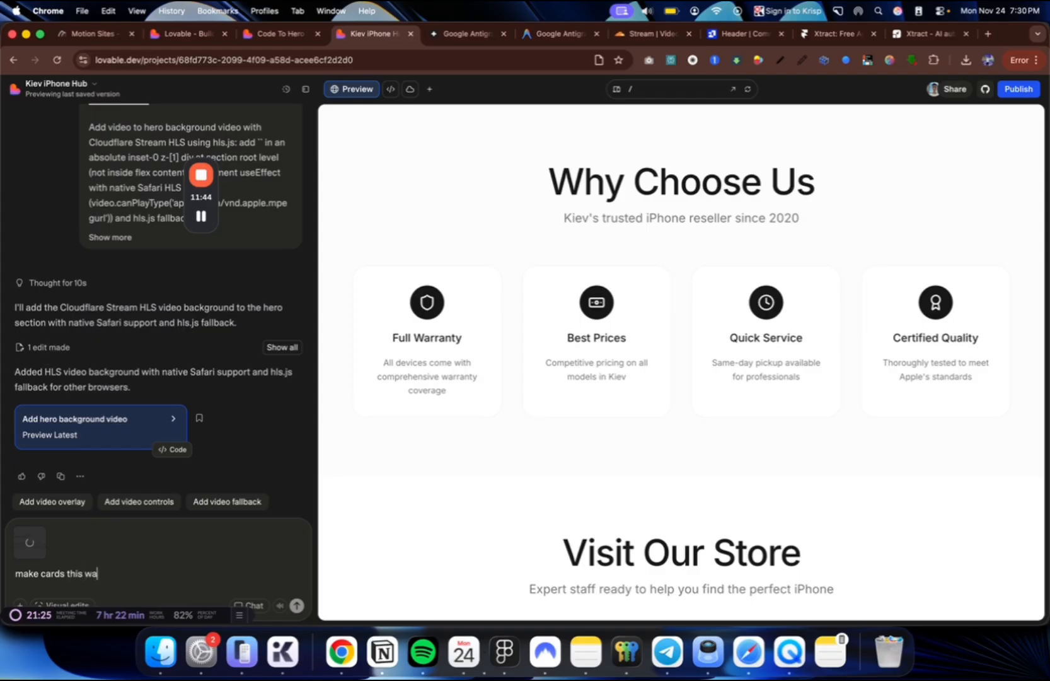
pyautogui.click(411, 89)
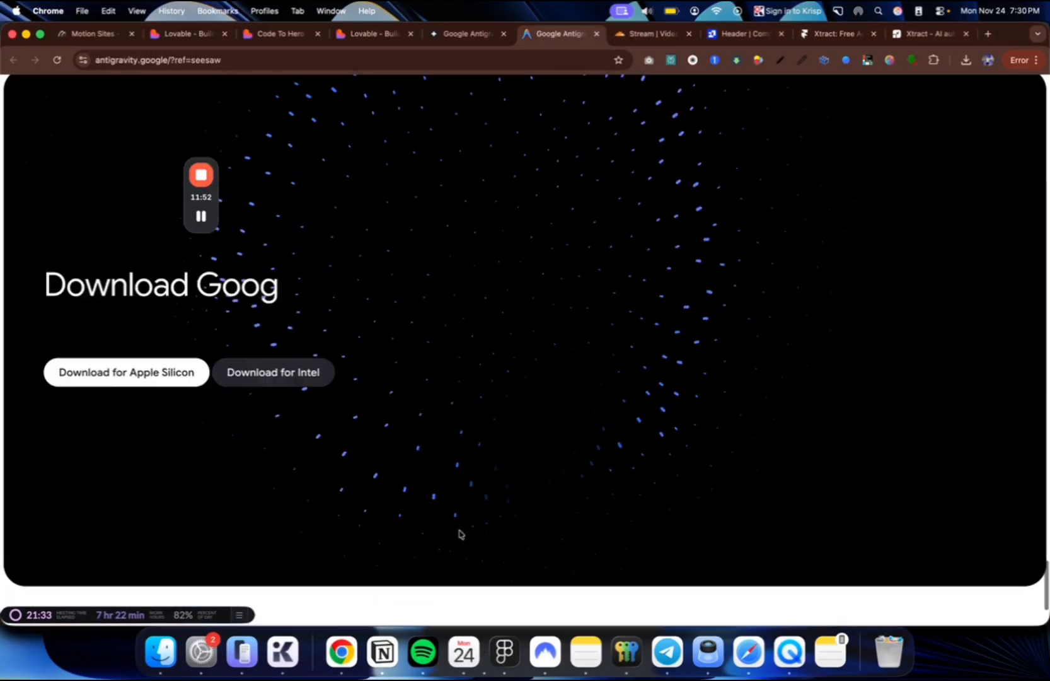
# - Browse the Antigravity footer and scroll through its Product page
pyautogui.scroll(-3)
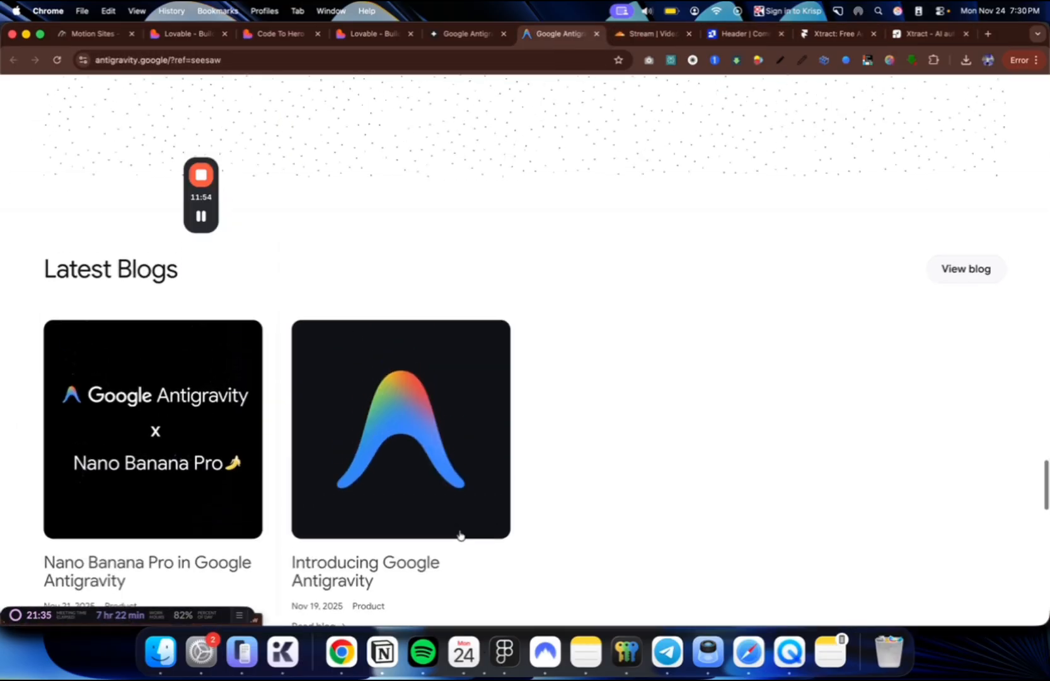
pyautogui.scroll(3)
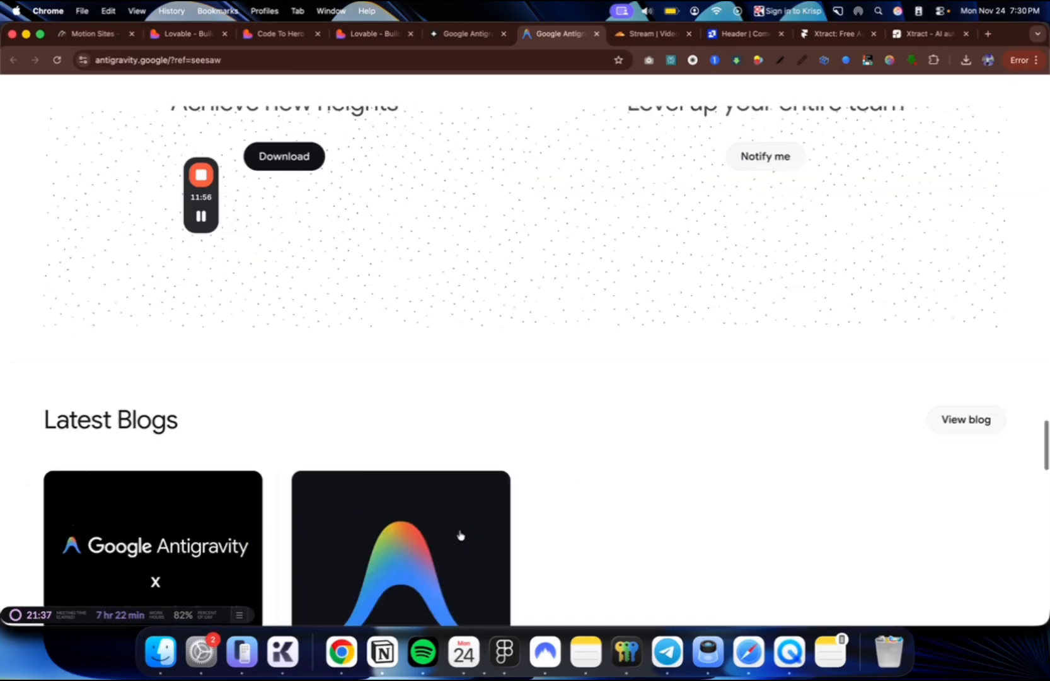
pyautogui.scroll(-3)
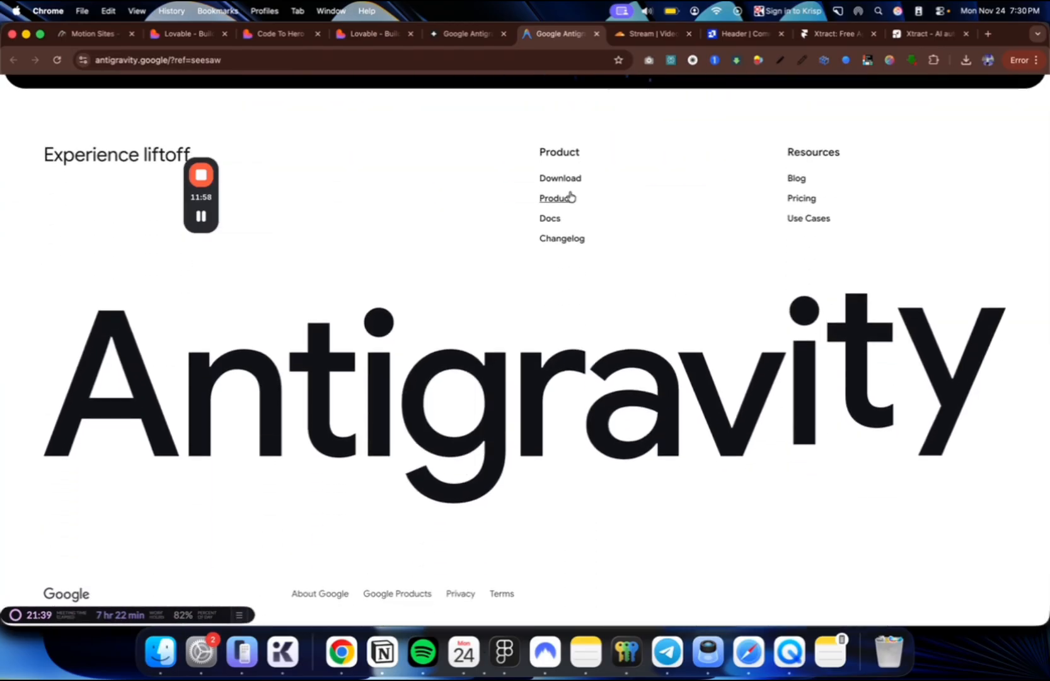
pyautogui.click(553, 198)
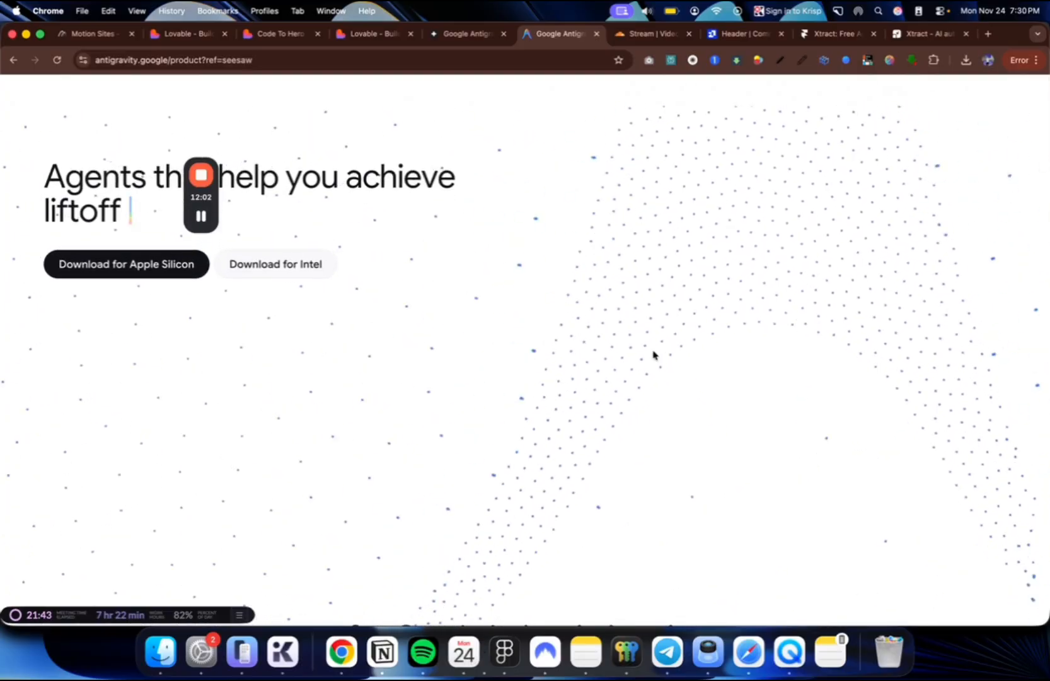
pyautogui.scroll(-3)
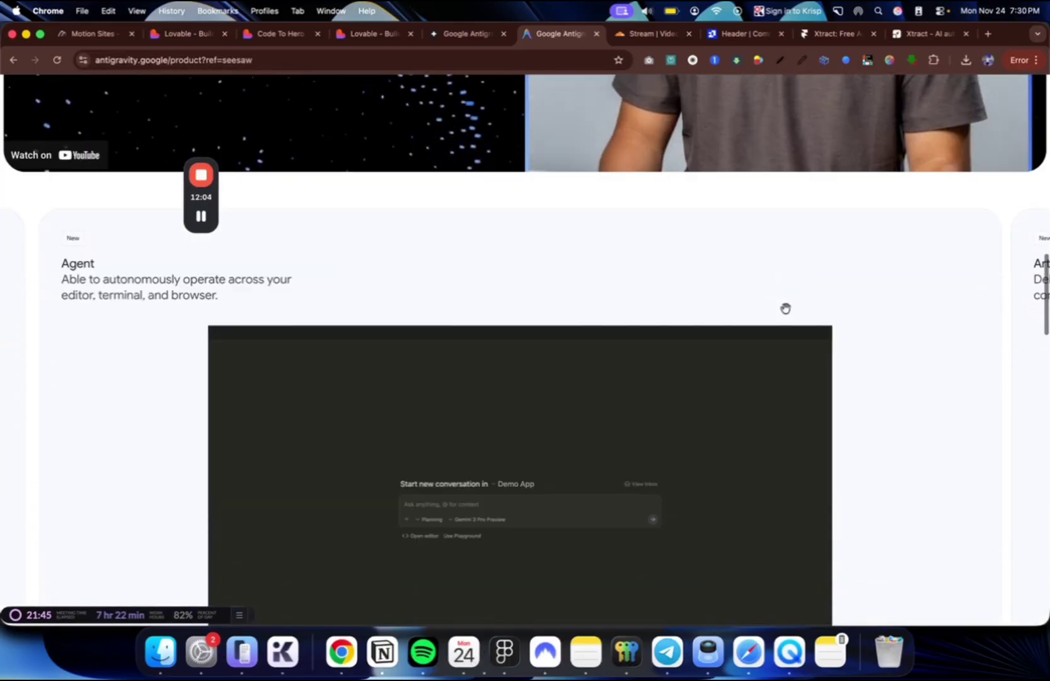
pyautogui.scroll(-3)
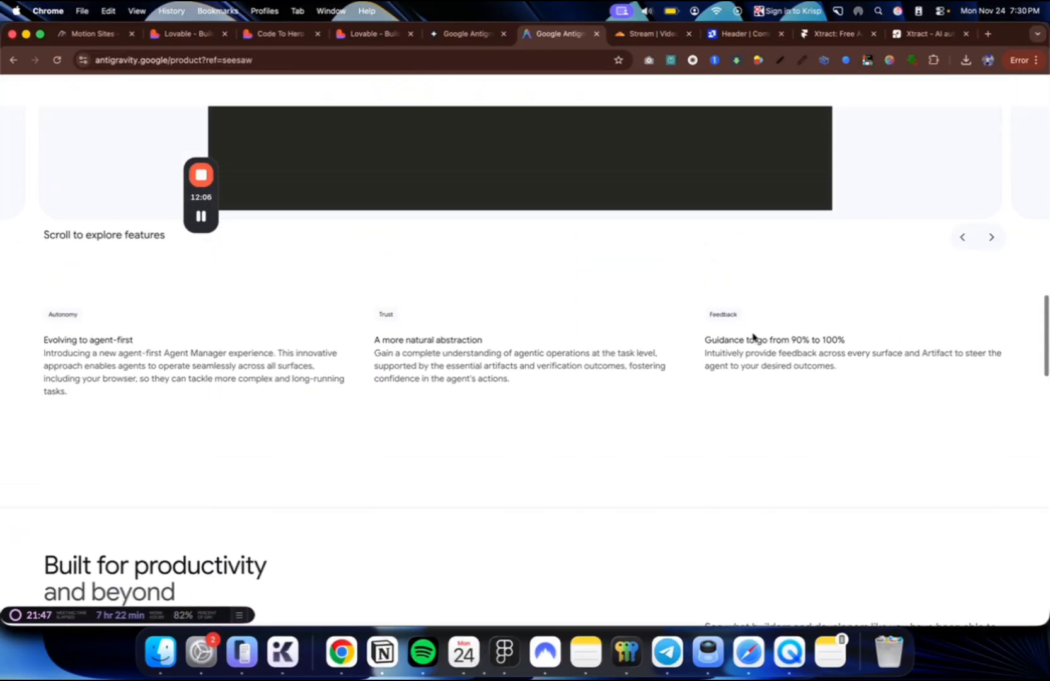
pyautogui.scroll(-3)
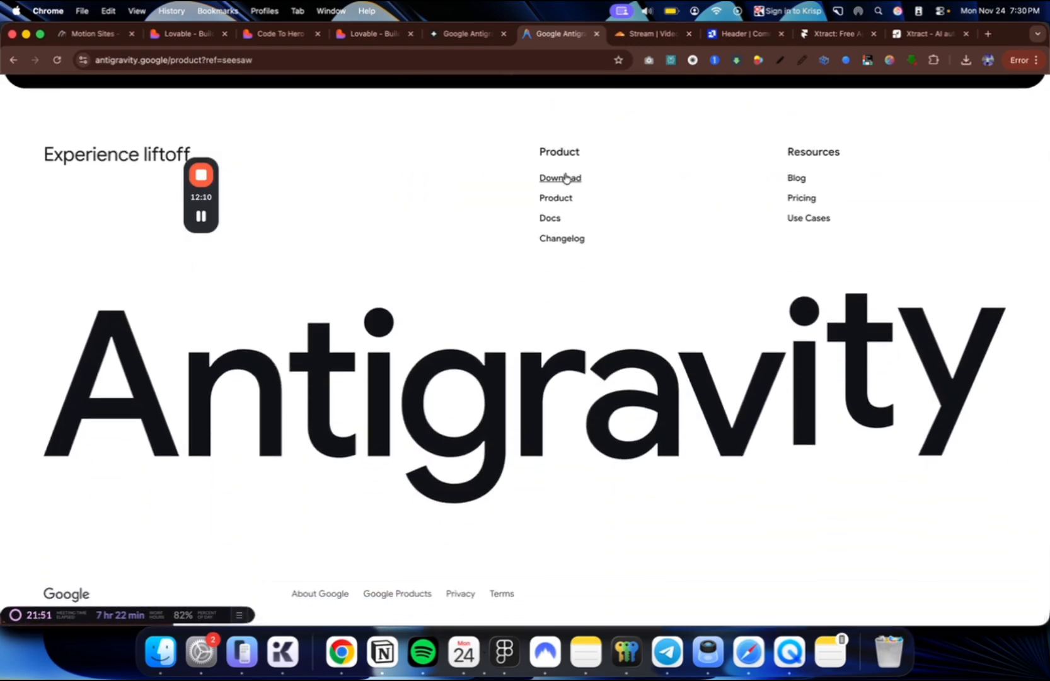
# - Capture the Windows card on the Antigravity Download page and return to the Kiev iPhone Hub project
pyautogui.click(559, 178)
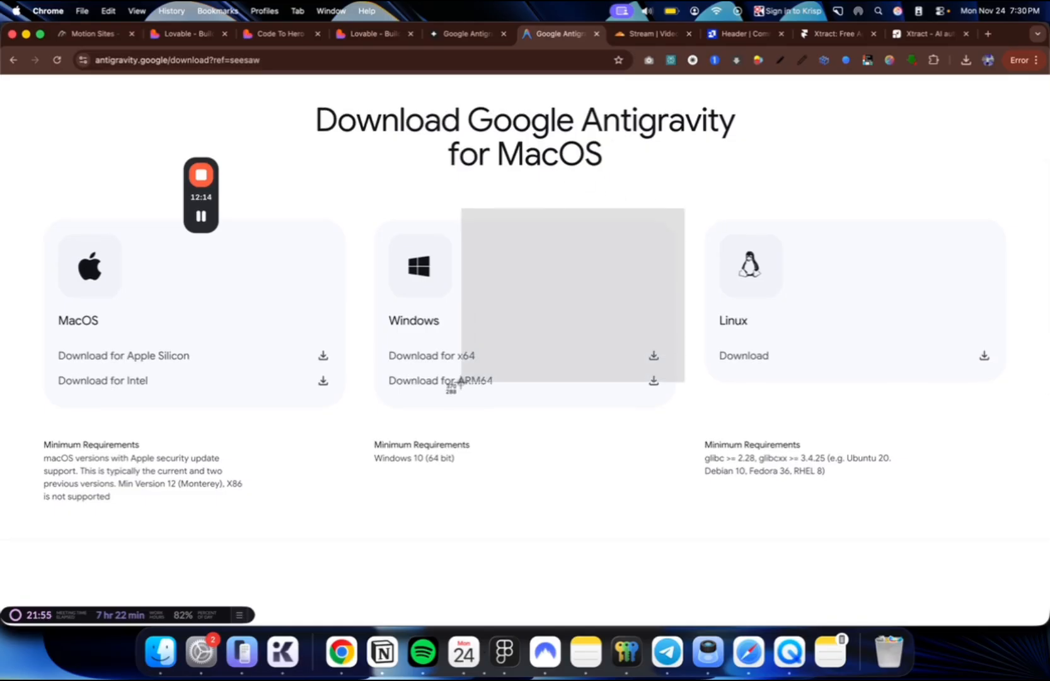
pyautogui.click(463, 34)
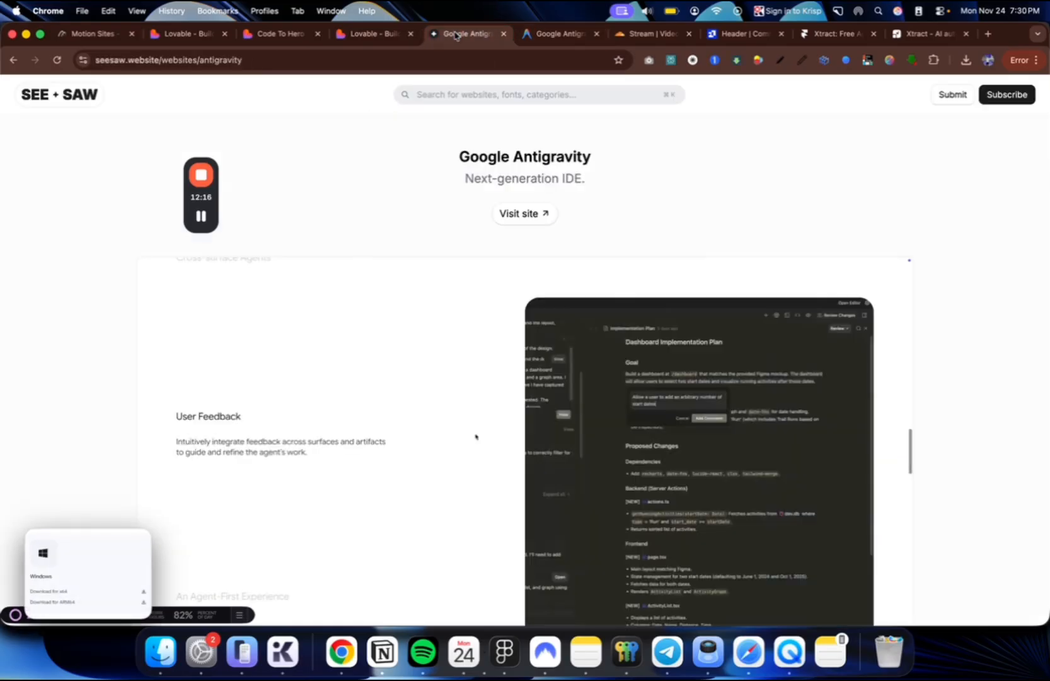
pyautogui.click(374, 34)
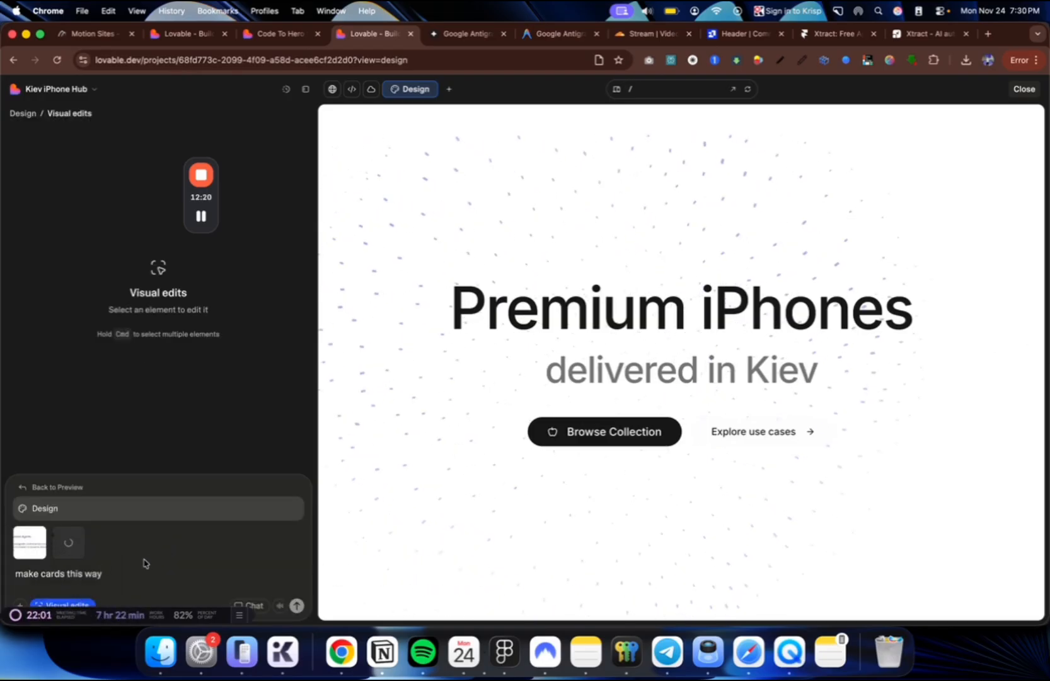
# - Send the prompt asking for minimalist icons in rounded containers with just our text, then revisit the Antigravity download page
pyautogui.write('like second card but no links')
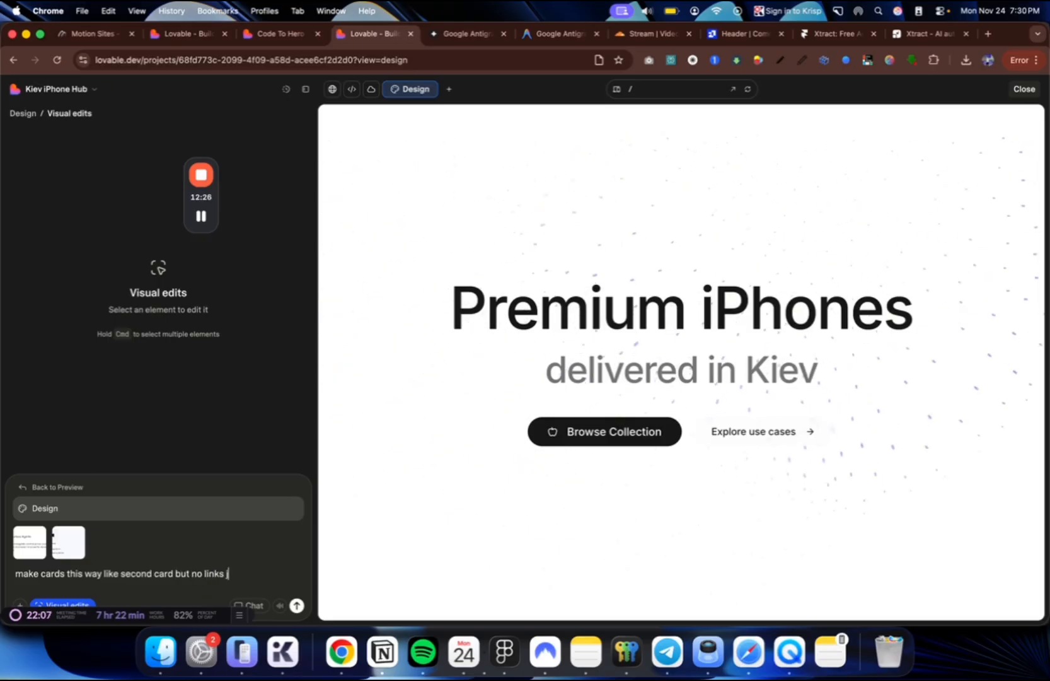
pyautogui.write('jsut text that we have')
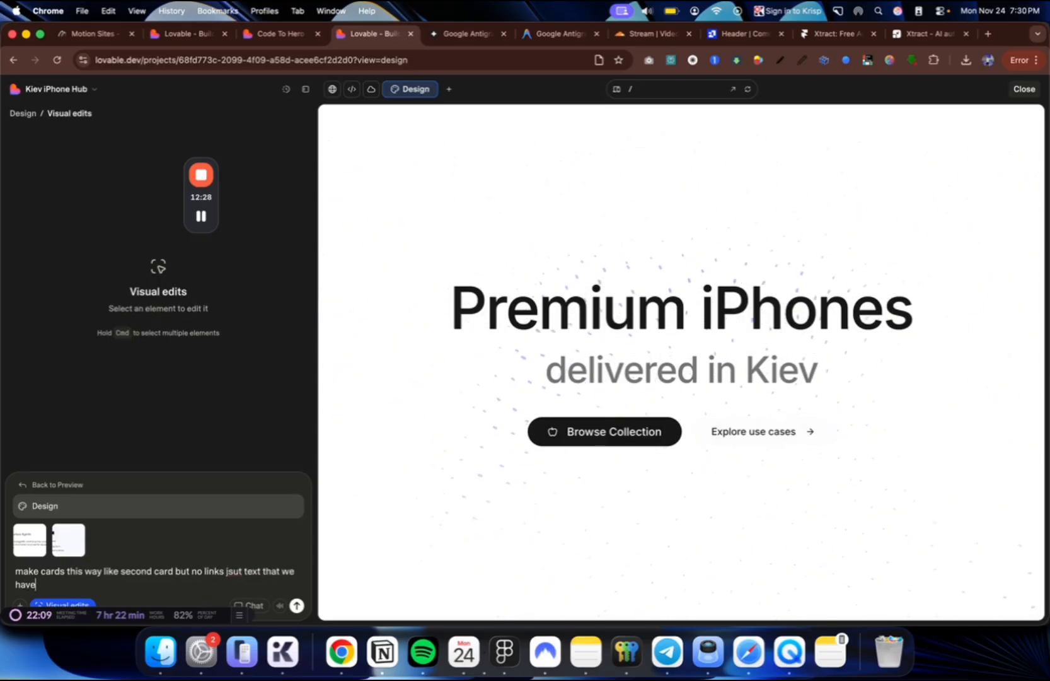
pyautogui.write(', and minimalis')
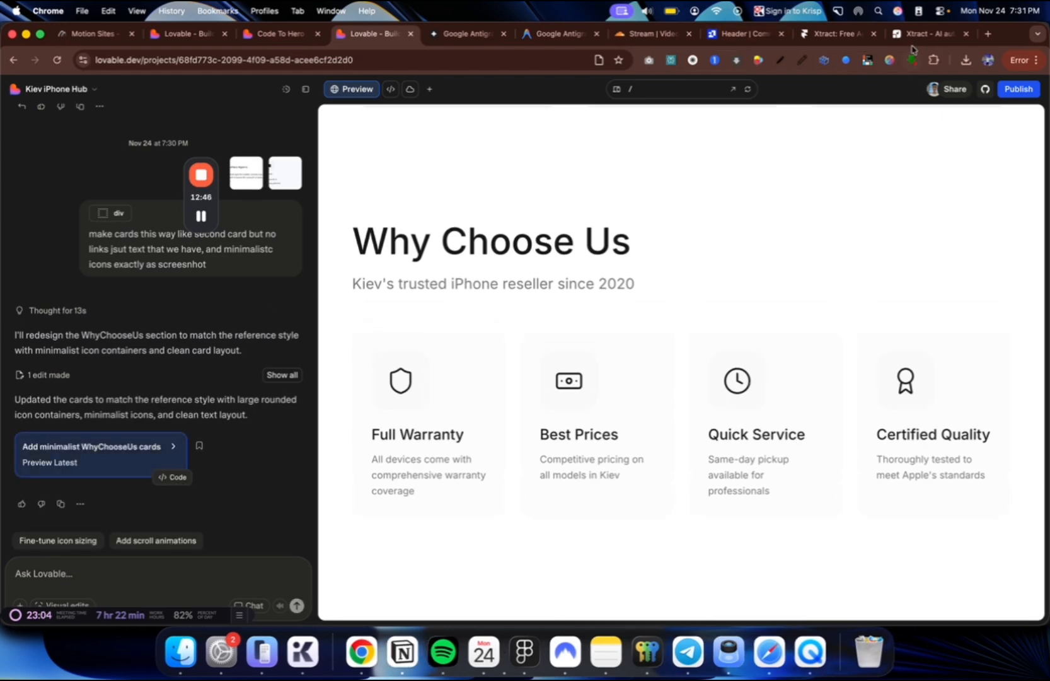
pyautogui.click(559, 34)
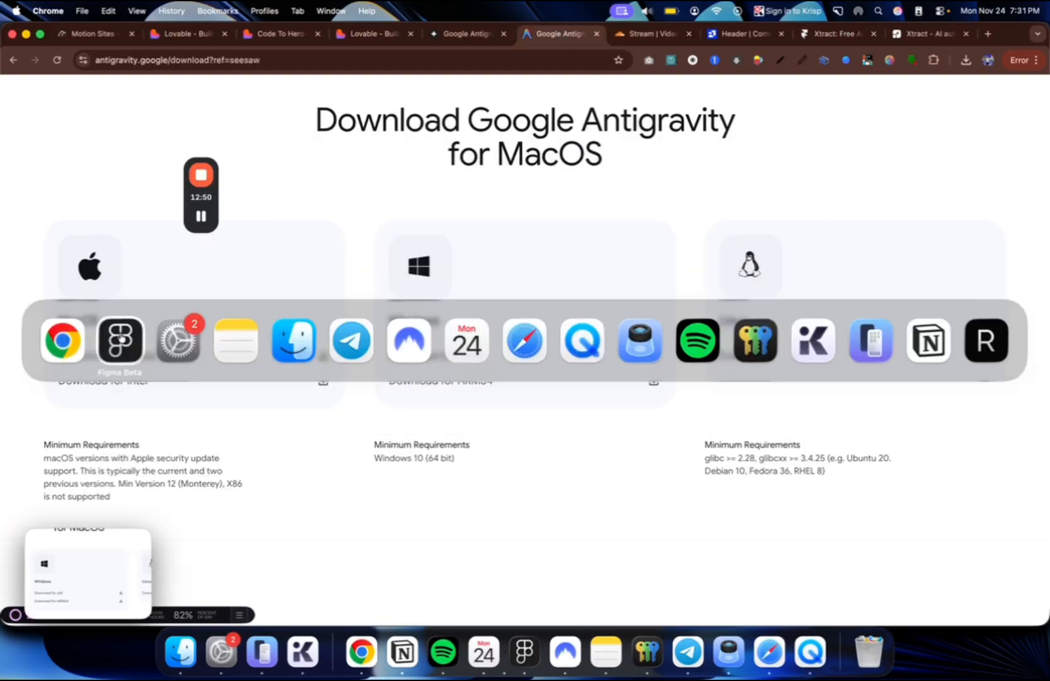
# - Draw light square swatches above the imported Antigravity download page in Figma
pyautogui.click(120, 340)
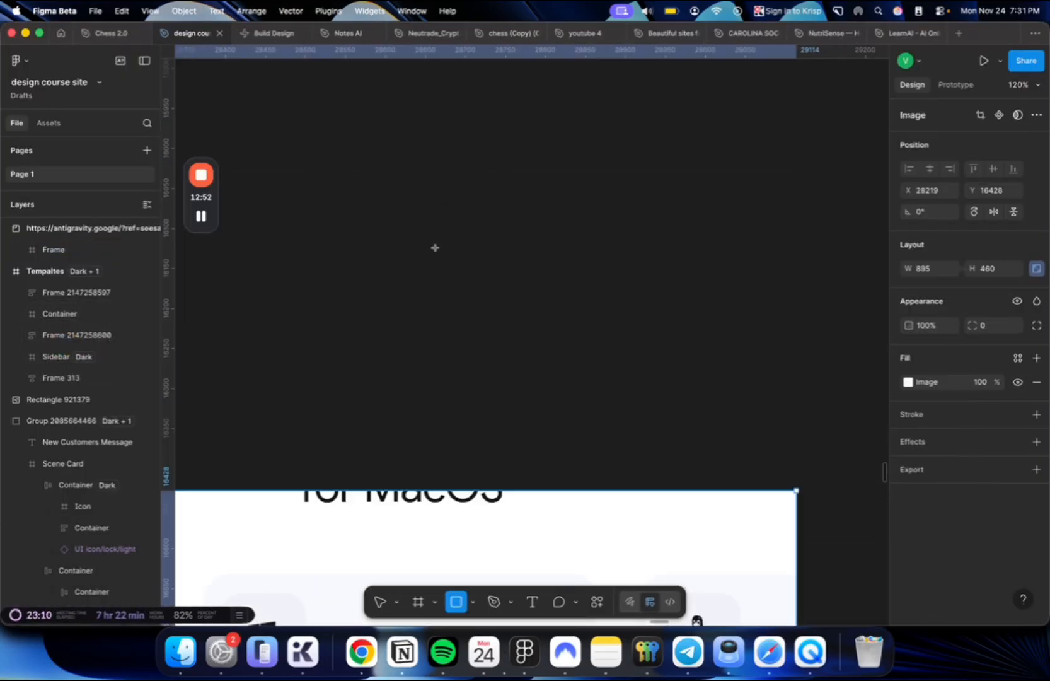
pyautogui.moveTo(469, 108); pyautogui.dragTo(536, 174)
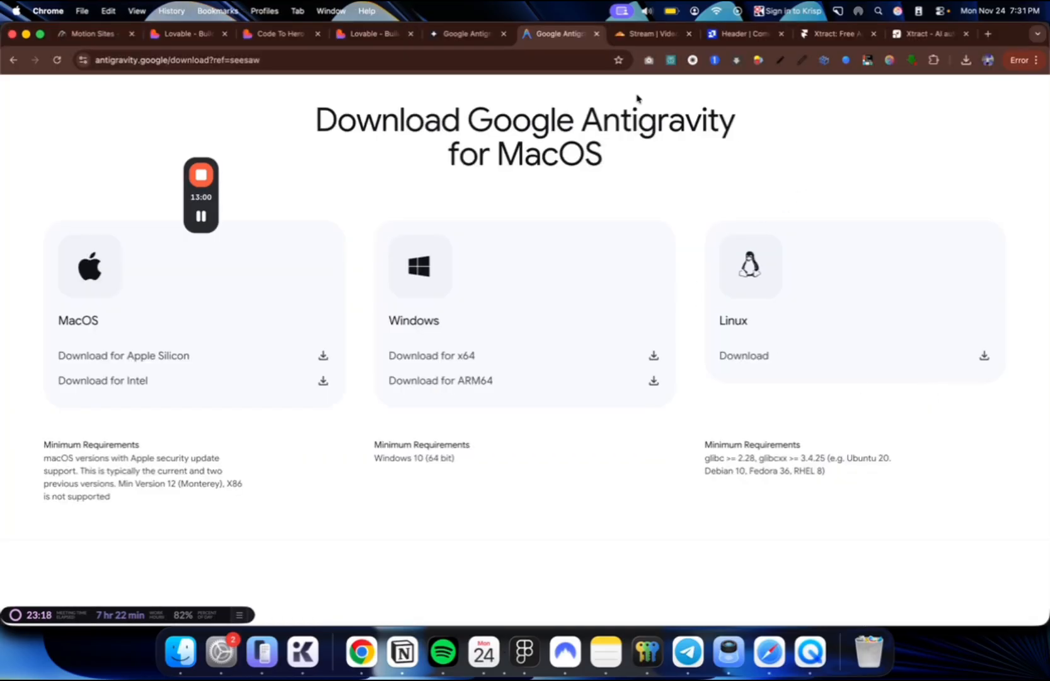
# - Check Chrome and the Lovable chat, then return to the Kiev iPhone Hub visual editor on a Why Choose Us card
pyautogui.click(373, 34)
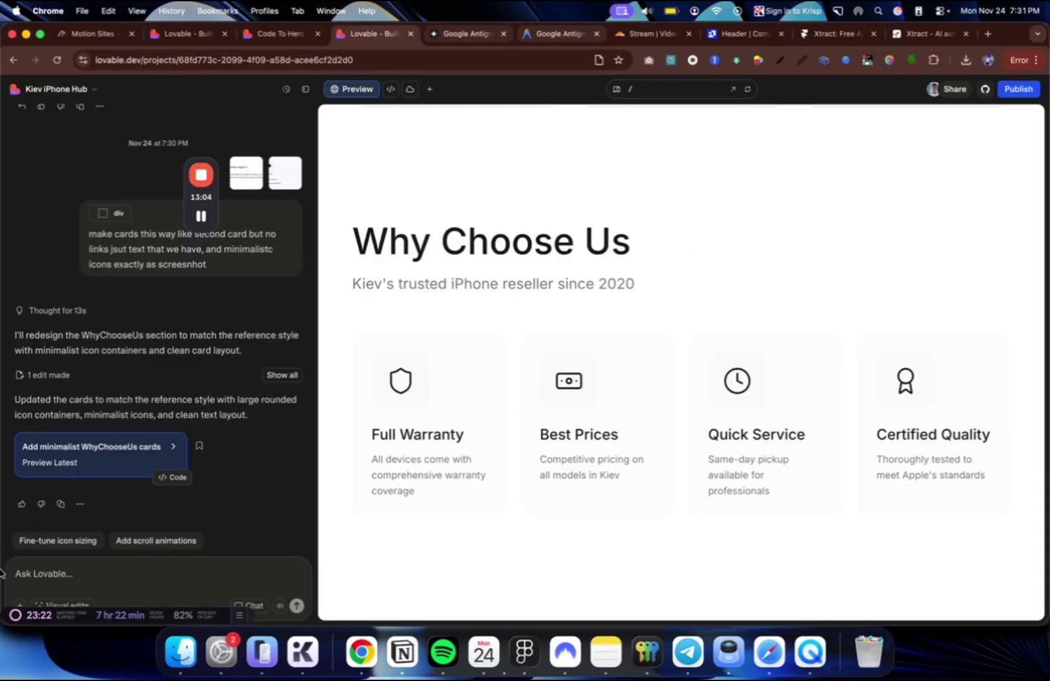
pyautogui.write('here si')
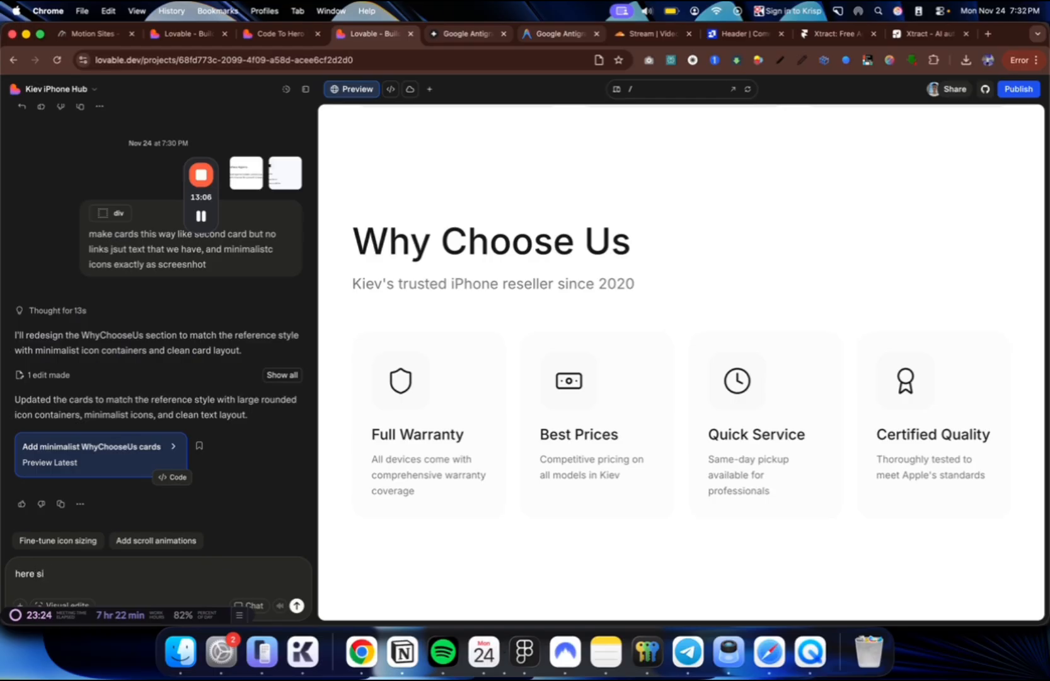
pyautogui.click(409, 90)
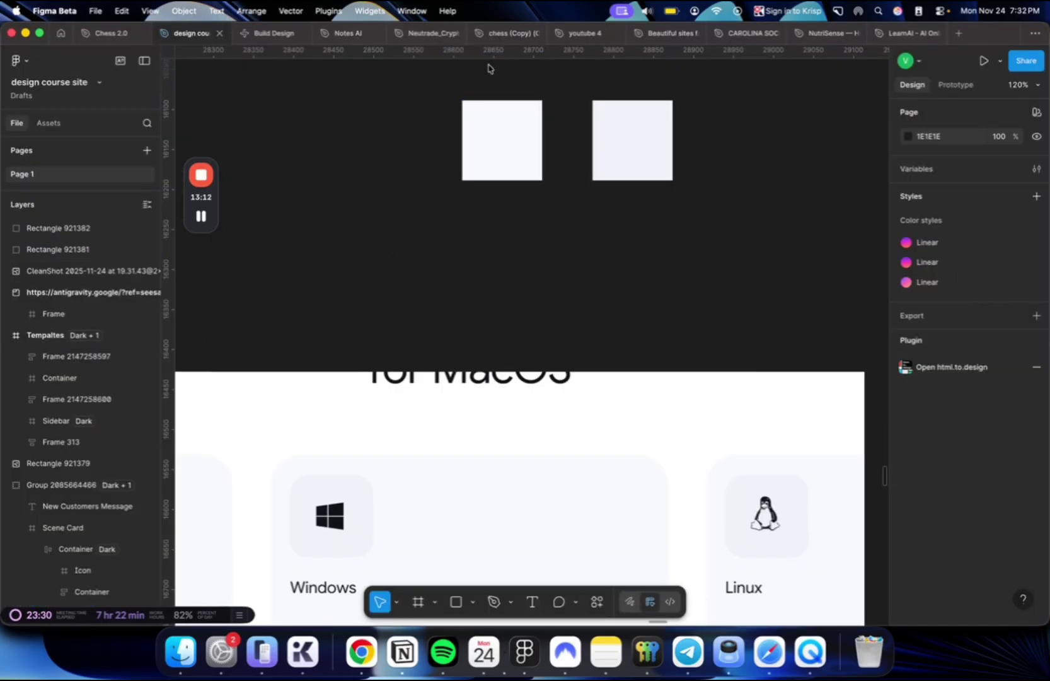
pyautogui.click(502, 140)
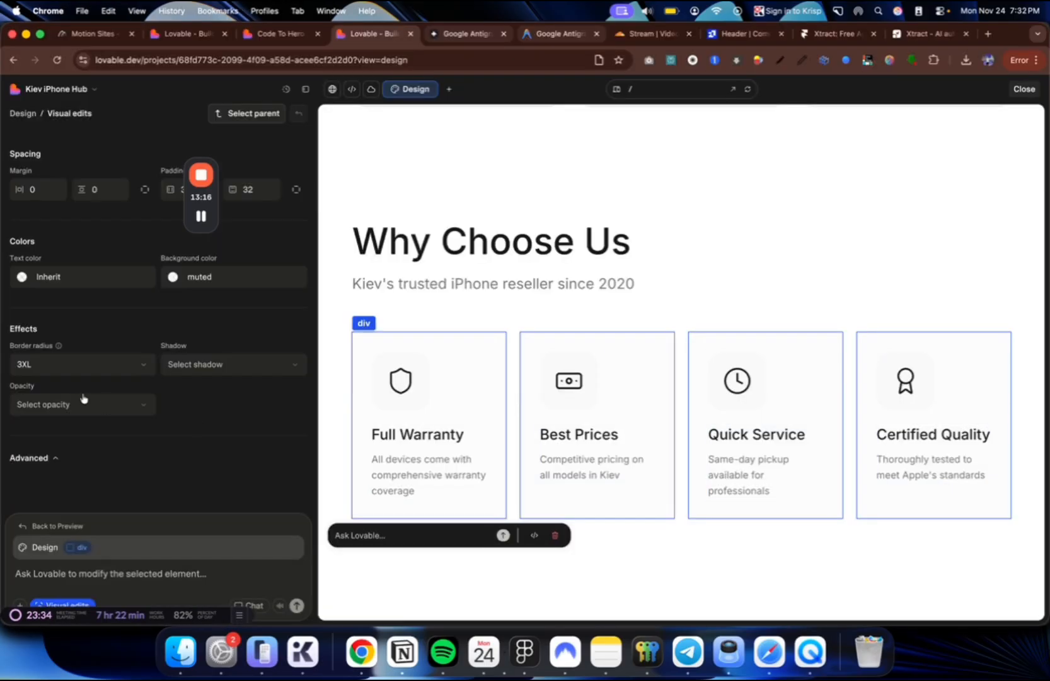
pyautogui.moveTo(104, 261)
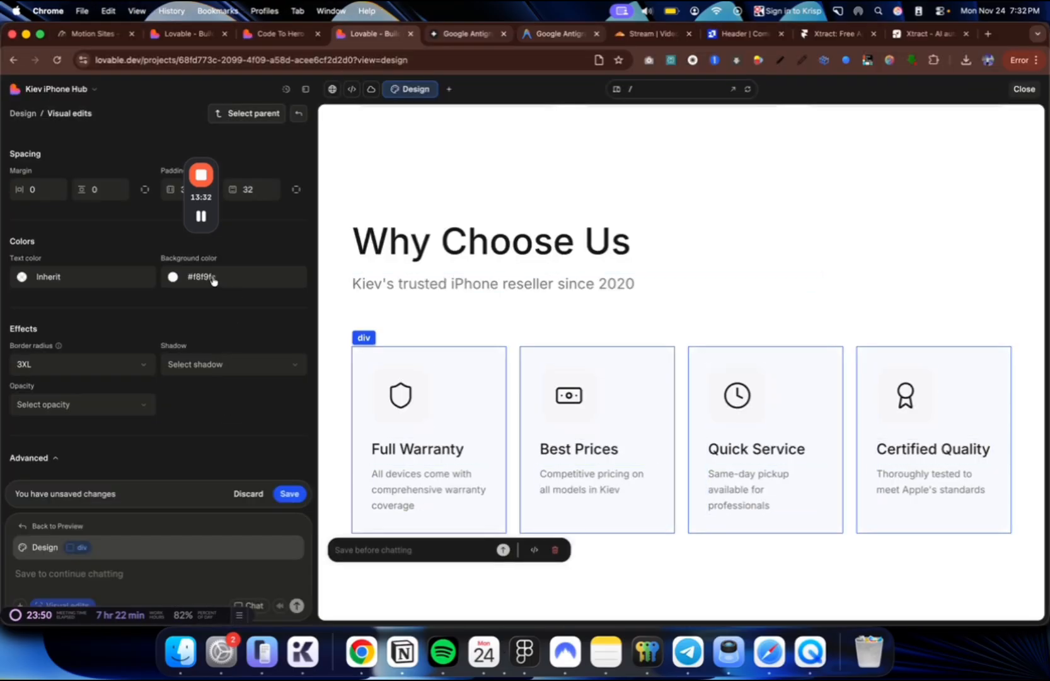
# - Try the card background colour picker, then sample the icon-area swatch colour from the Figma reference
pyautogui.click(174, 277)
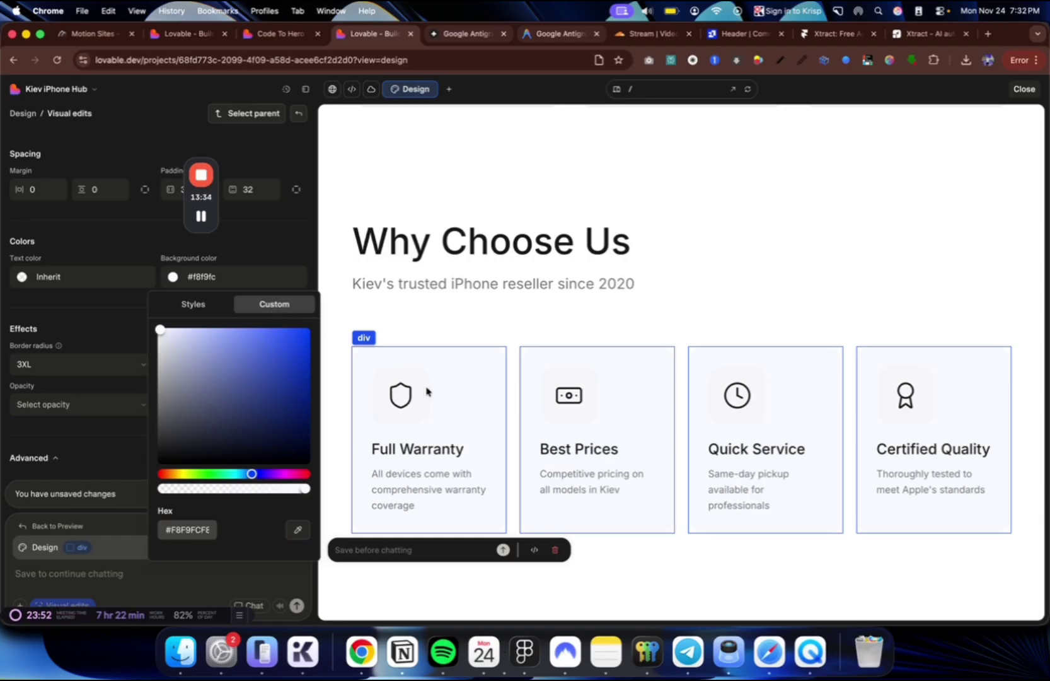
pyautogui.click(289, 494)
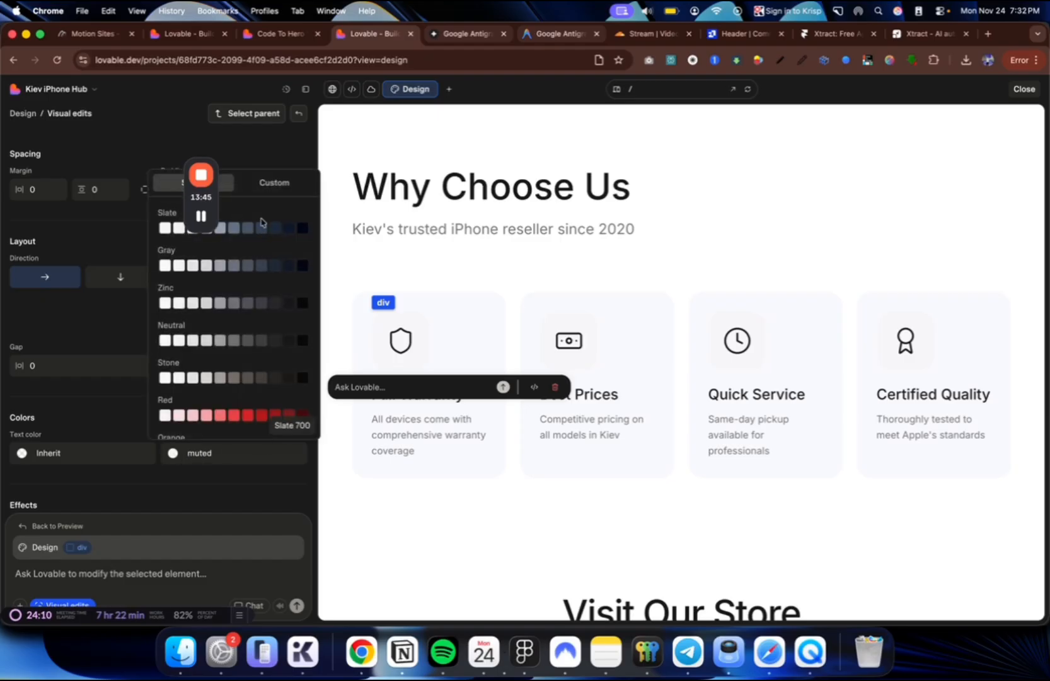
pyautogui.click(274, 183)
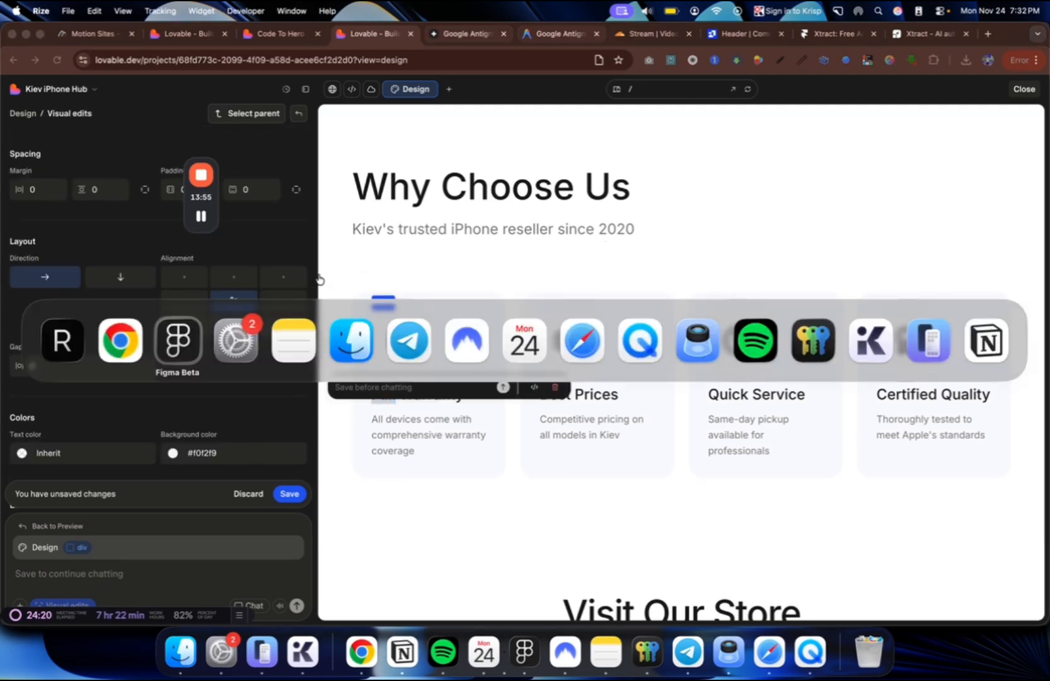
pyautogui.click(178, 341)
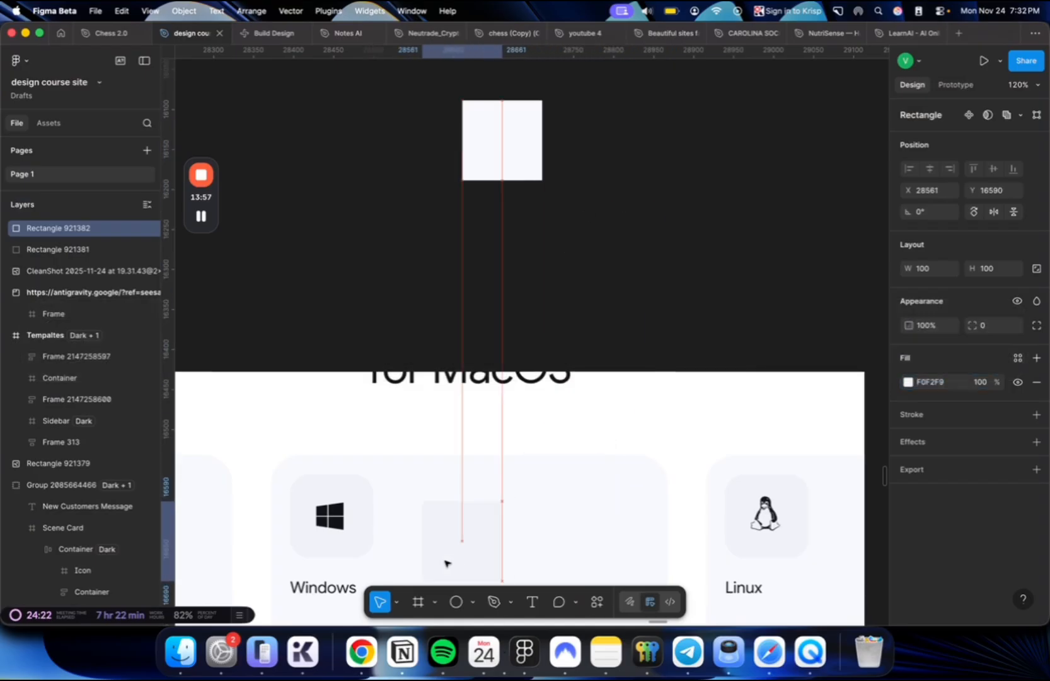
pyautogui.click(908, 382)
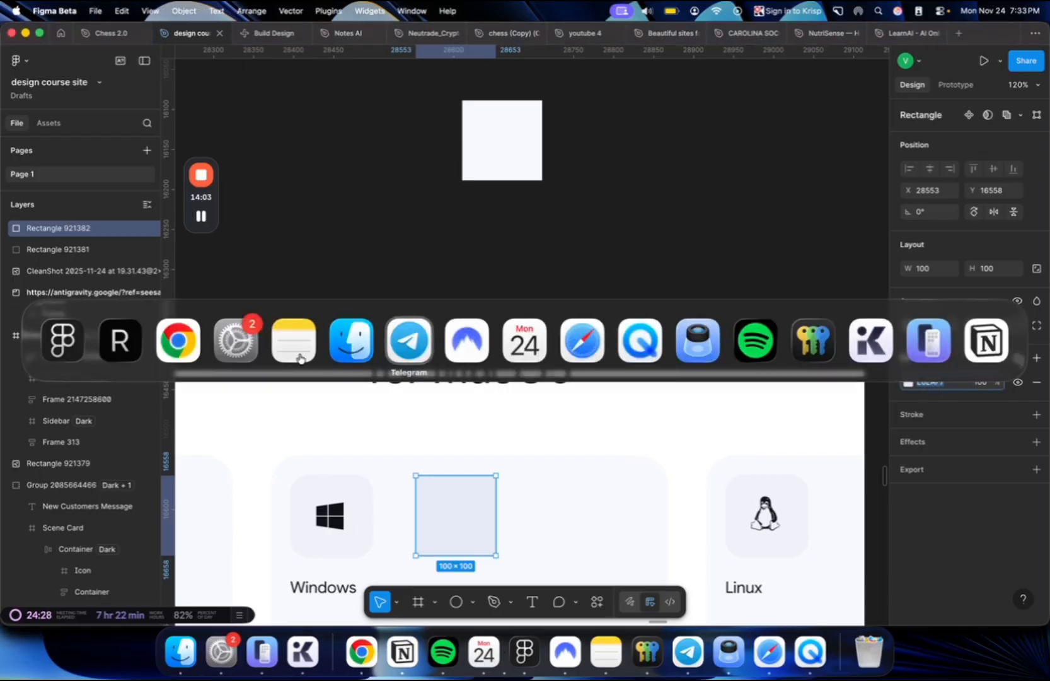
pyautogui.click(360, 652)
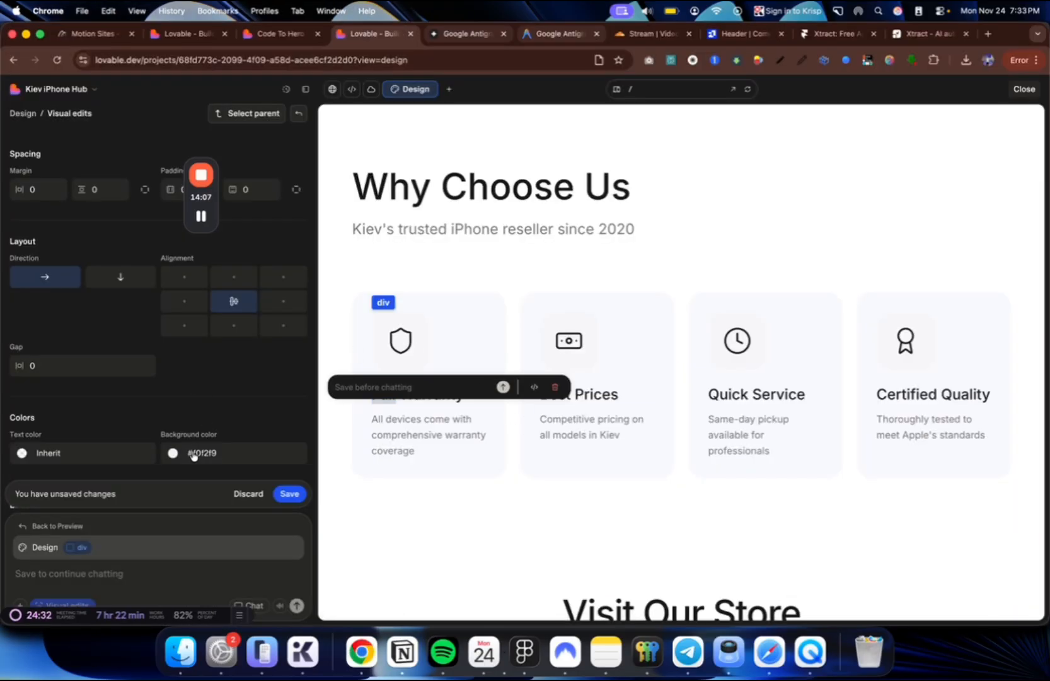
# - Set the icon container background to #E6EAF7 and save the visual edit
pyautogui.click(173, 454)
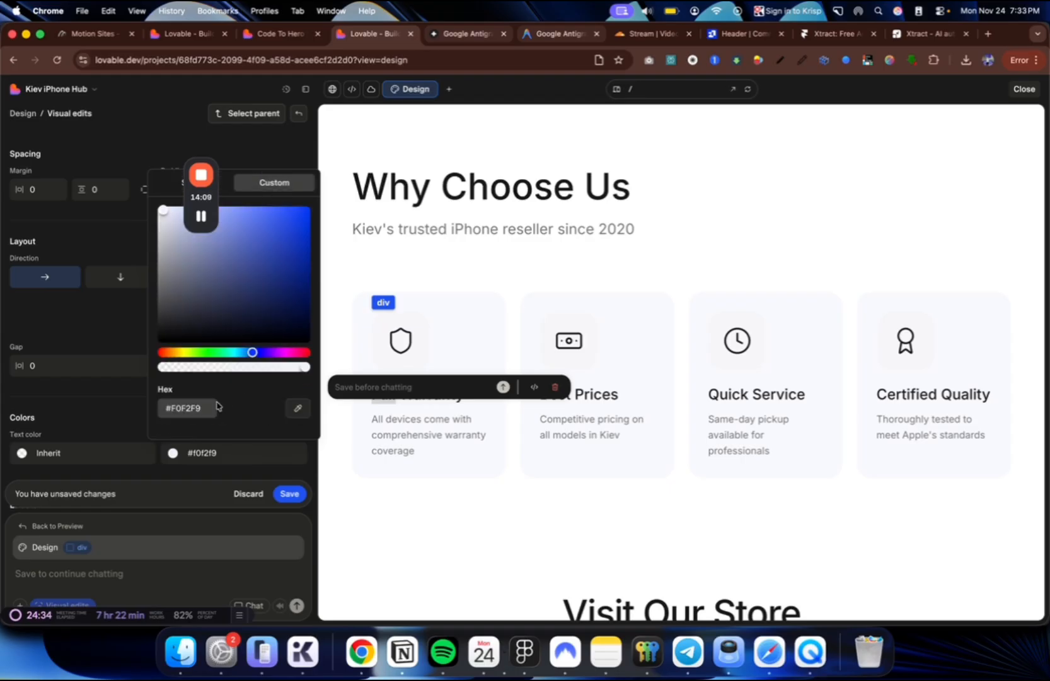
pyautogui.write('E6EAF7')
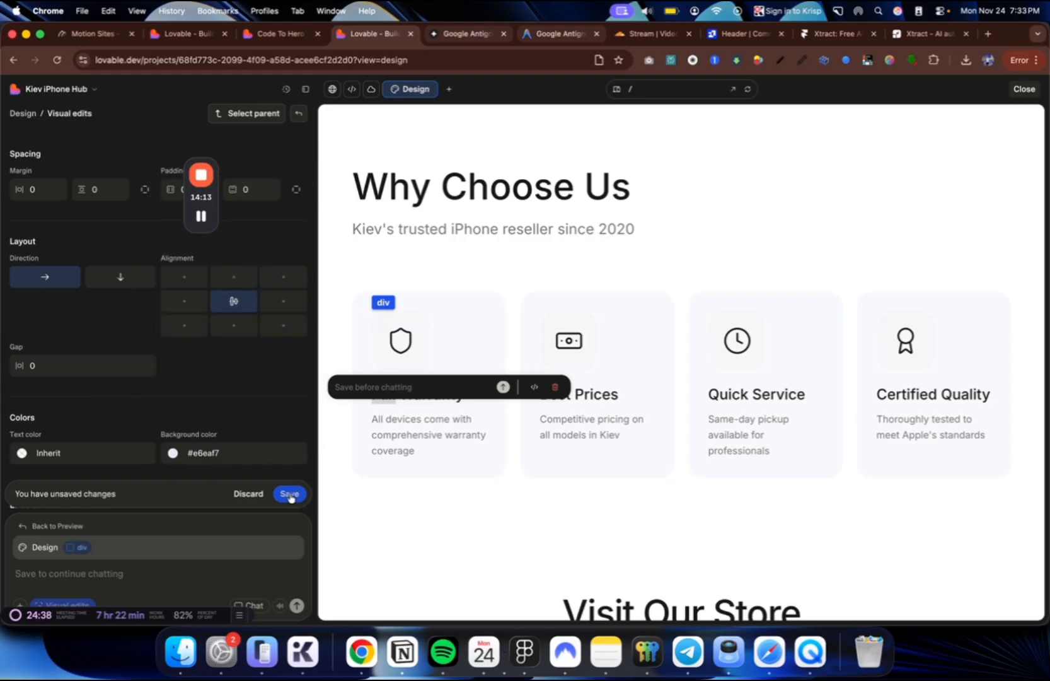
pyautogui.click(288, 494)
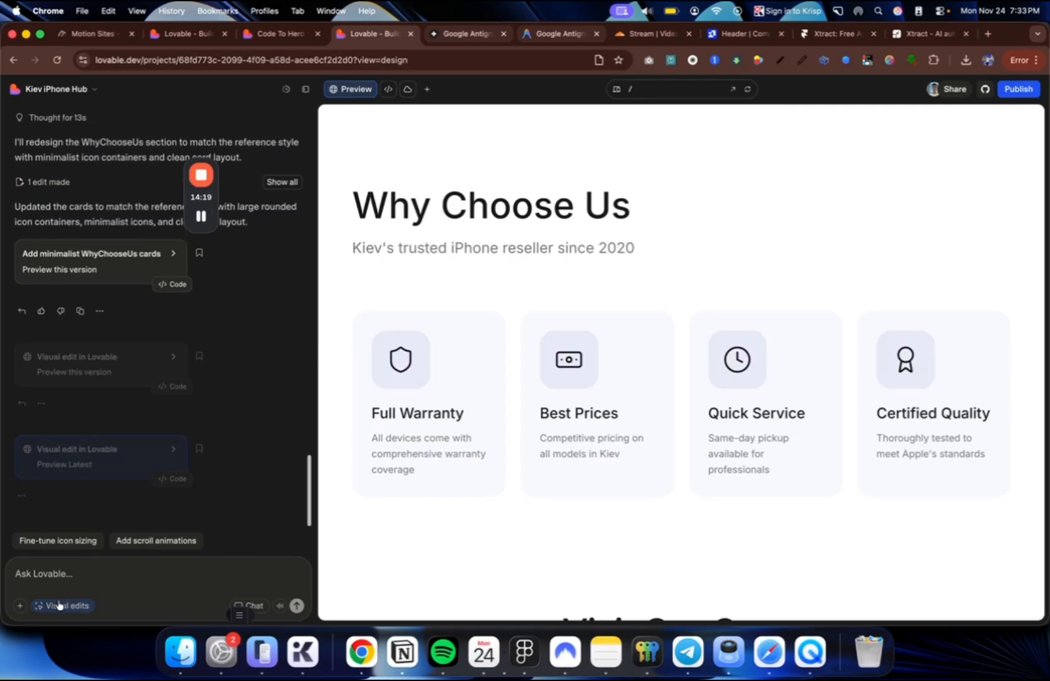
# - Glance at the Antigravity pricing page for reference, then ask Lovable to 'add a navbar island style'
pyautogui.click(62, 605)
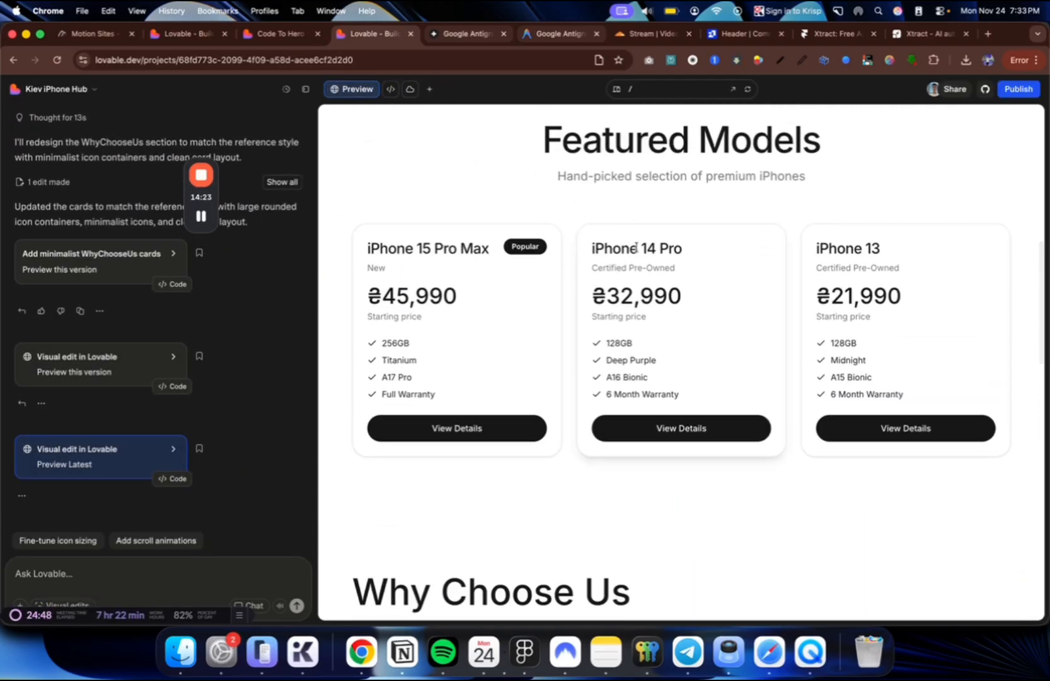
pyautogui.click(561, 34)
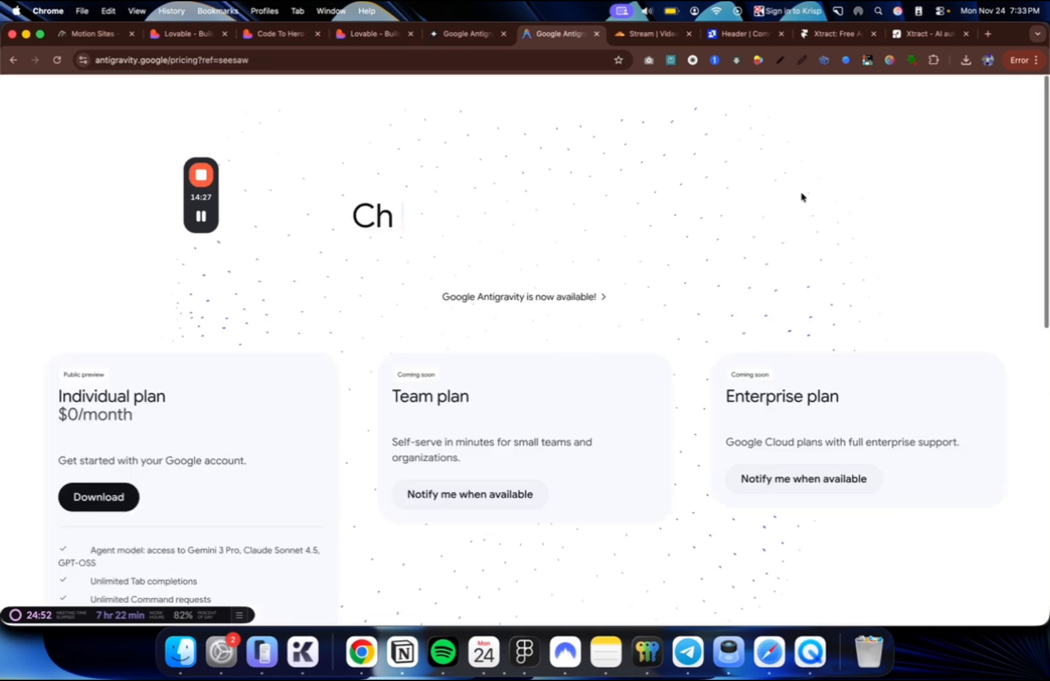
pyautogui.scroll(-3)
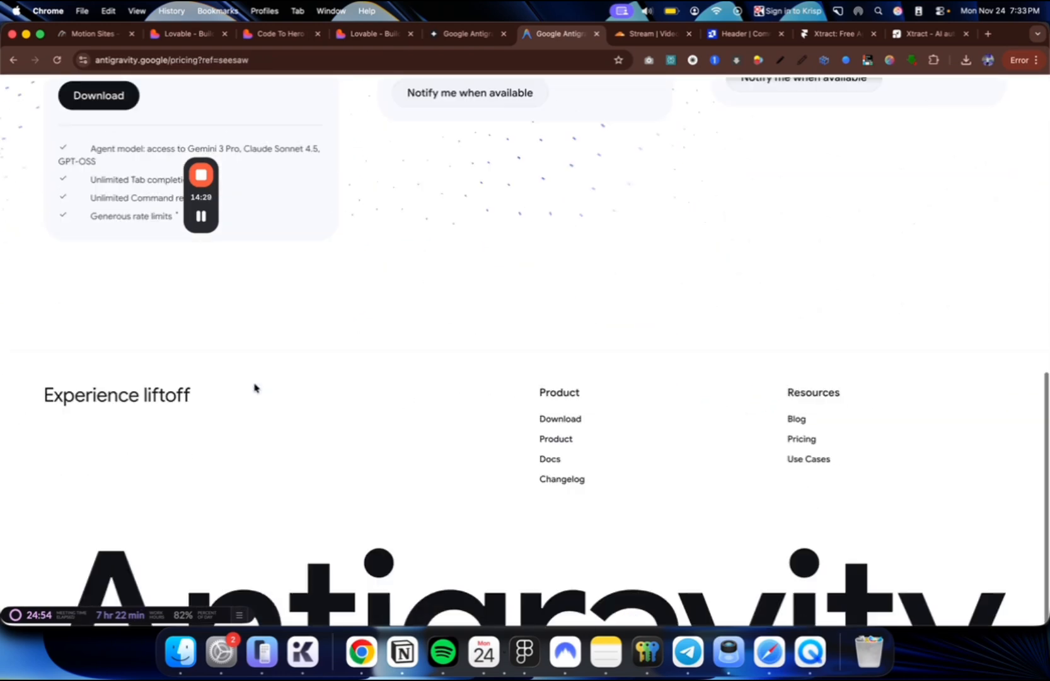
pyautogui.scroll(3)
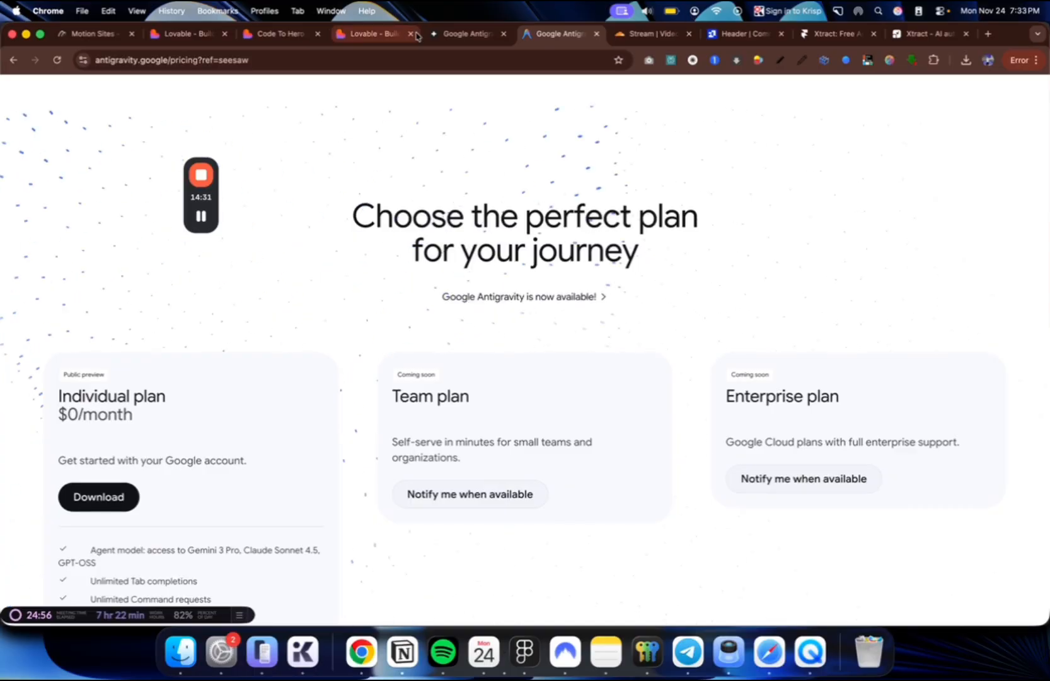
pyautogui.click(376, 35)
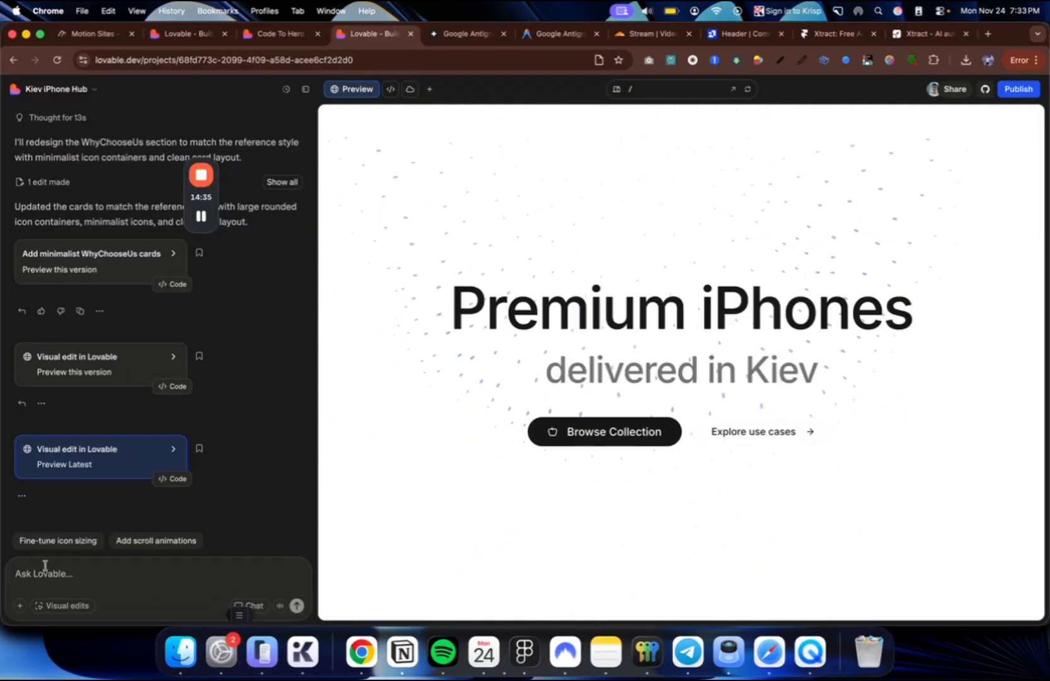
pyautogui.write('add a navbar')
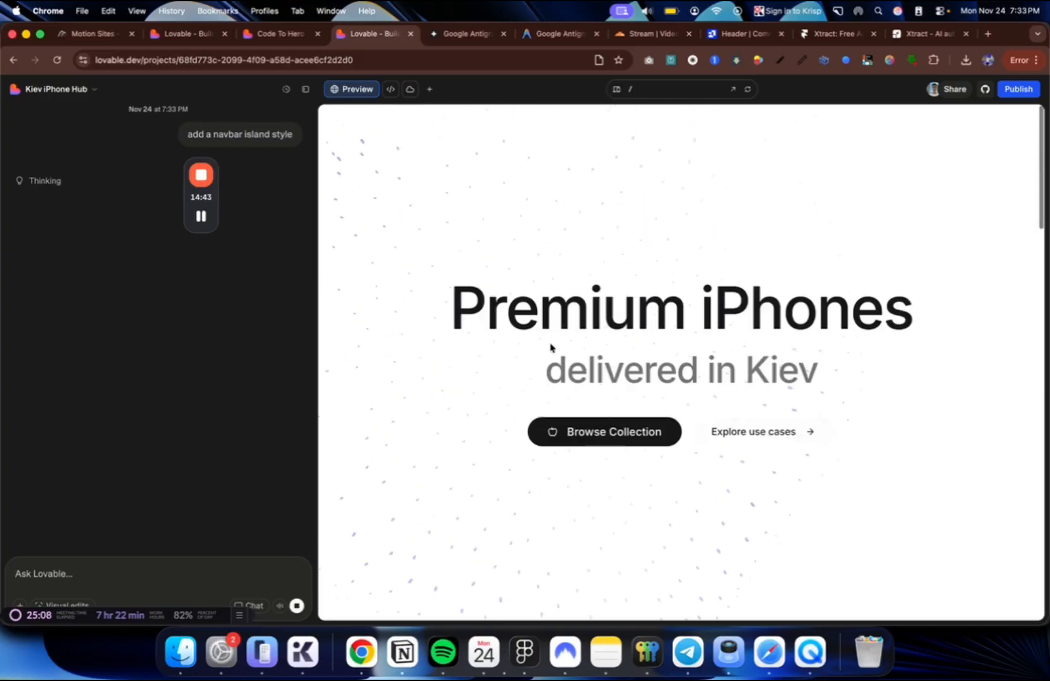
# - Browse the Antigravity pricing page and its Use Cases page
pyautogui.scroll(-3)
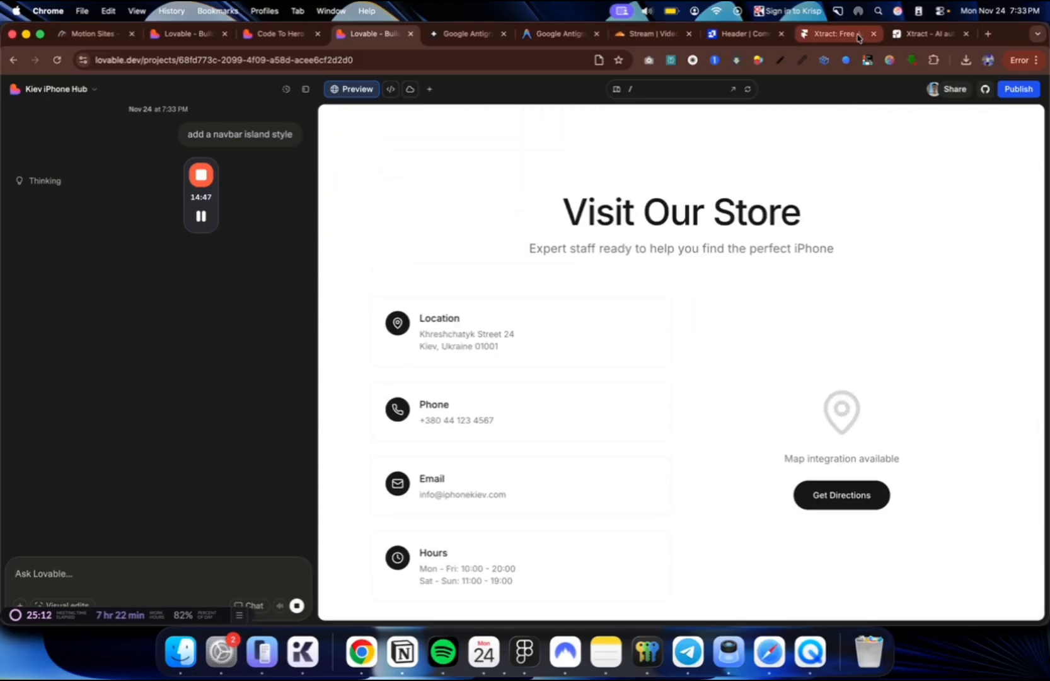
pyautogui.click(559, 34)
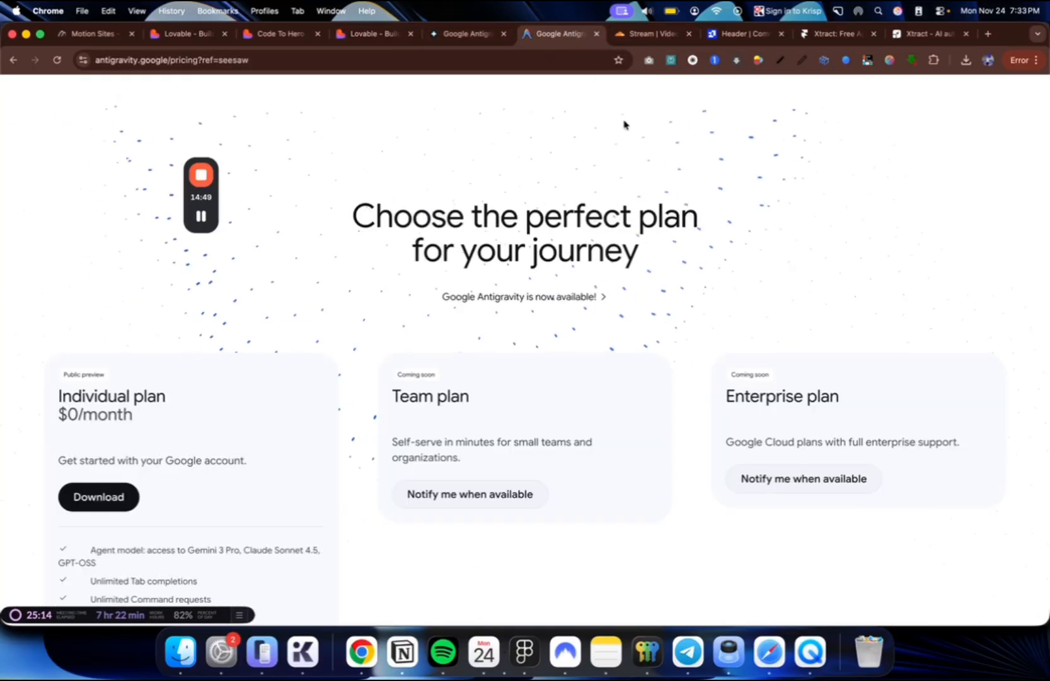
pyautogui.scroll(-3)
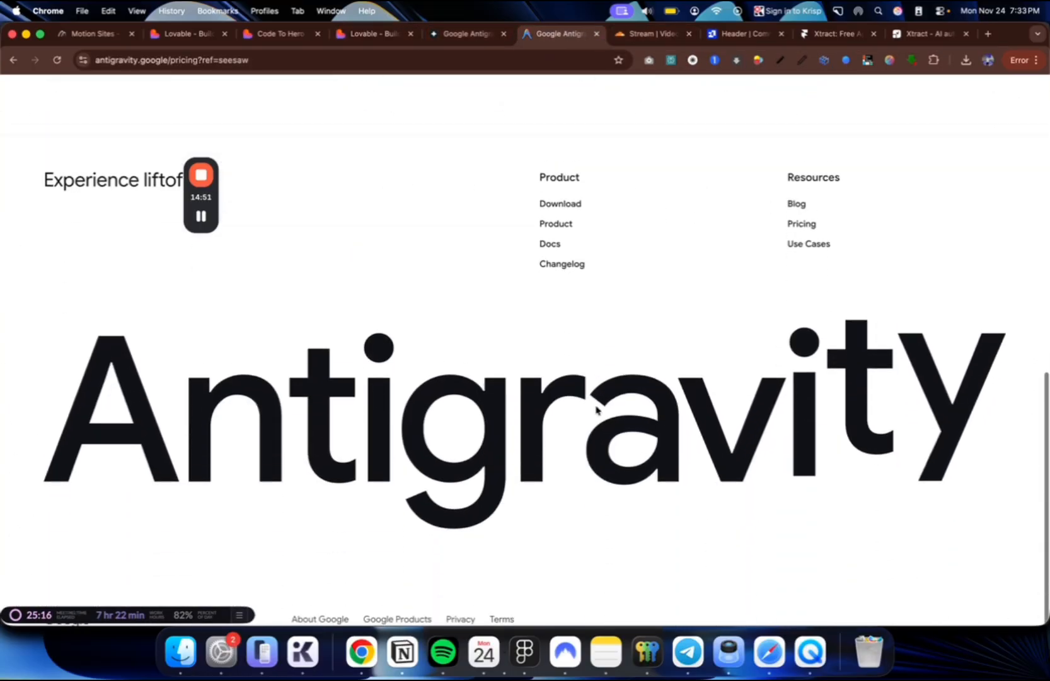
pyautogui.click(808, 244)
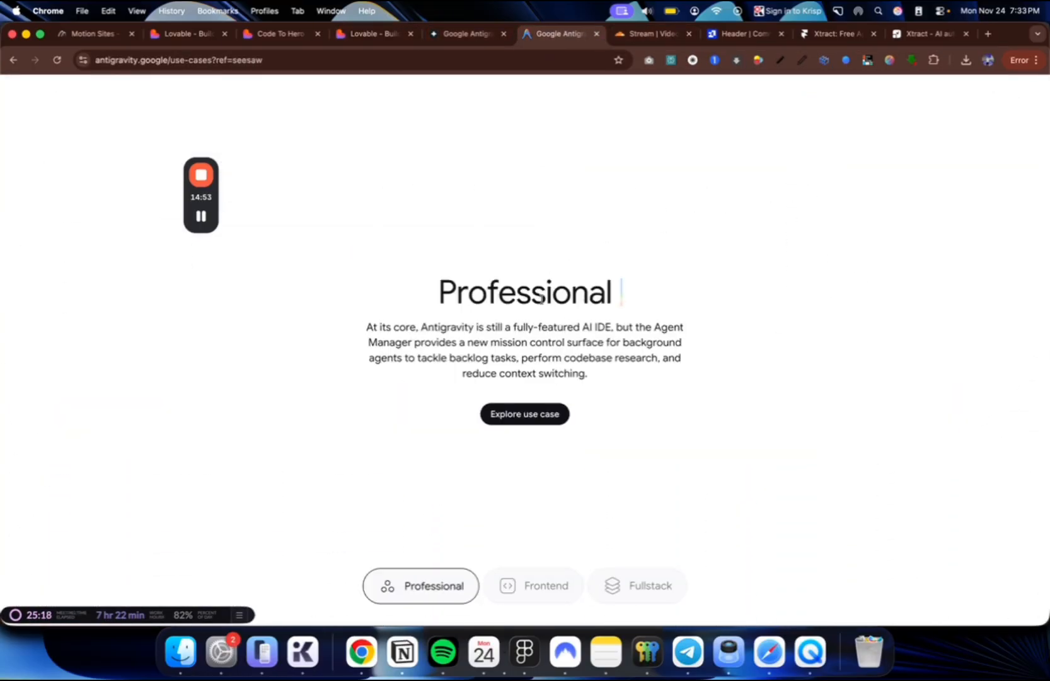
pyautogui.scroll(-3)
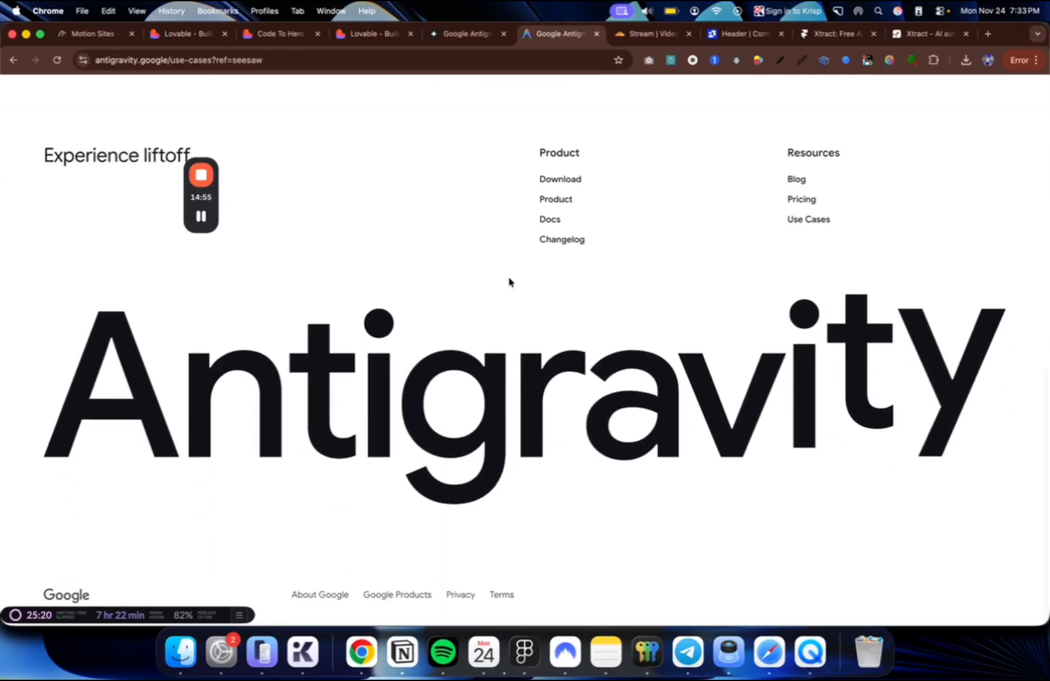
# - Visit the About Google page, then return to the original Kiev iPhone landing page
pyautogui.click(989, 34)
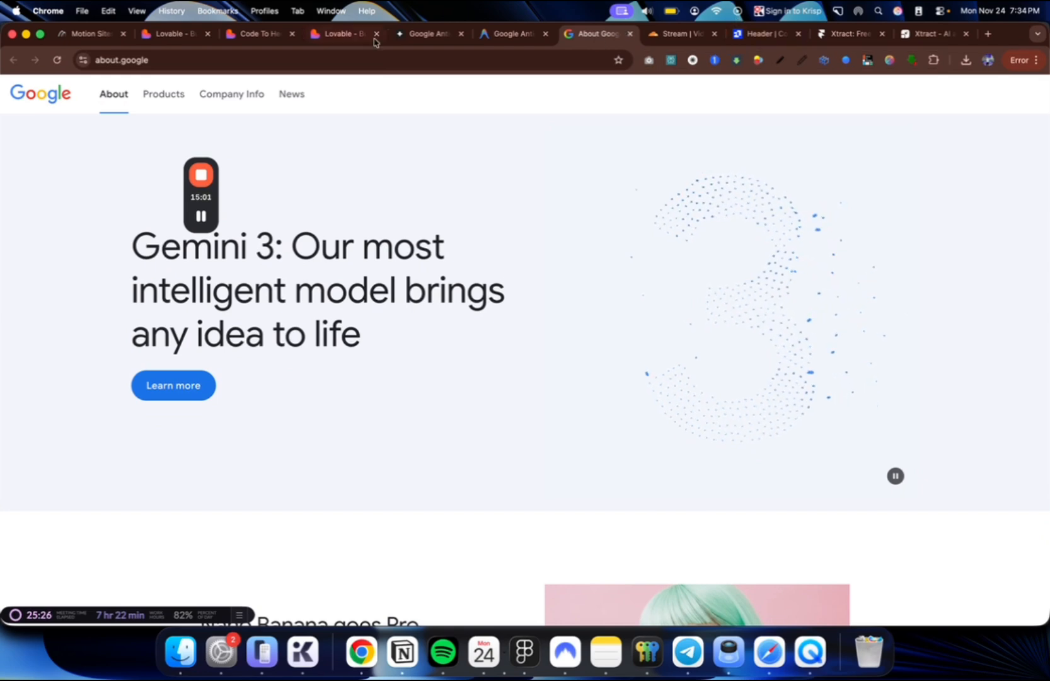
pyautogui.click(341, 34)
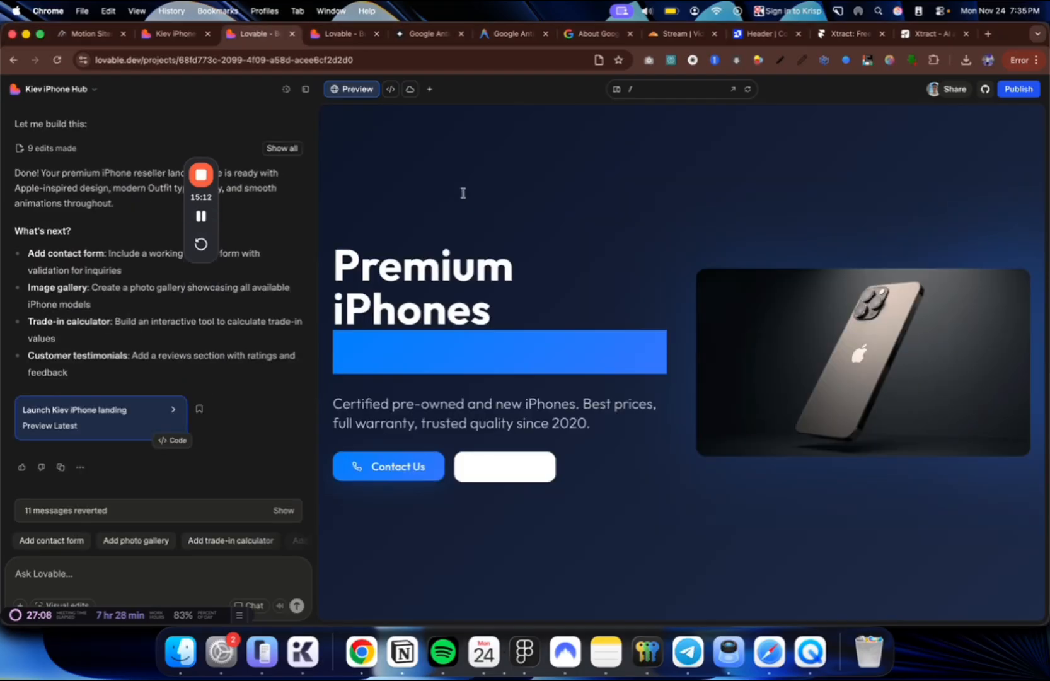
pyautogui.scroll(-3)
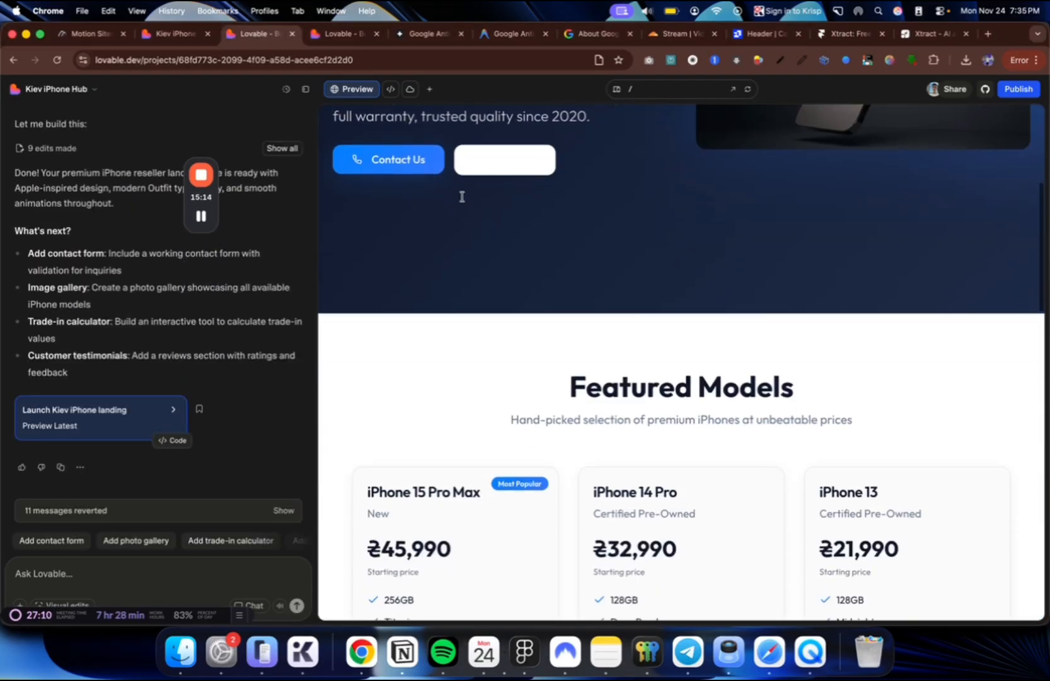
pyautogui.scroll(-3)
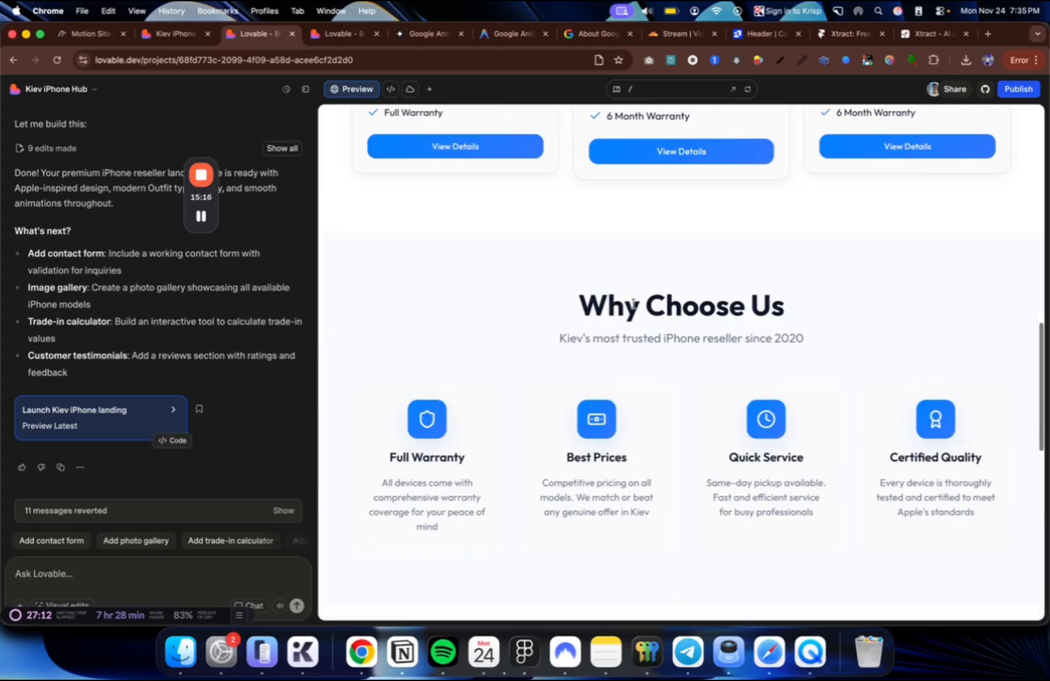
pyautogui.scroll(-3)
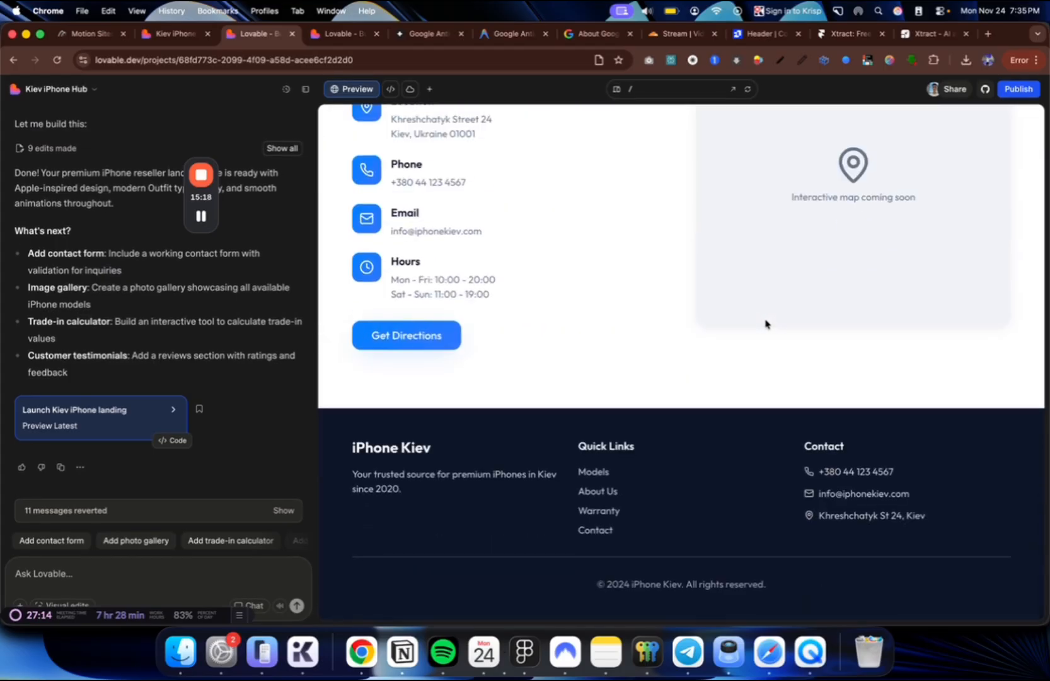
pyautogui.click(174, 34)
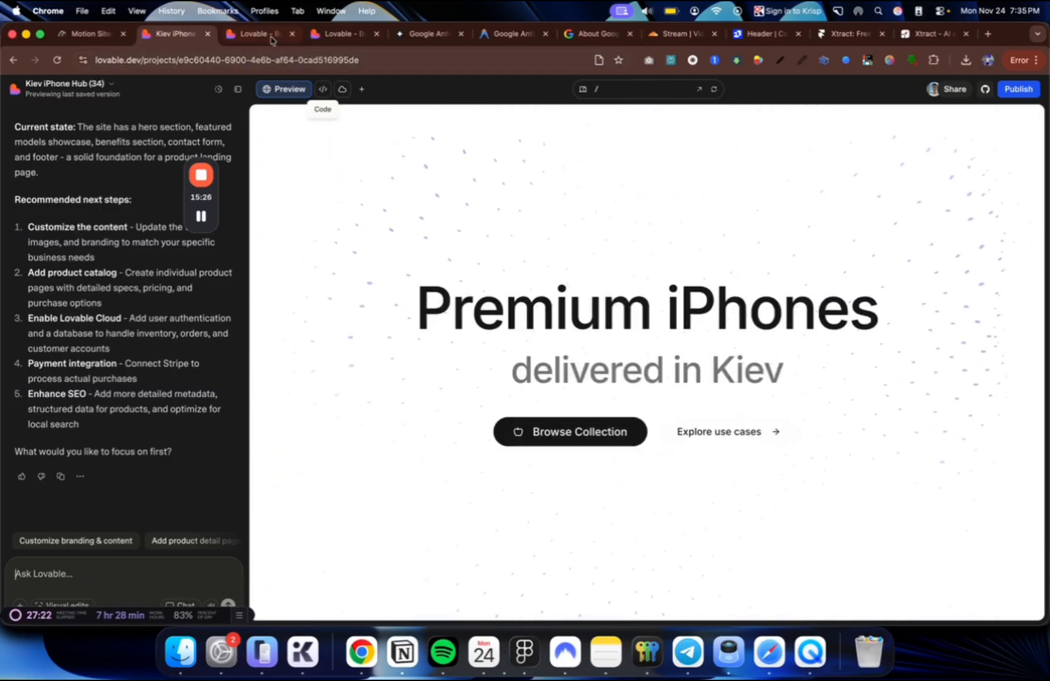
pyautogui.click(257, 34)
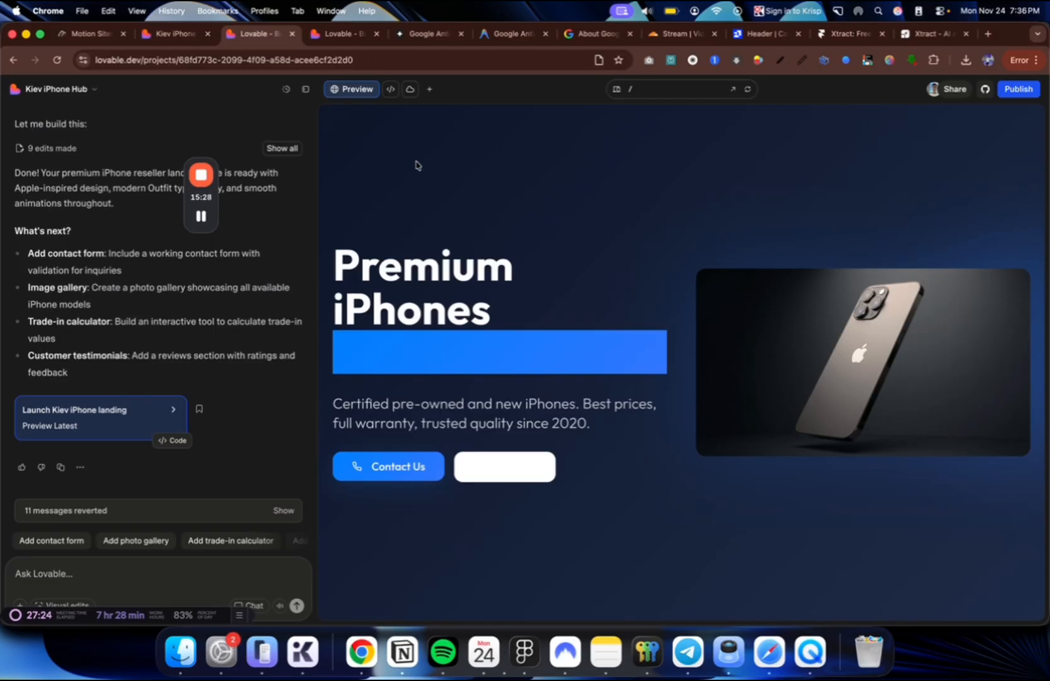